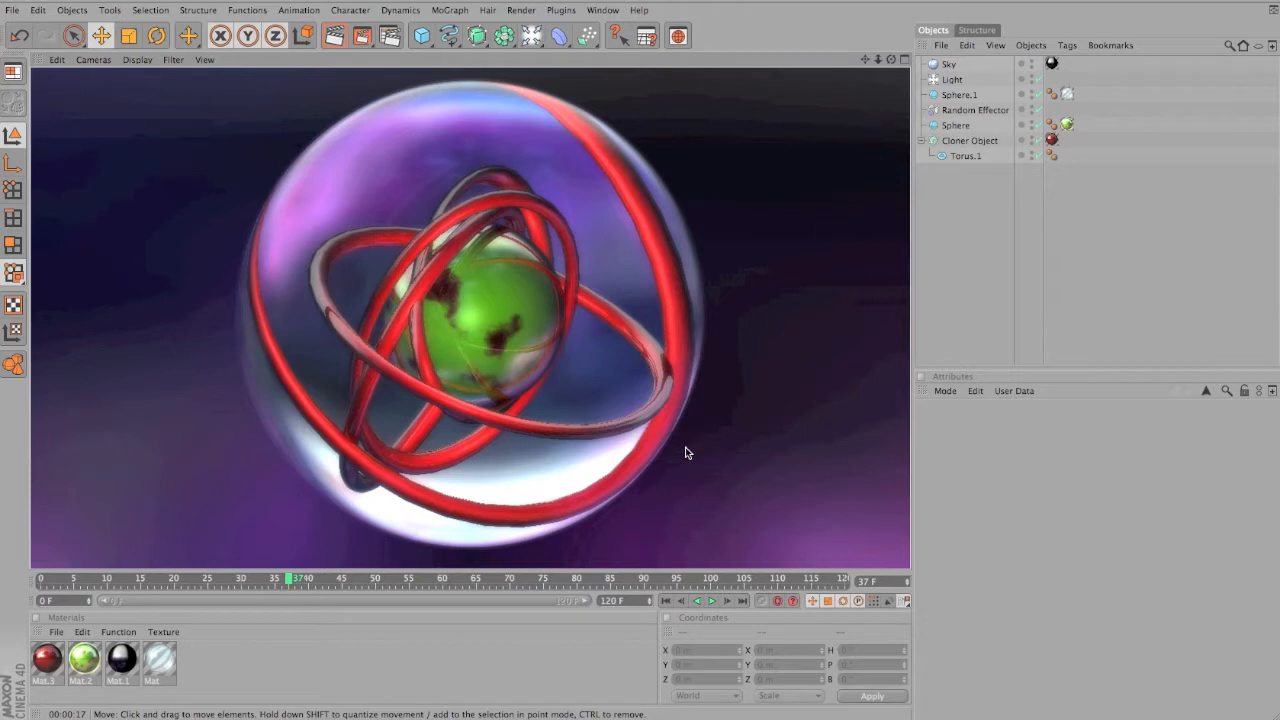
pyautogui.moveTo(492, 388)
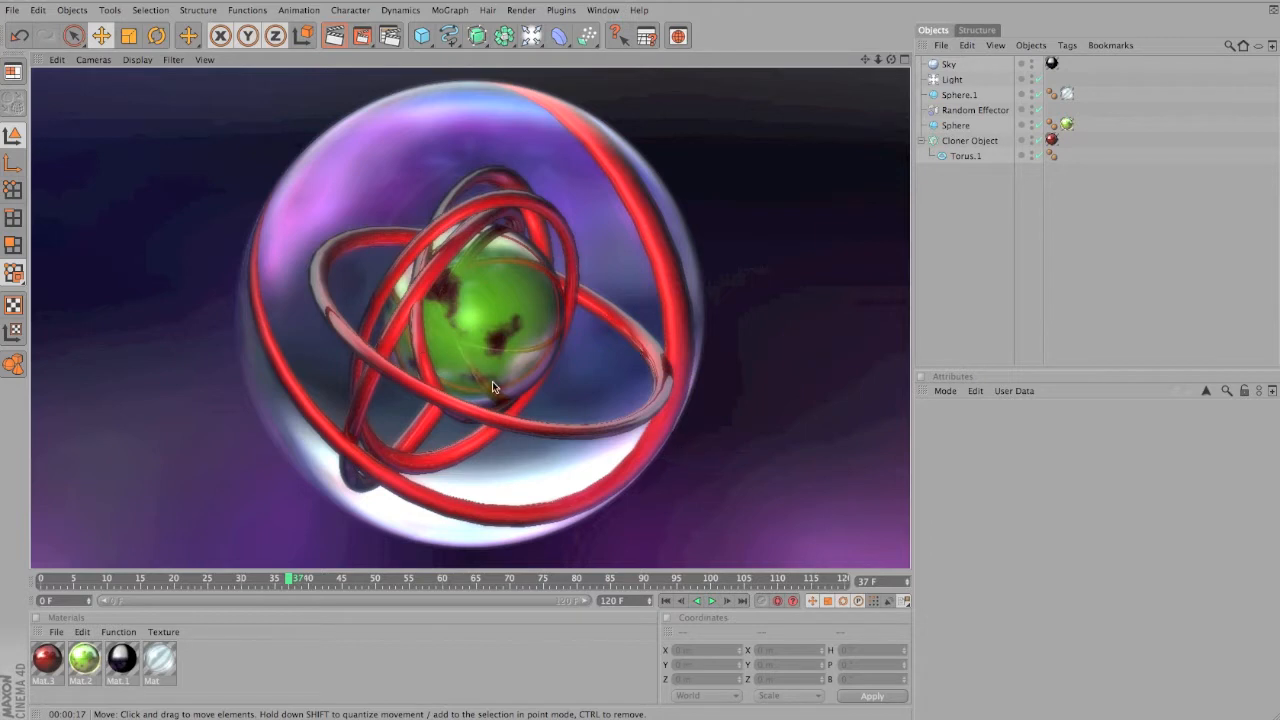
pyautogui.moveTo(700, 328)
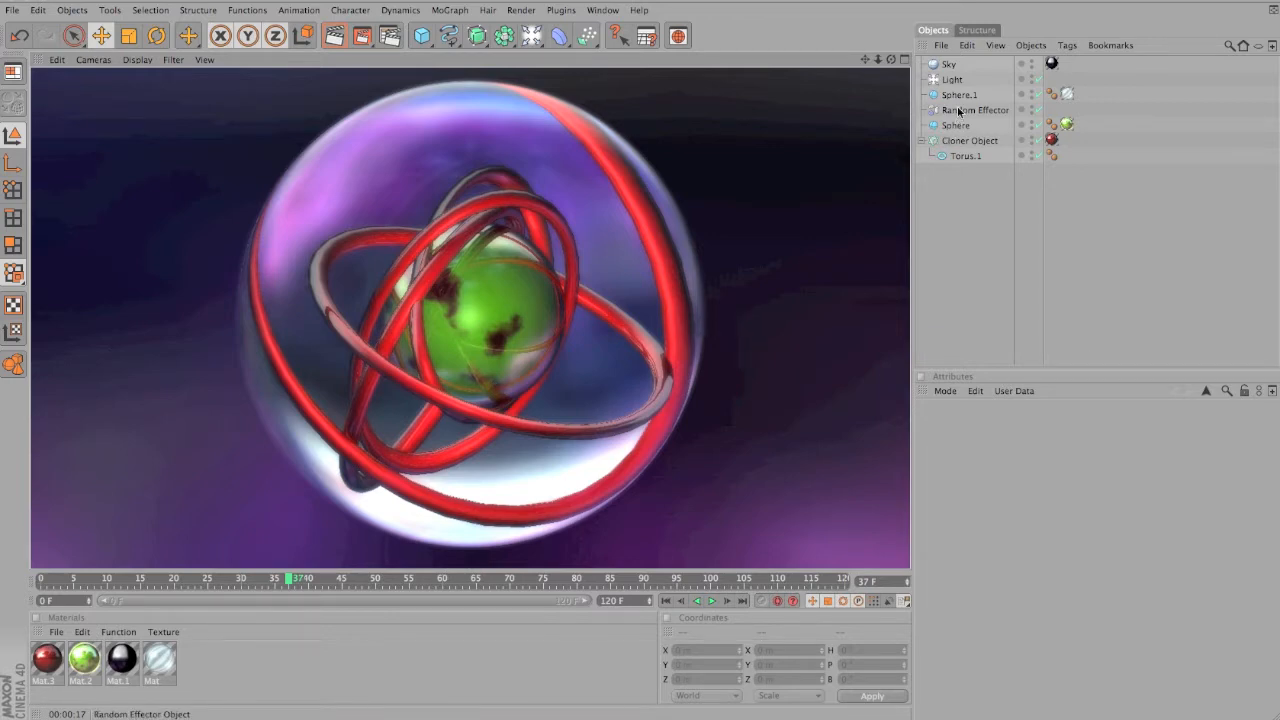
# Load a purple-and-black photo as the sky material's colour texture, copied into the project
pyautogui.click(968, 140)
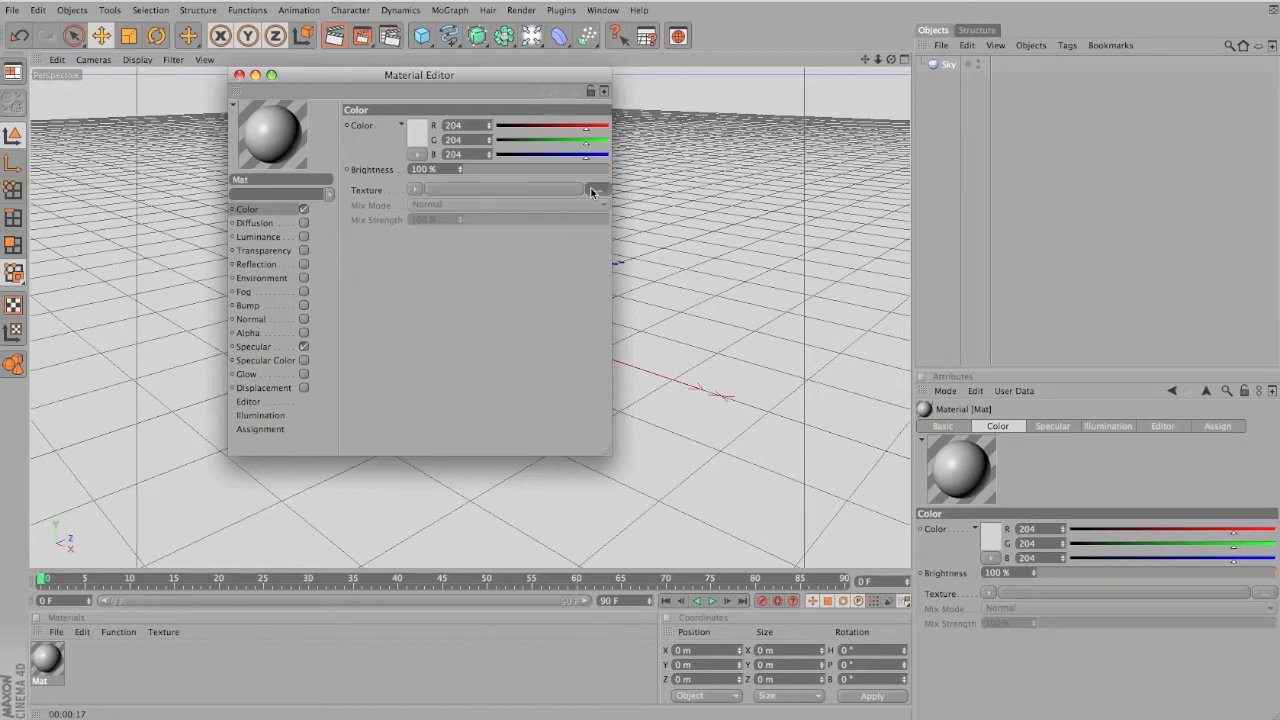
pyautogui.click(592, 188)
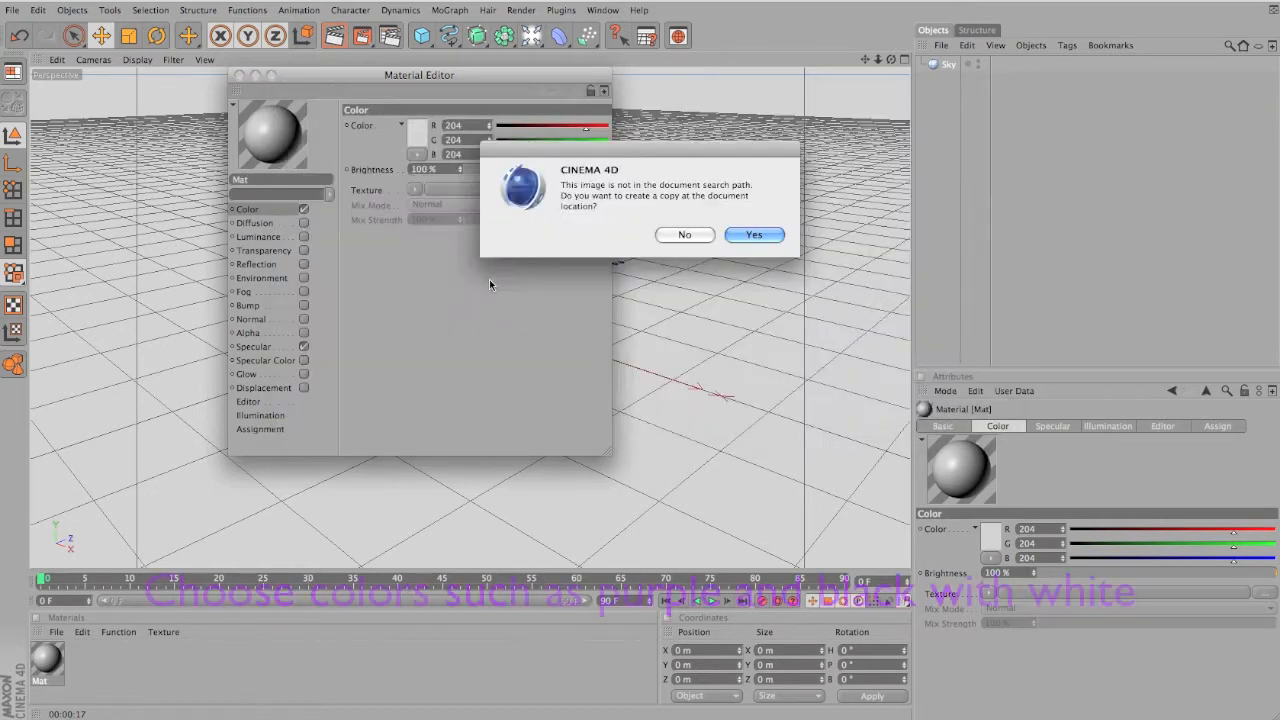
pyautogui.click(752, 234)
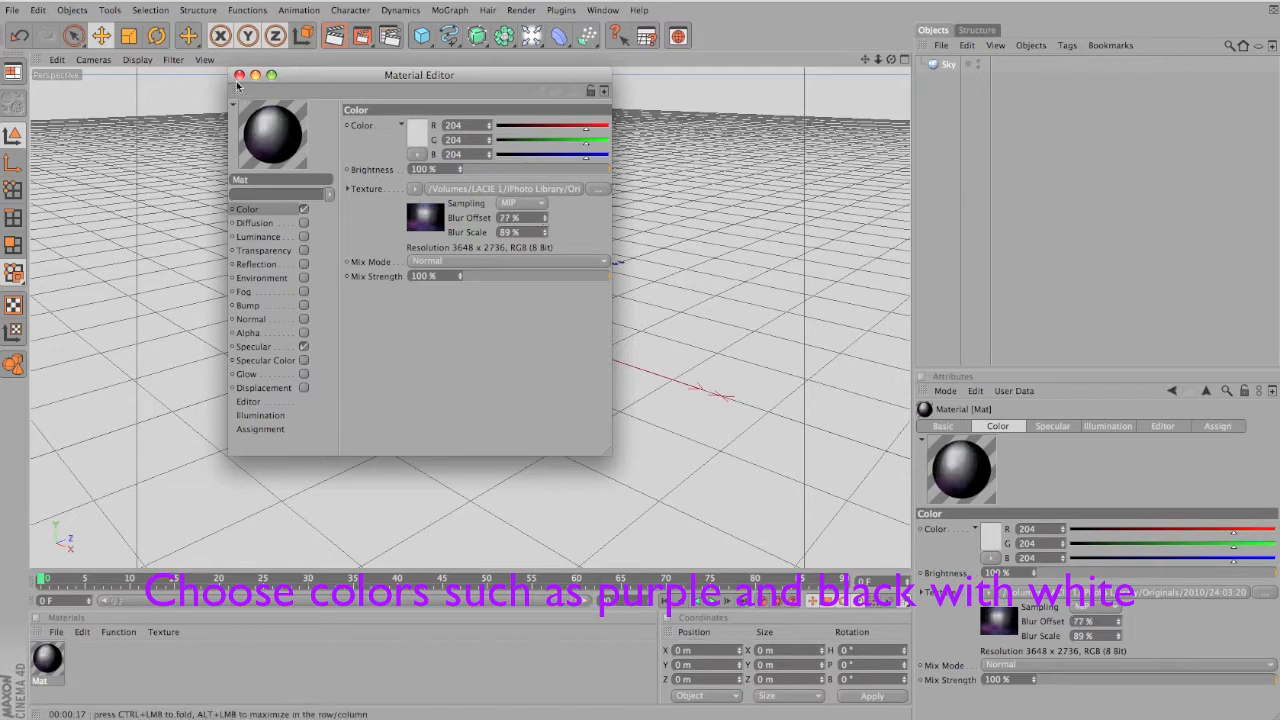
pyautogui.click(240, 76)
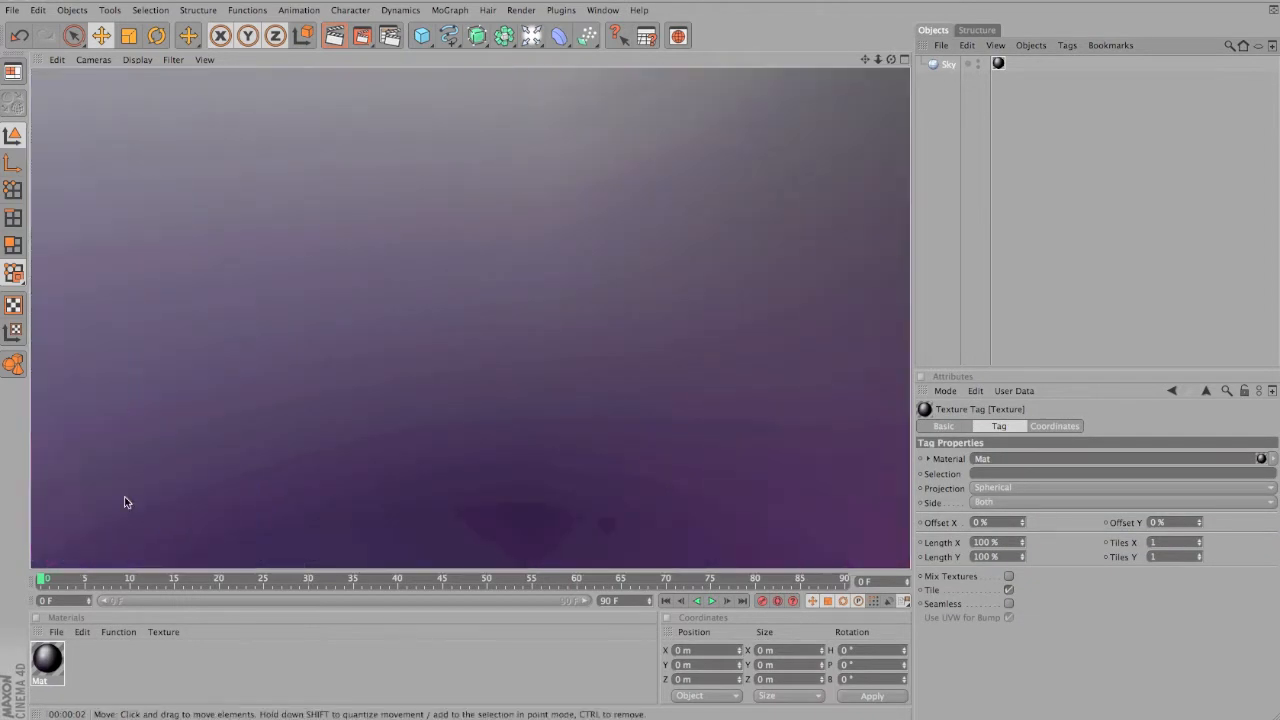
# Soften the sky texture by adjusting its Blur Offset and Blur Scale
pyautogui.doubleClick(48, 664)
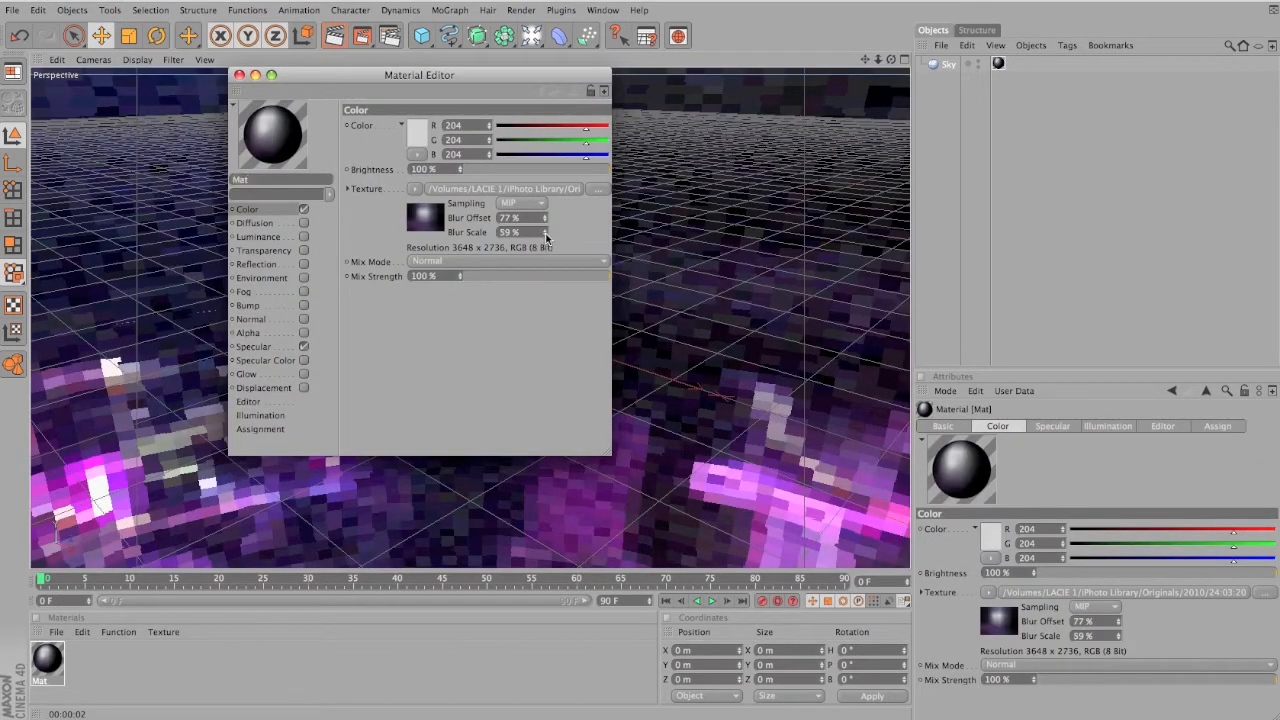
pyautogui.click(546, 218)
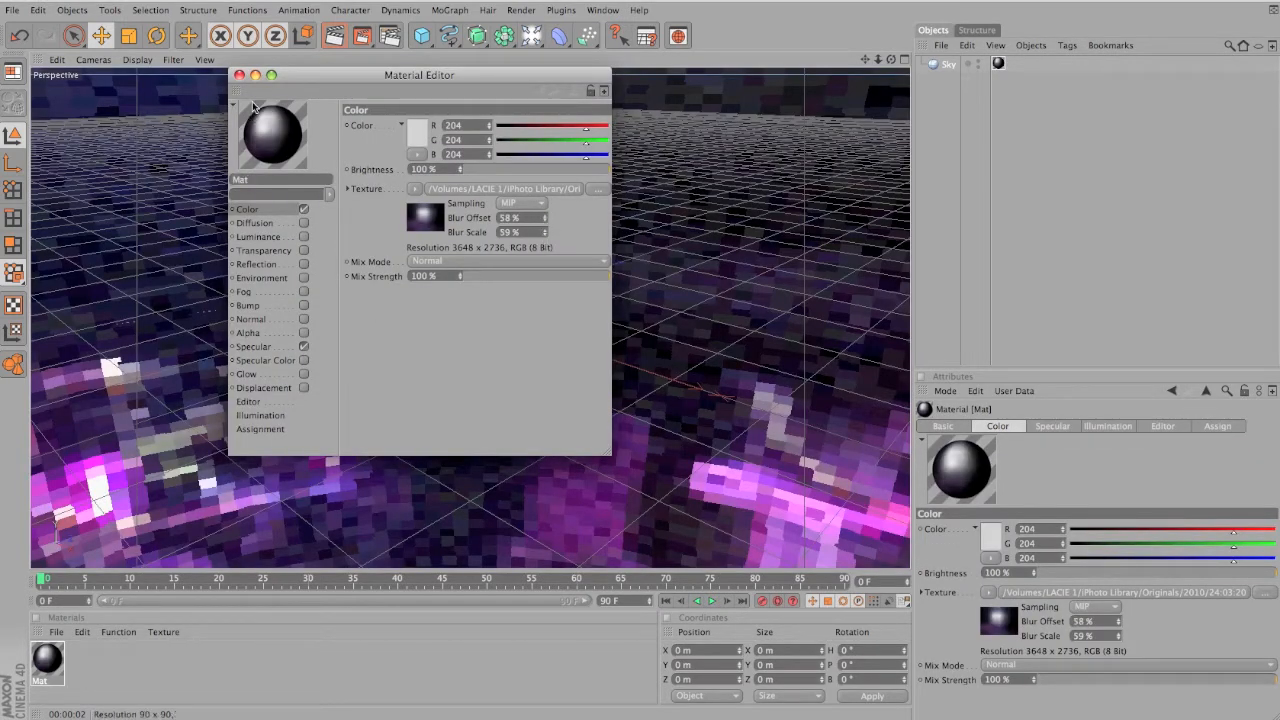
pyautogui.click(240, 76)
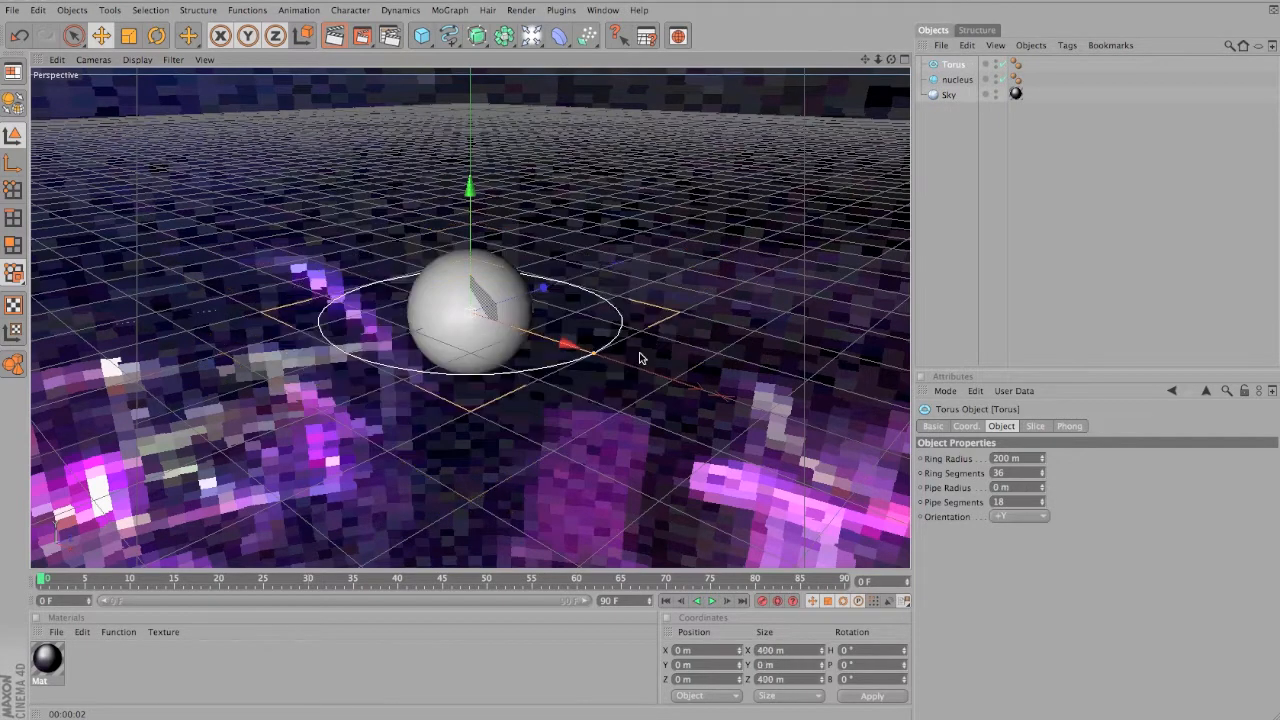
# Scale the torus into a slim ring sitting just outside the nucleus sphere
pyautogui.moveTo(560, 348); pyautogui.dragTo(596, 360)
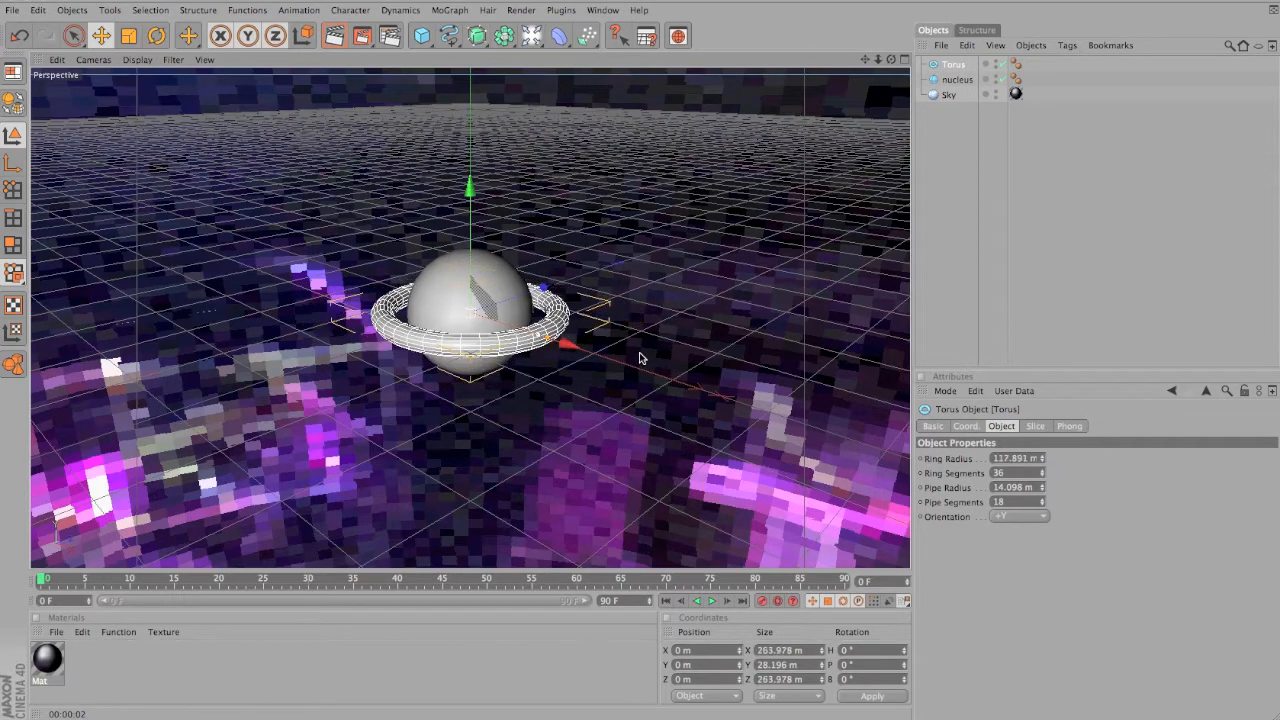
pyautogui.moveTo(570, 344); pyautogui.dragTo(600, 348)
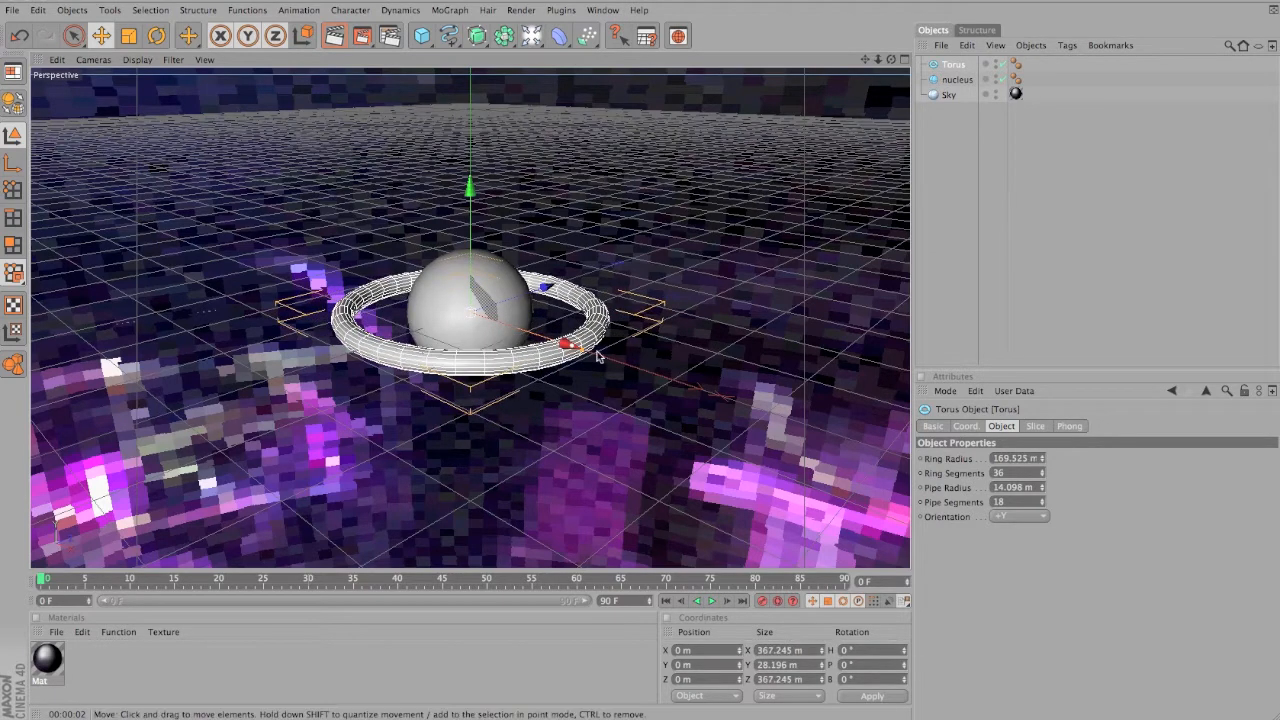
pyautogui.click(956, 80)
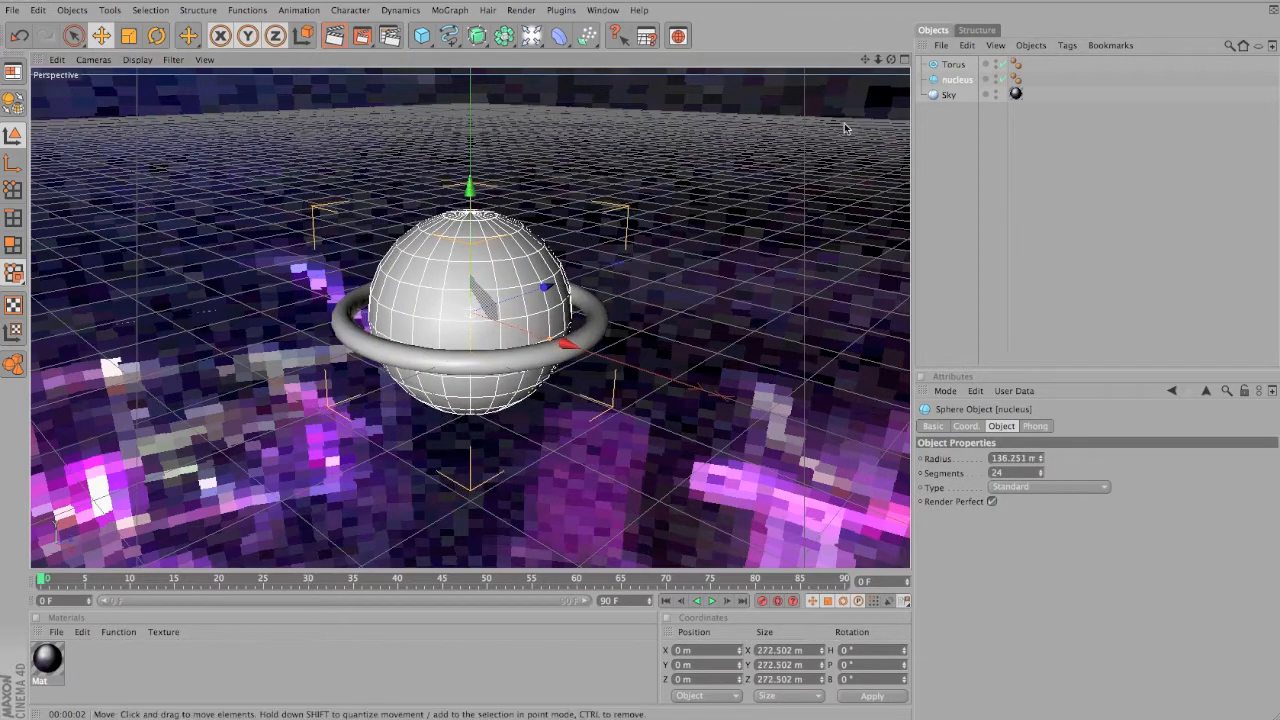
pyautogui.click(952, 64)
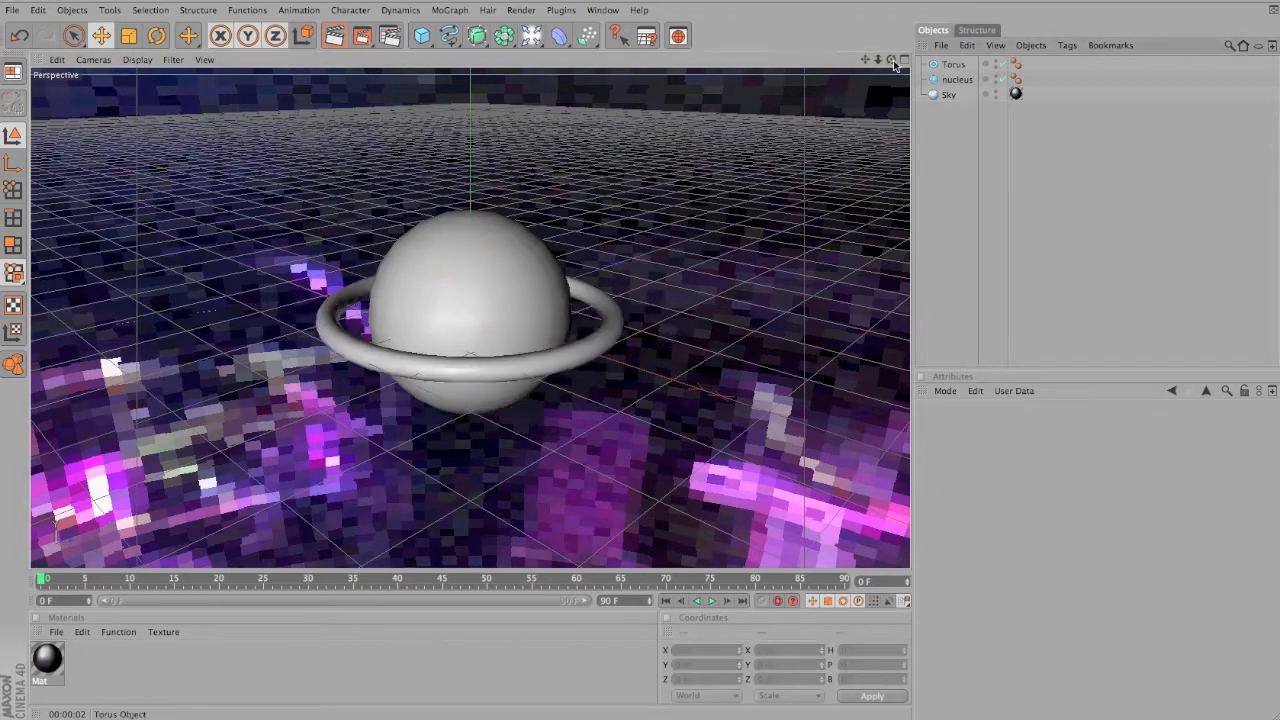
# Add a MoGraph Cloner and place the torus inside it
pyautogui.click(448, 10)
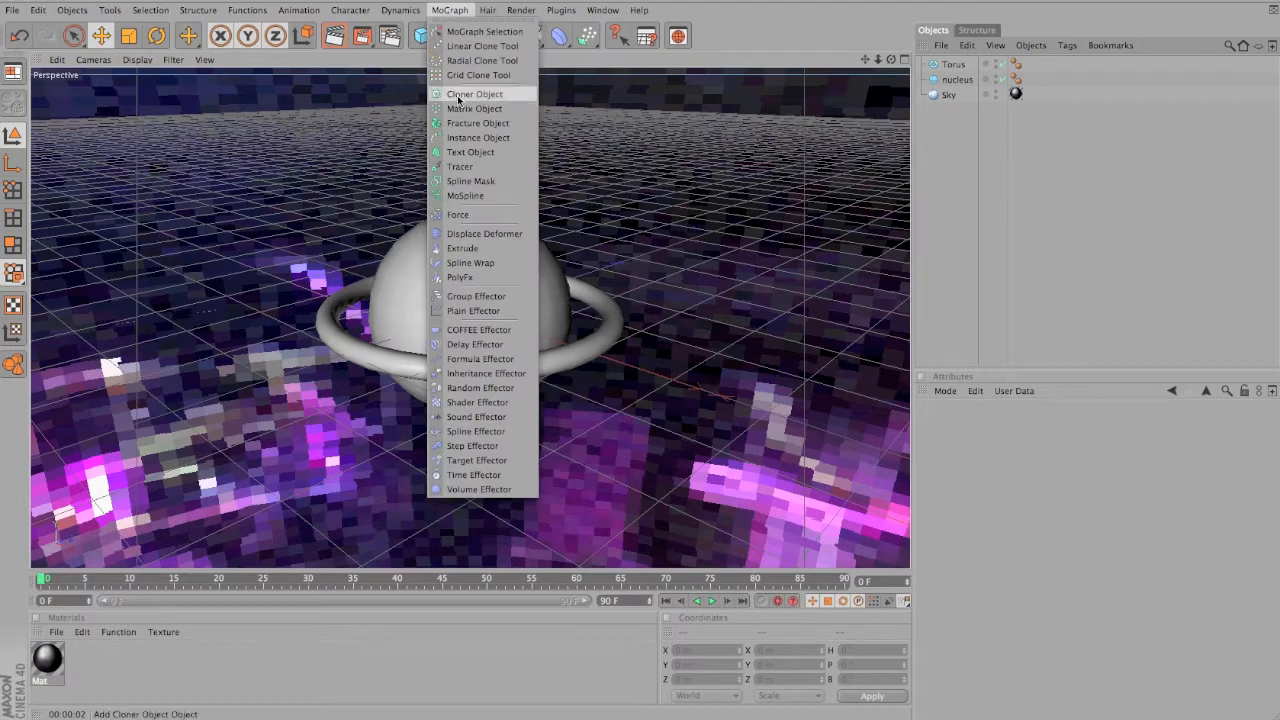
pyautogui.click(474, 94)
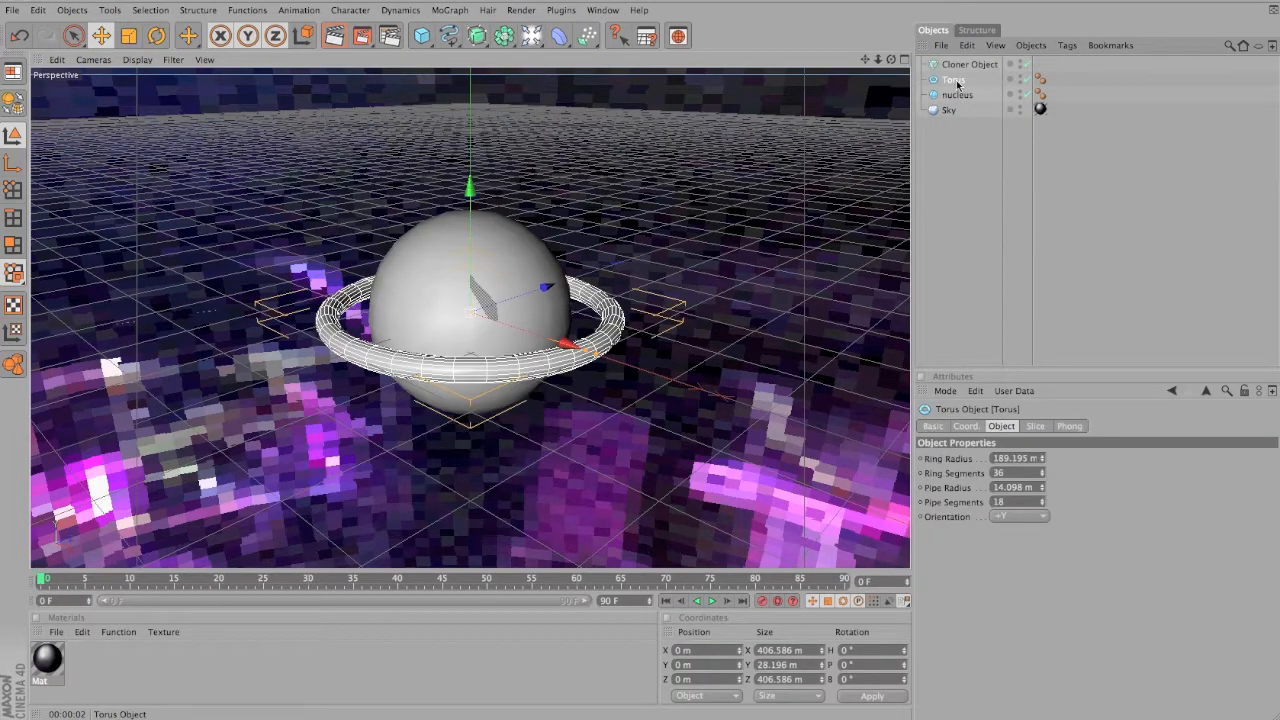
pyautogui.click(968, 64)
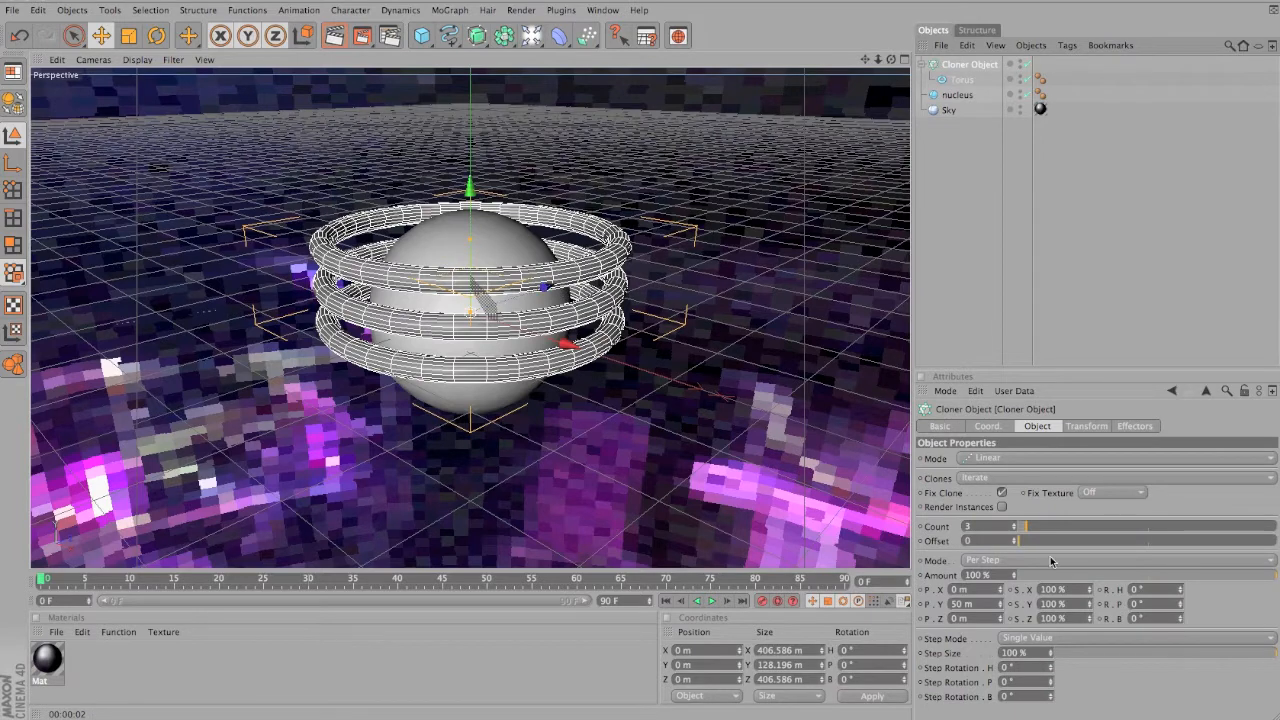
# Set the Cloner to Radial mode so the rings arrange around the nucleus
pyautogui.click(1116, 456)
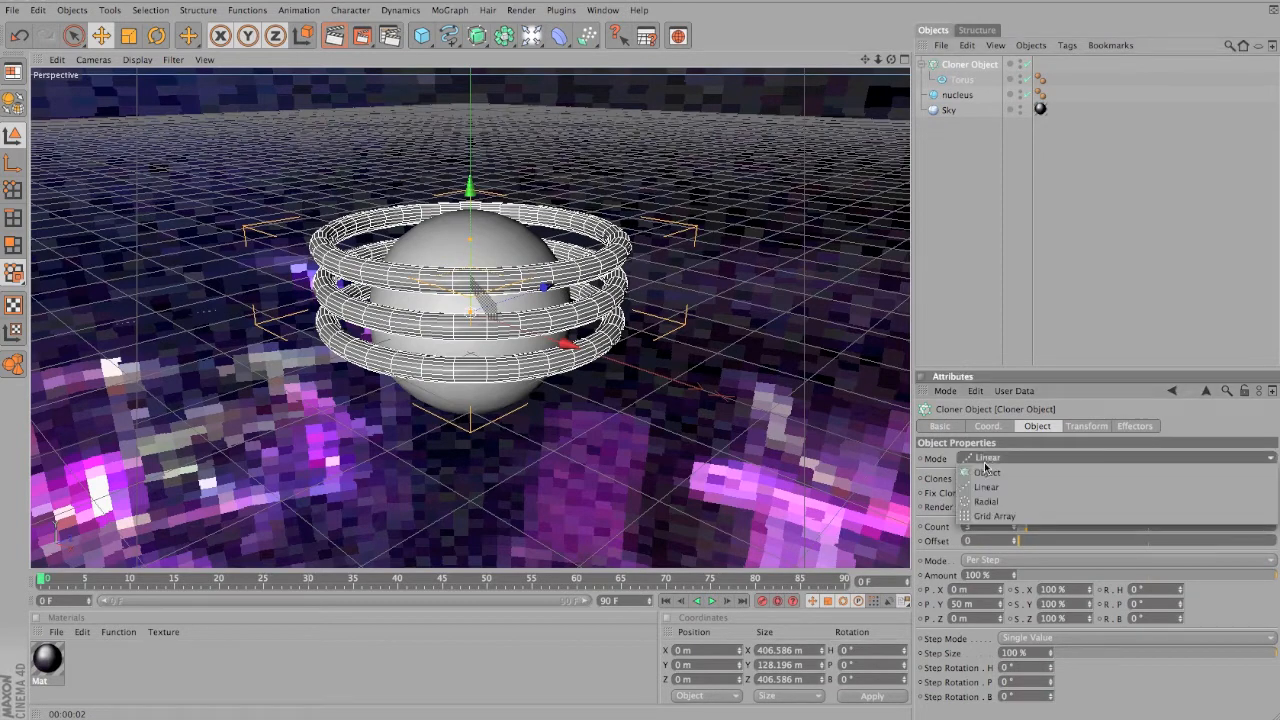
pyautogui.click(984, 500)
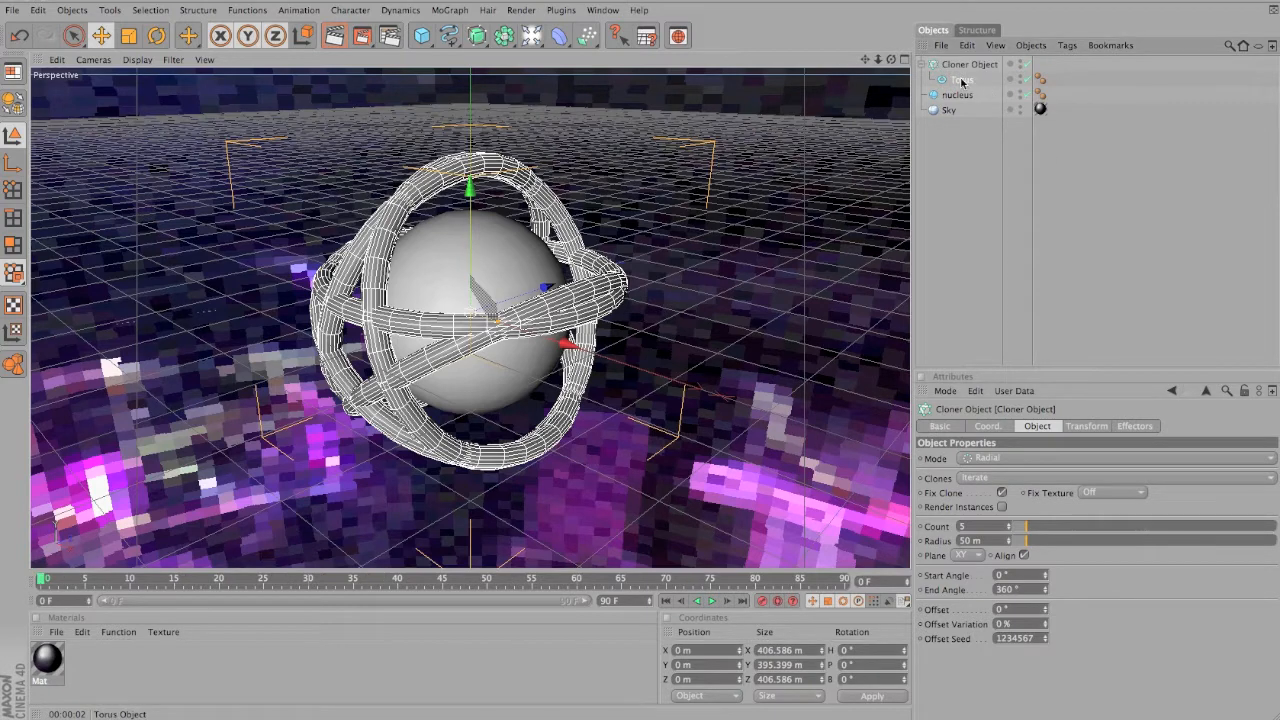
pyautogui.click(968, 64)
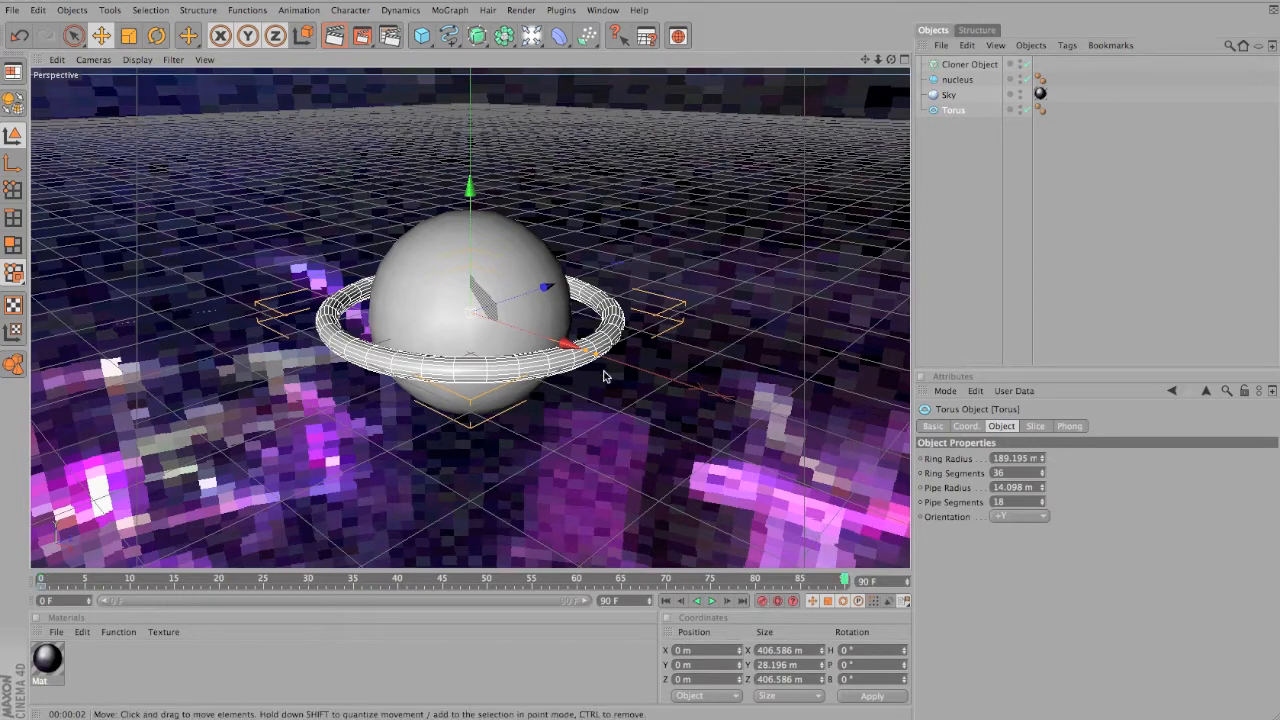
# Increase the torus Pipe Radius so the cloned rings become thicker
pyautogui.click(156, 36)
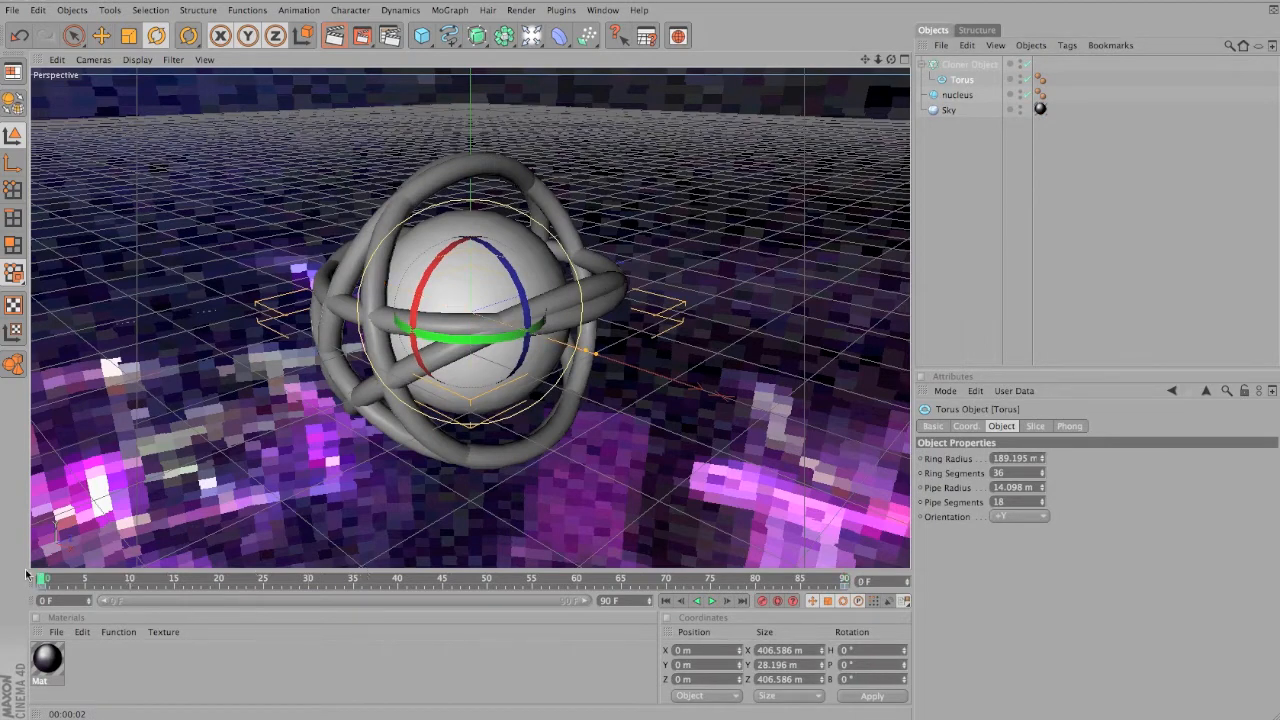
pyautogui.moveTo(42, 580); pyautogui.dragTo(208, 580)
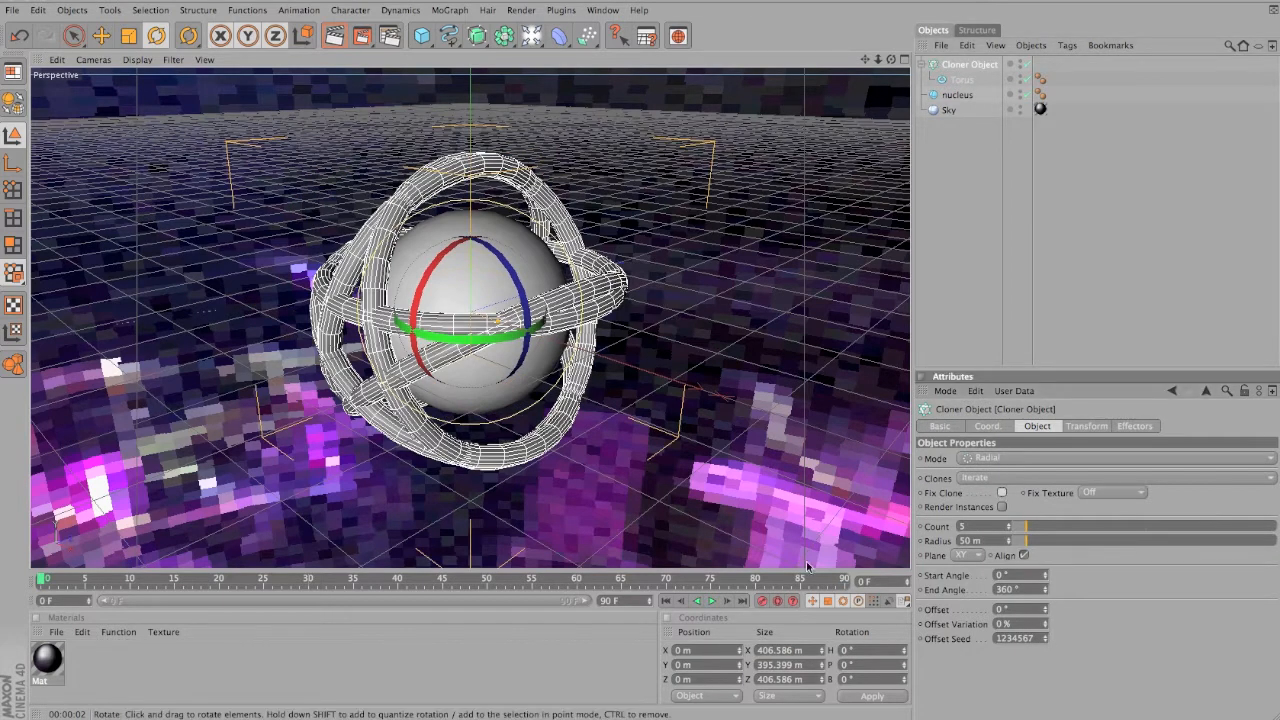
# Play the timeline to preview the rotating rings, then stop playback
pyautogui.click(712, 600)
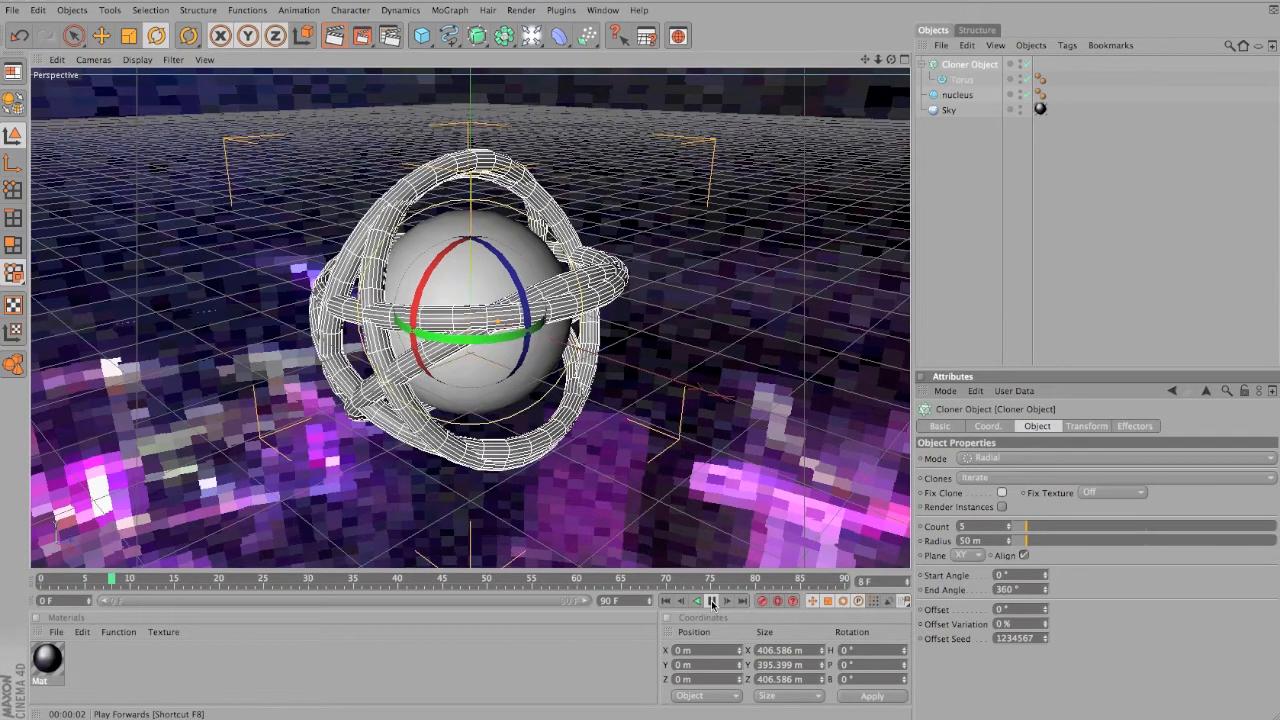
pyautogui.click(712, 600)
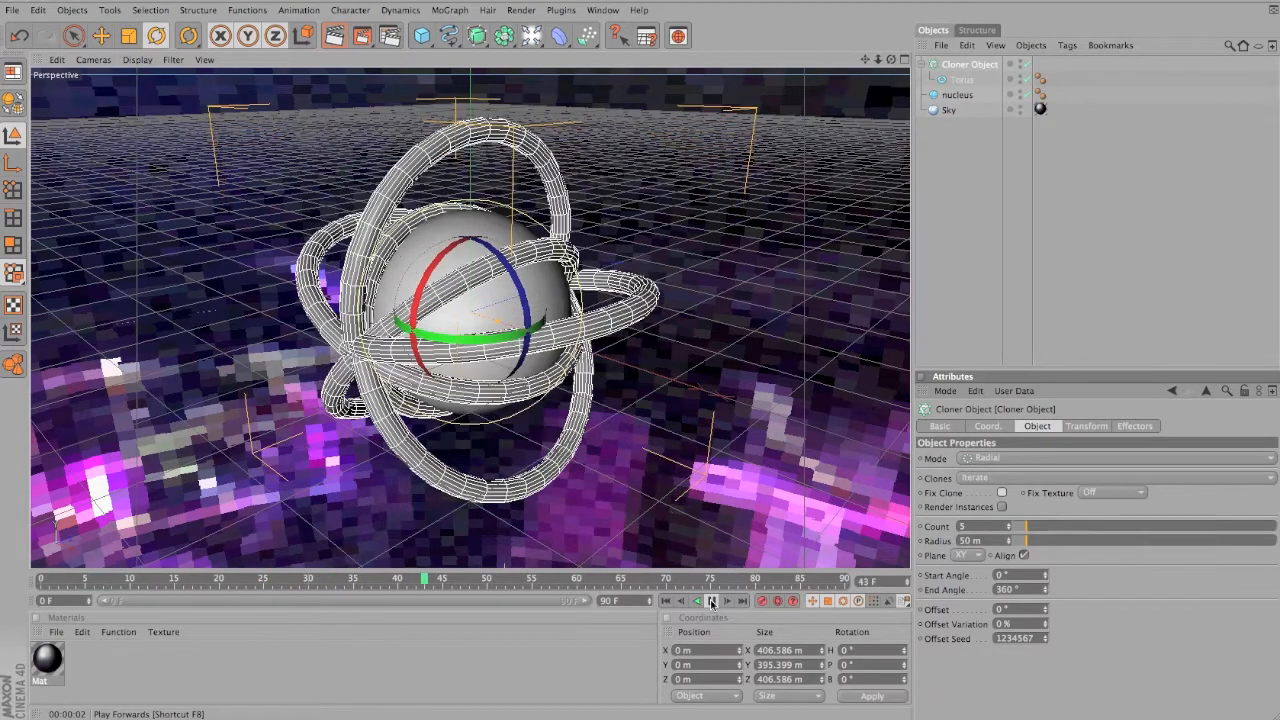
pyautogui.click(712, 600)
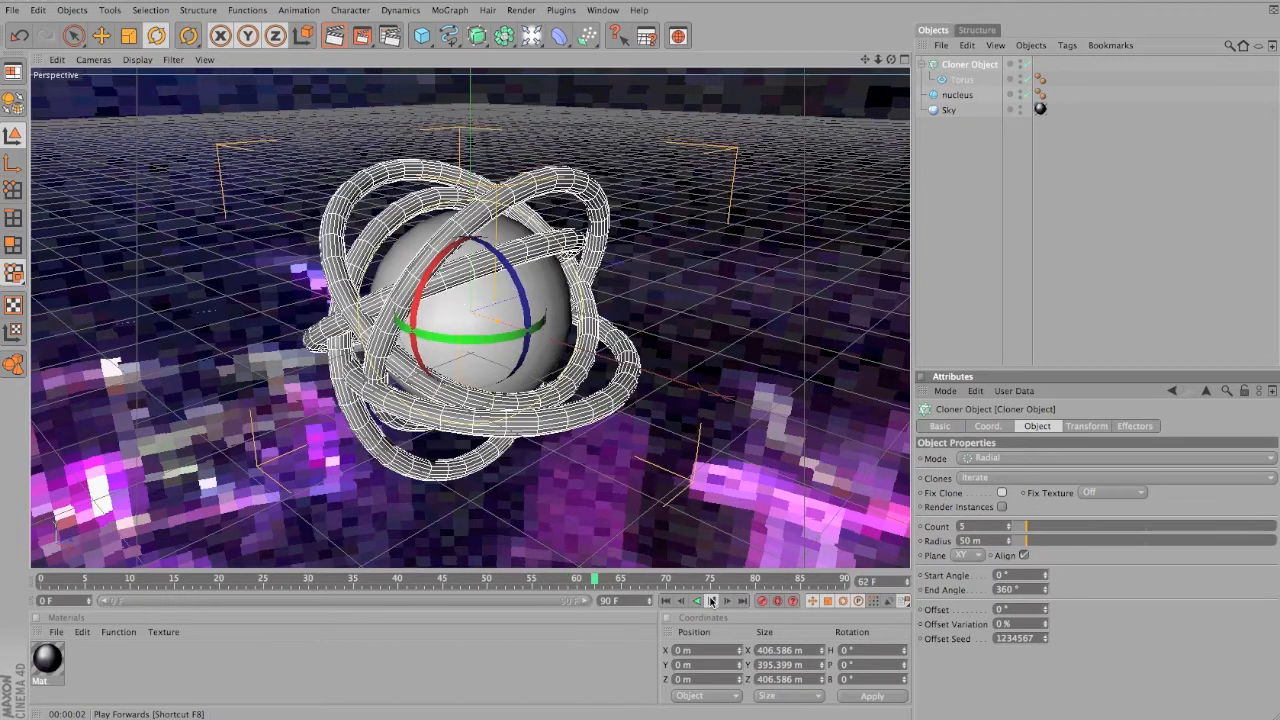
pyautogui.click(712, 600)
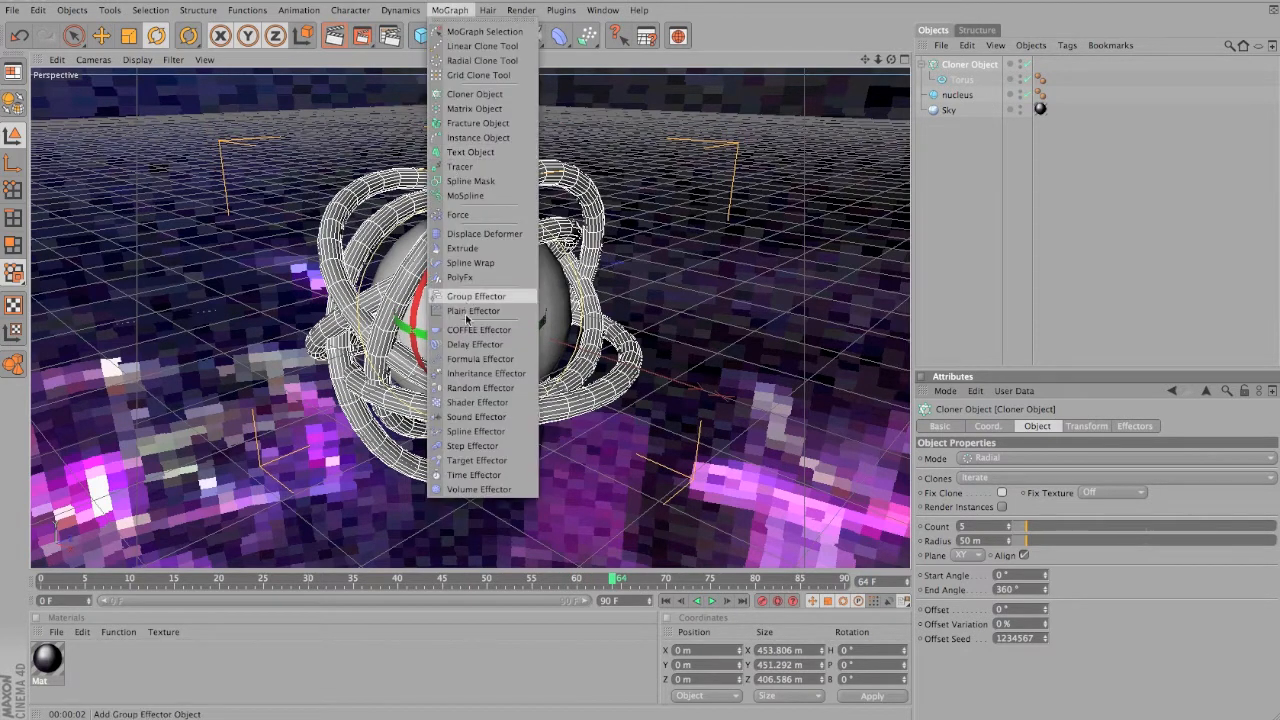
# Add a Random Effector to the Cloner randomizing the rings' position, scale and rotation
pyautogui.click(480, 388)
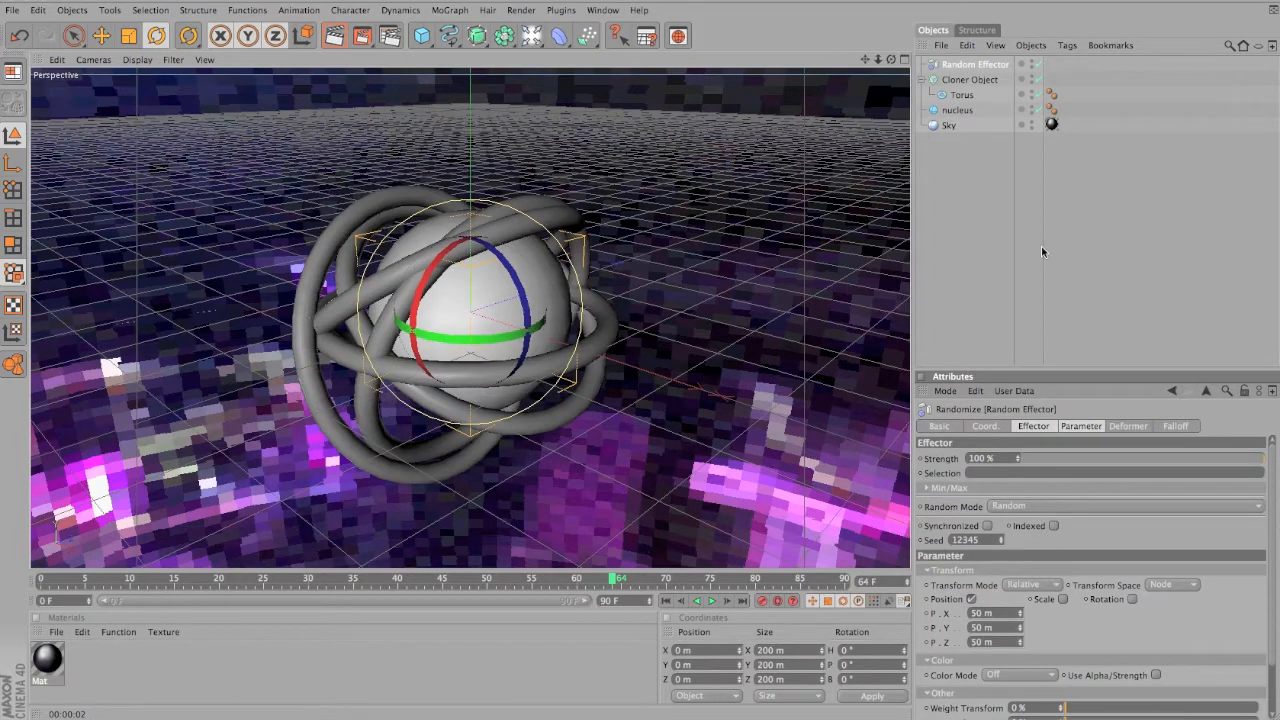
pyautogui.click(968, 80)
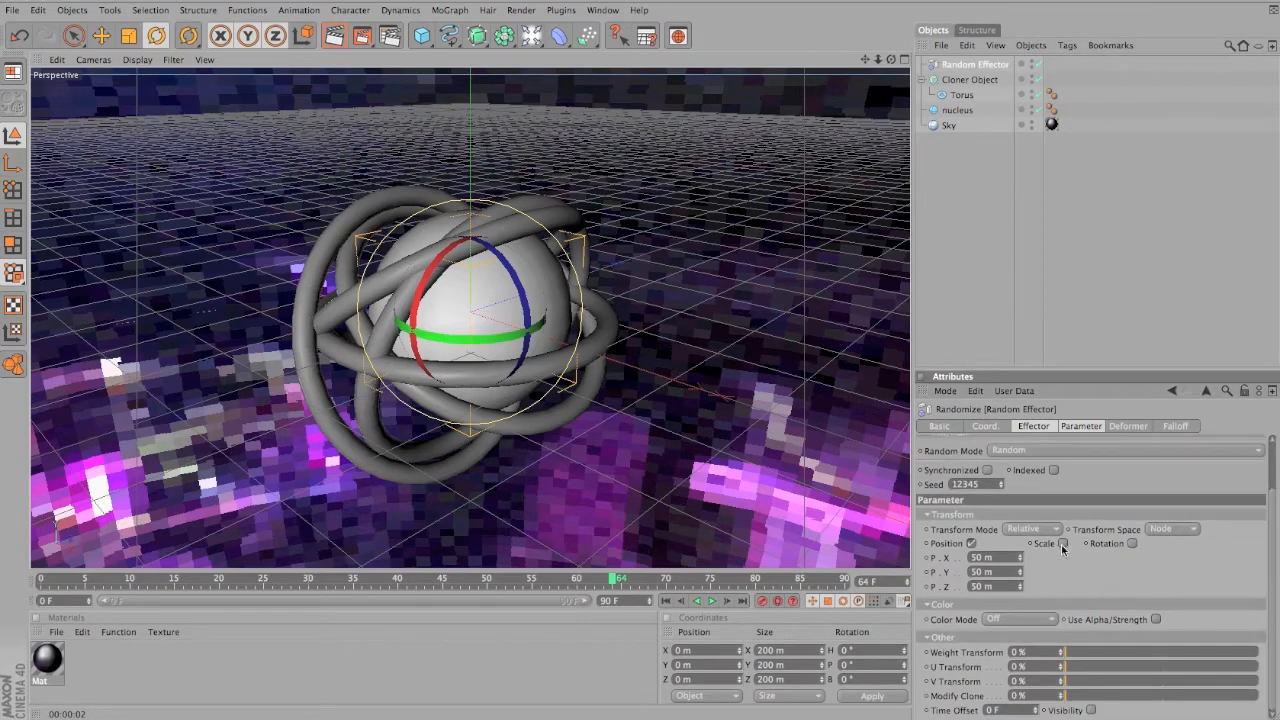
pyautogui.click(1064, 544)
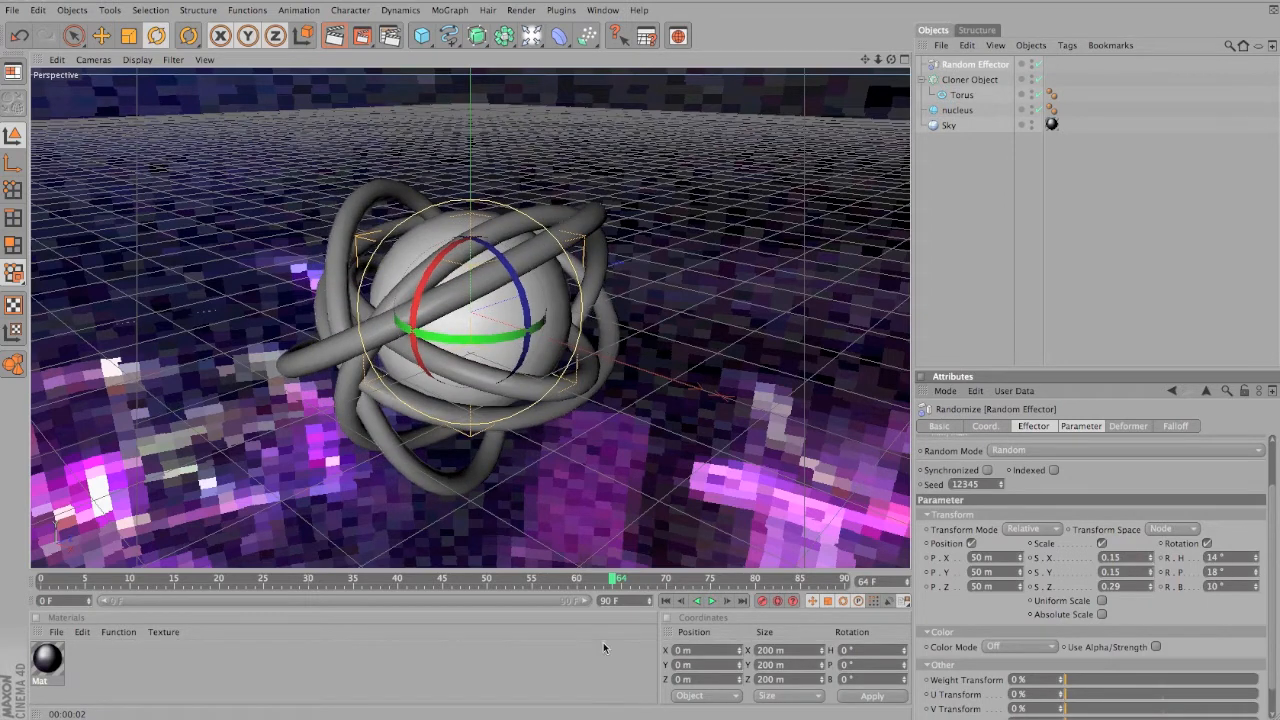
# Play the animation to preview the randomly moving rings
pyautogui.click(712, 600)
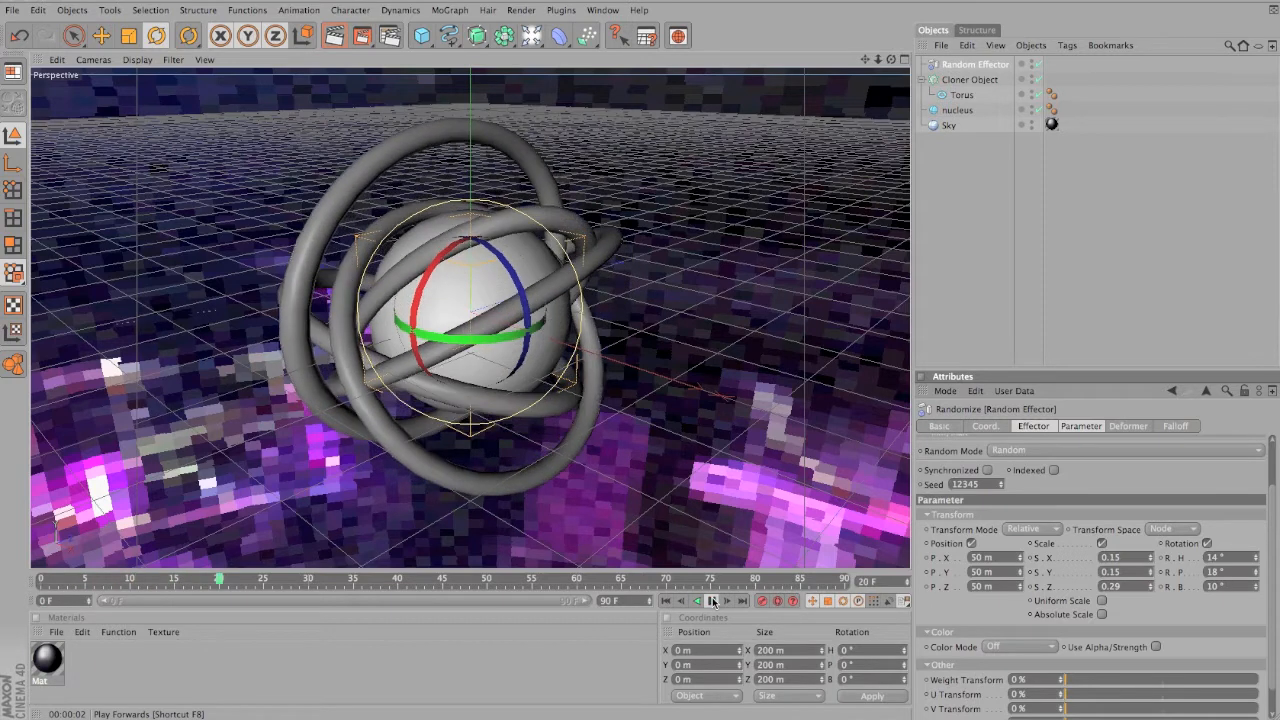
pyautogui.click(712, 600)
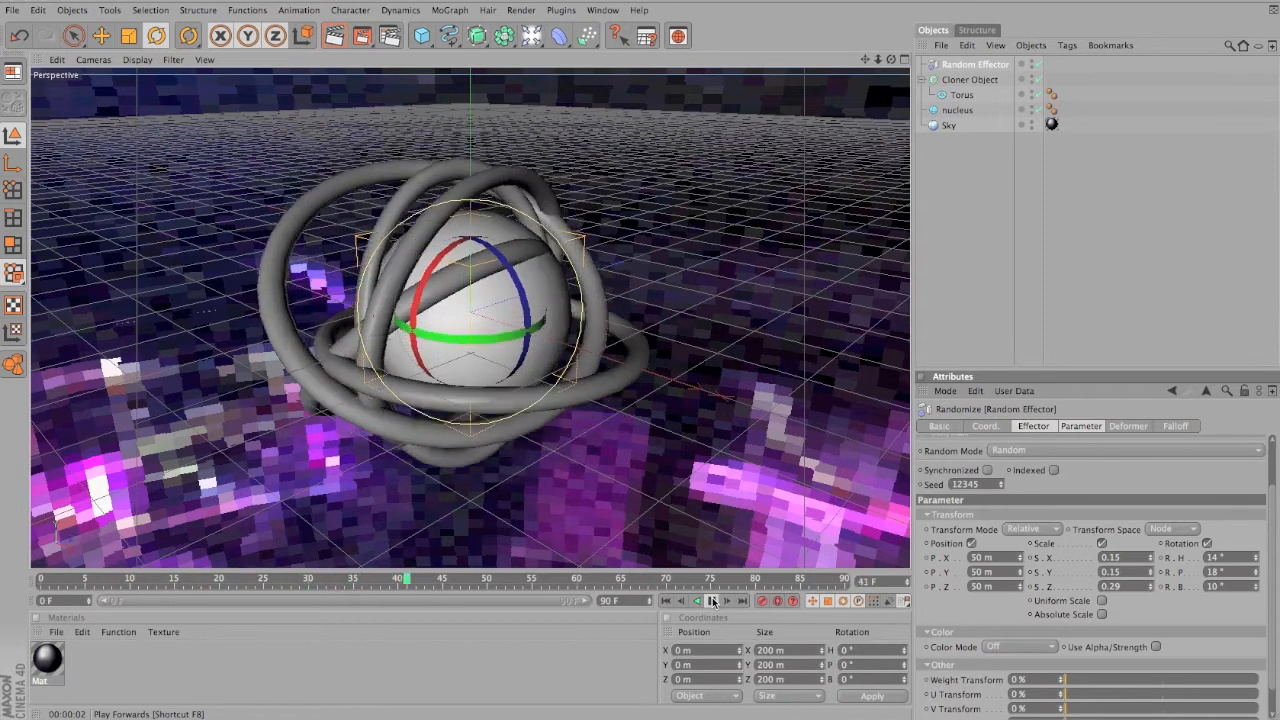
pyautogui.click(712, 600)
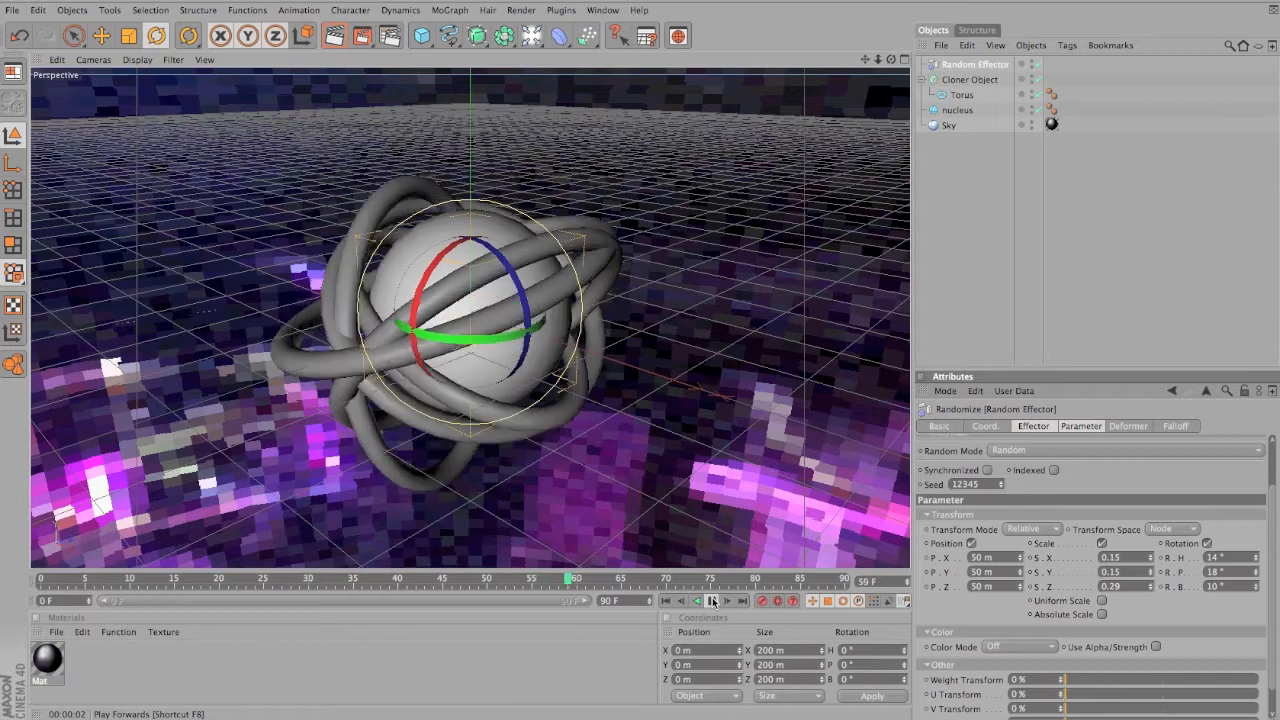
pyautogui.click(712, 600)
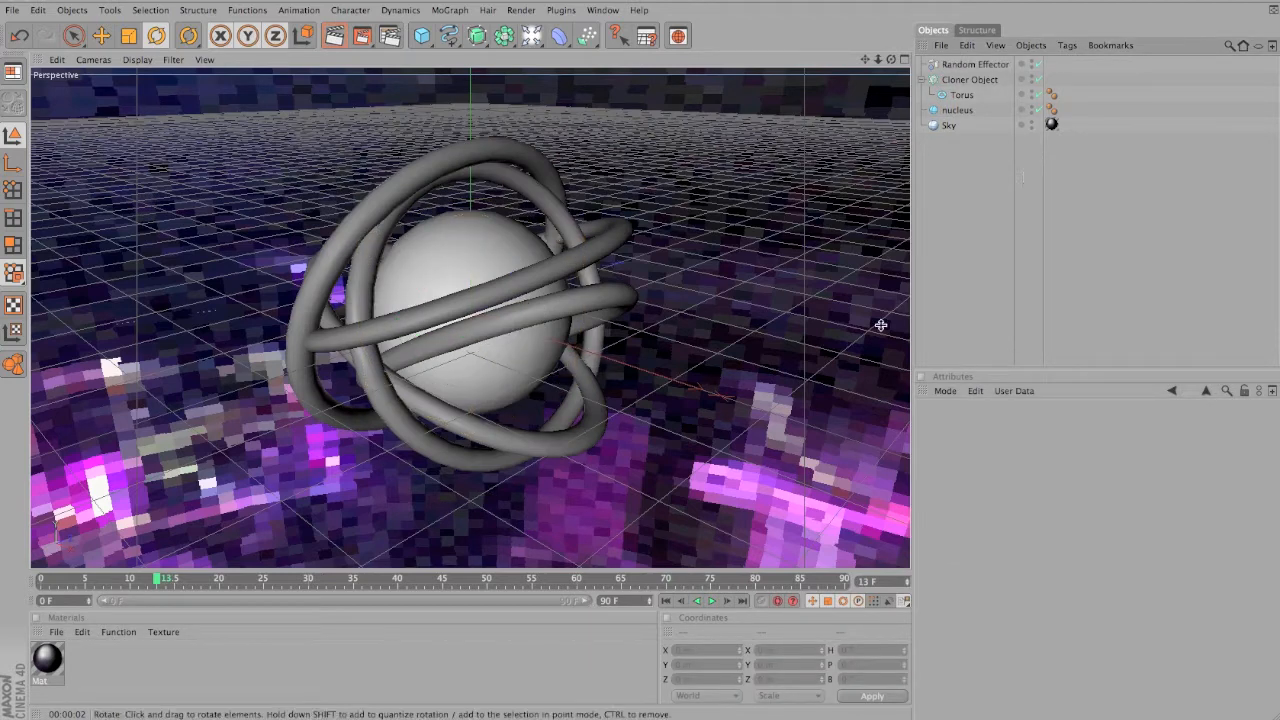
pyautogui.click(712, 600)
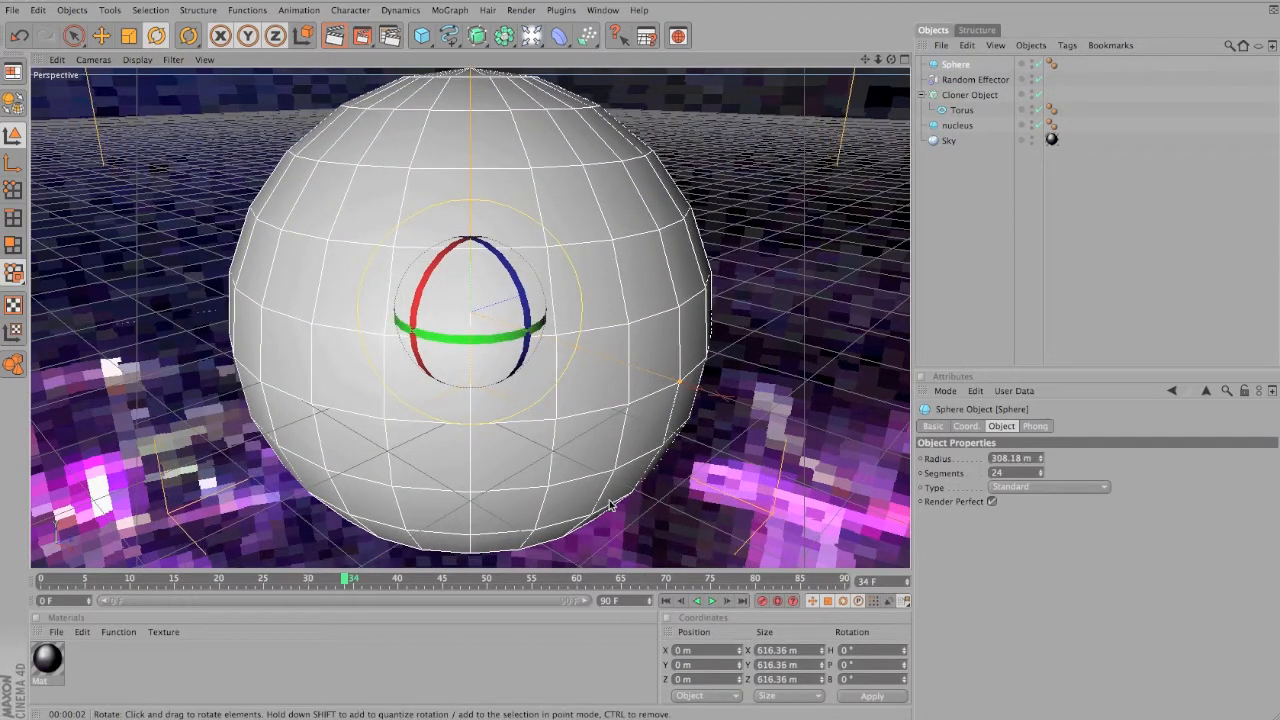
# Add a sphere primitive enlarged to envelop the whole atom
pyautogui.click(712, 600)
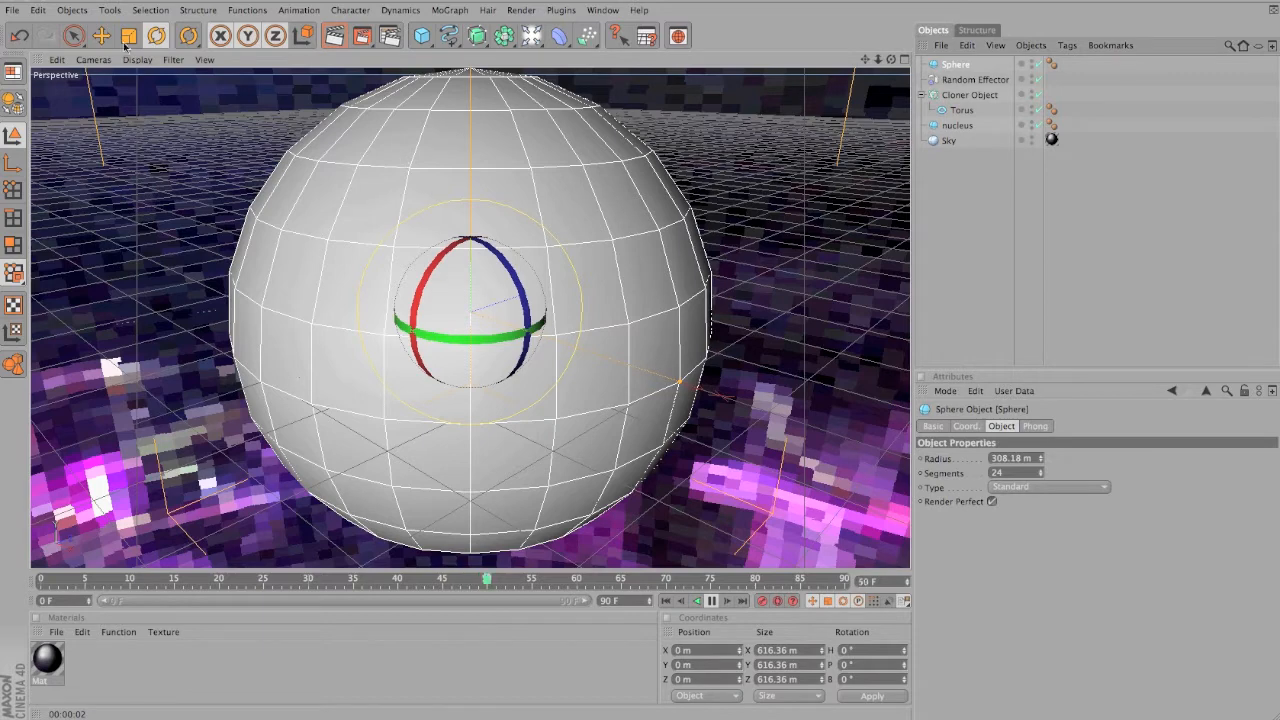
pyautogui.click(100, 36)
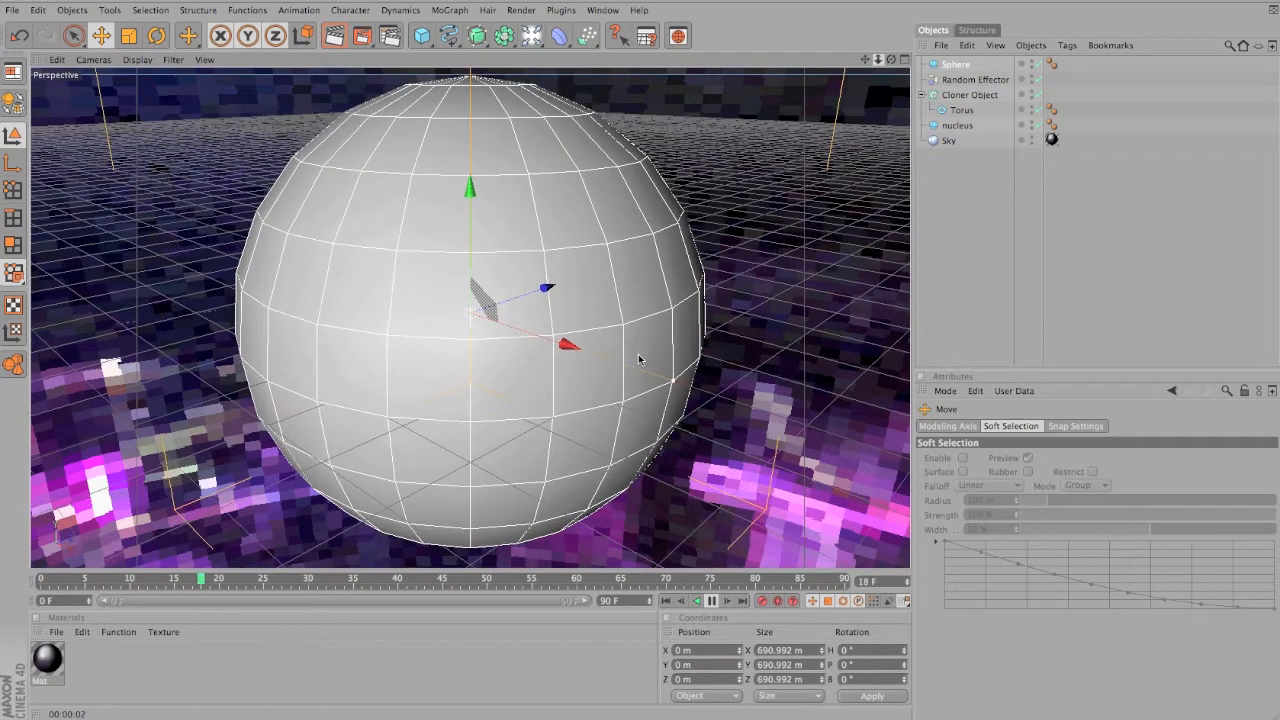
pyautogui.click(712, 600)
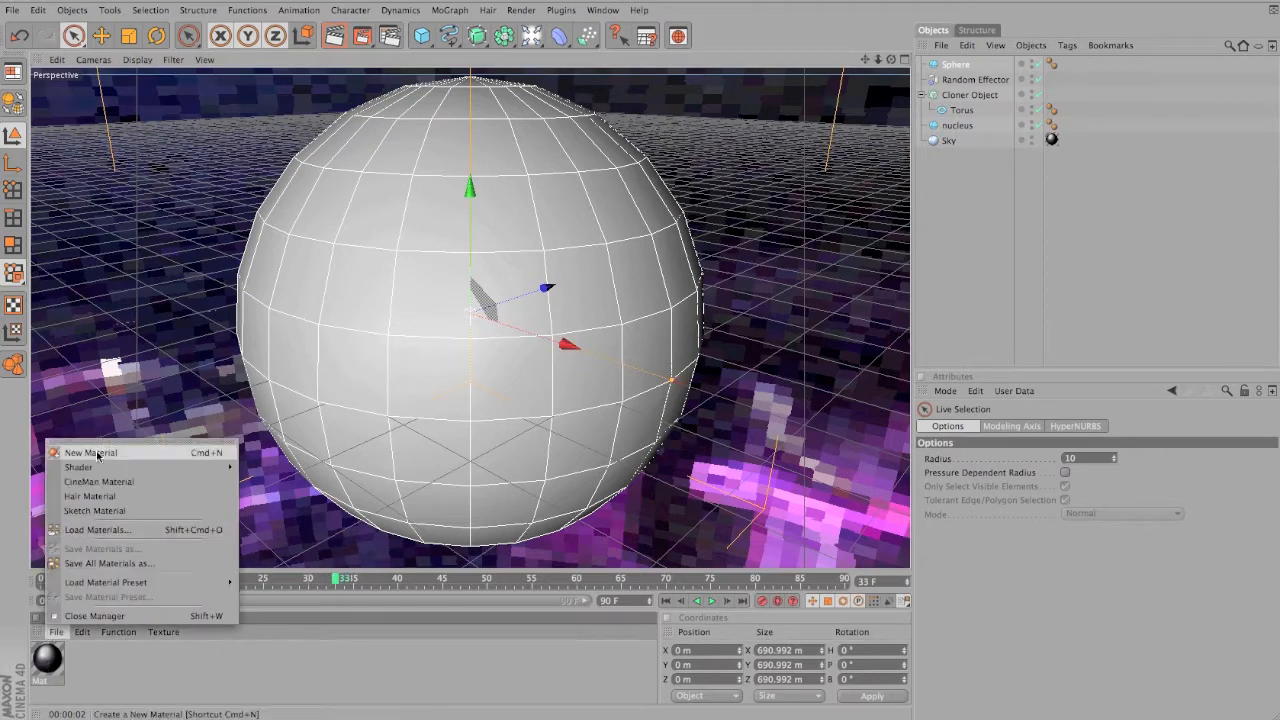
# Create a new material with a light blue colour
pyautogui.click(90, 452)
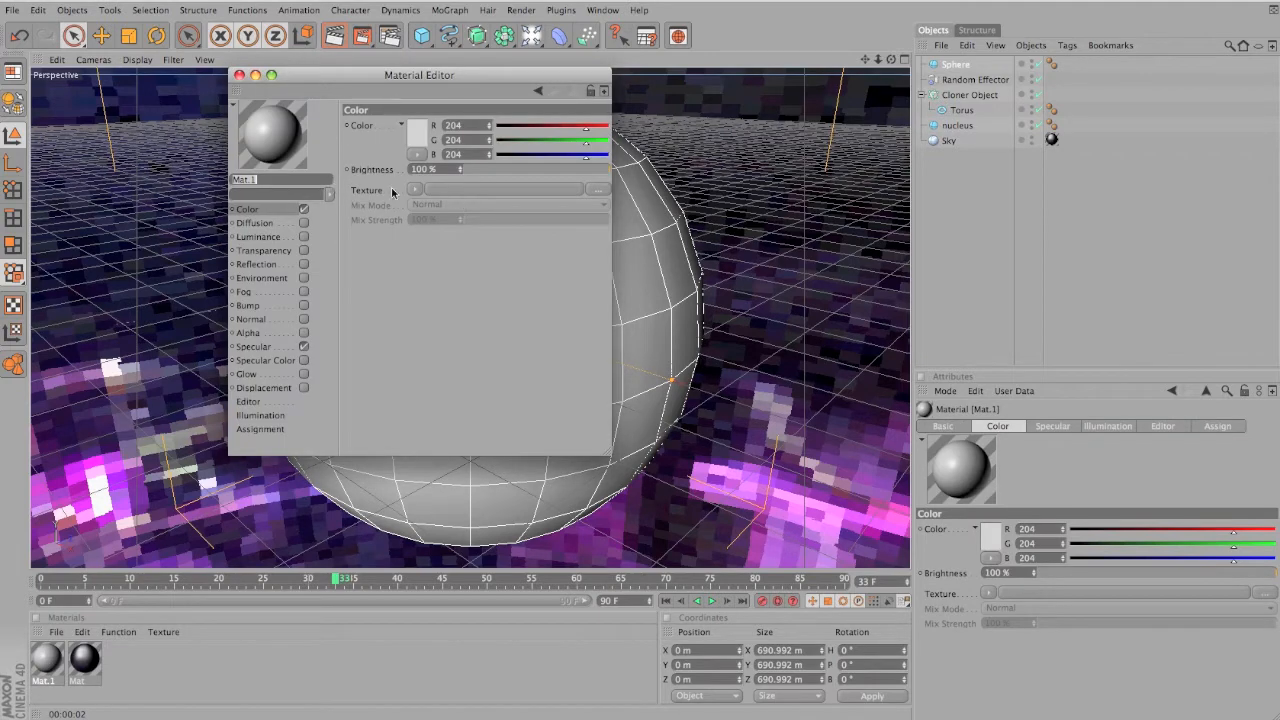
pyautogui.click(416, 136)
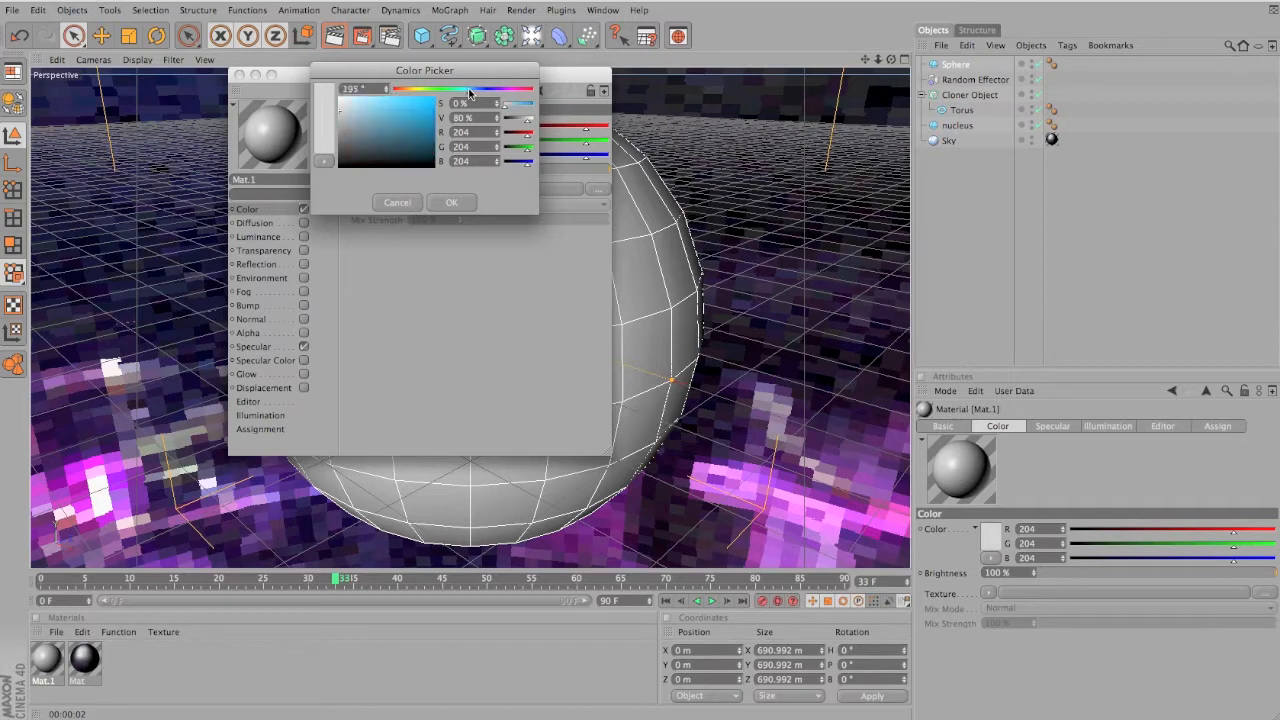
pyautogui.click(382, 110)
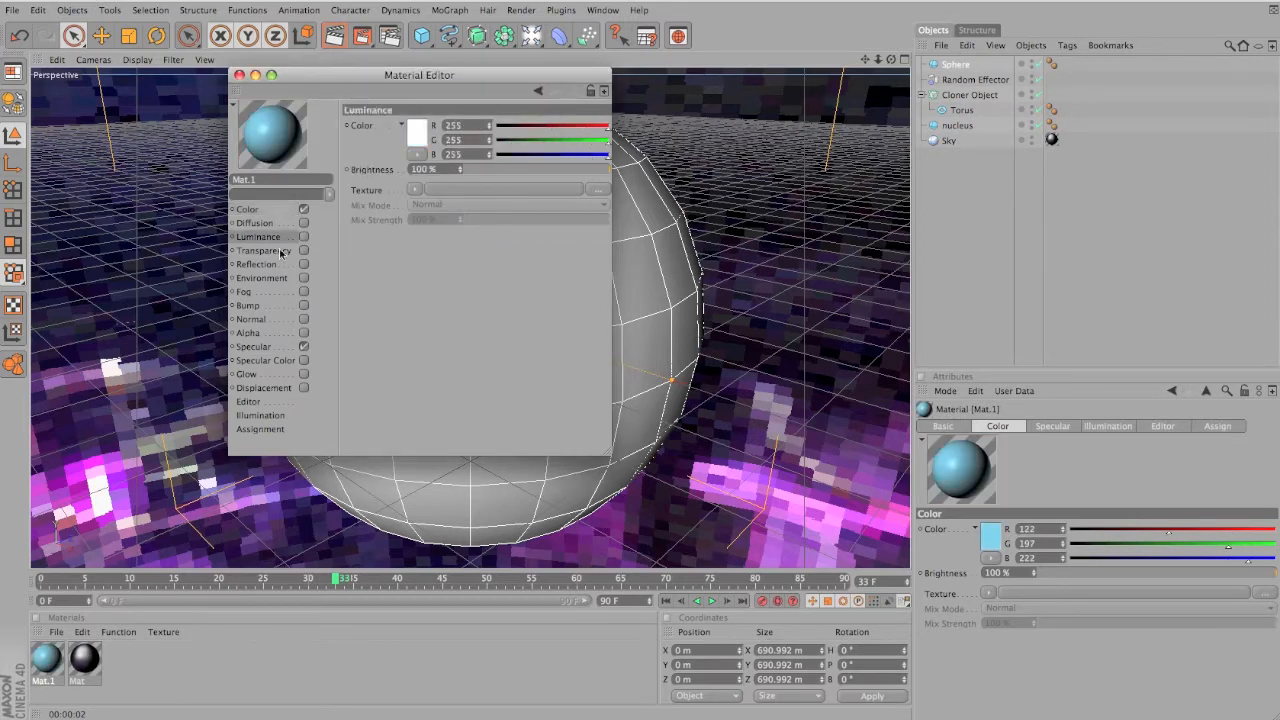
# Enable Transparency with Refraction 1.6 and make the outer sphere see-through with it
pyautogui.click(264, 250)
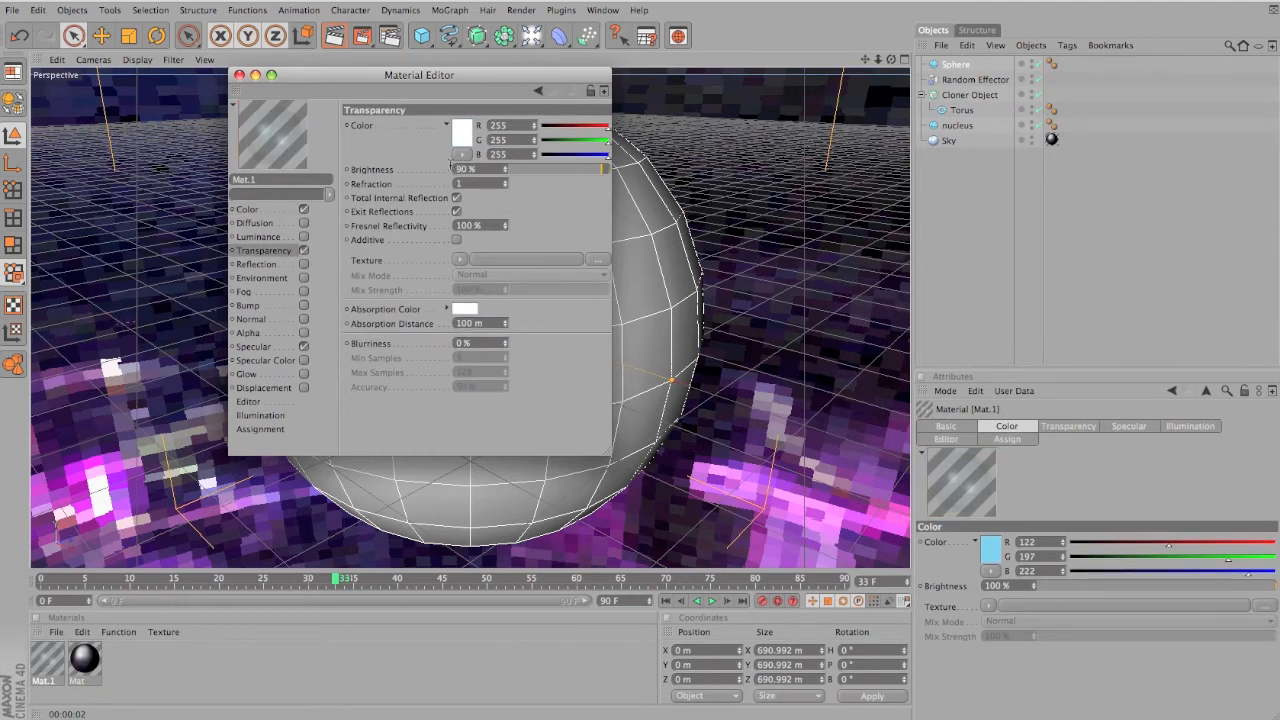
pyautogui.write('1.6')
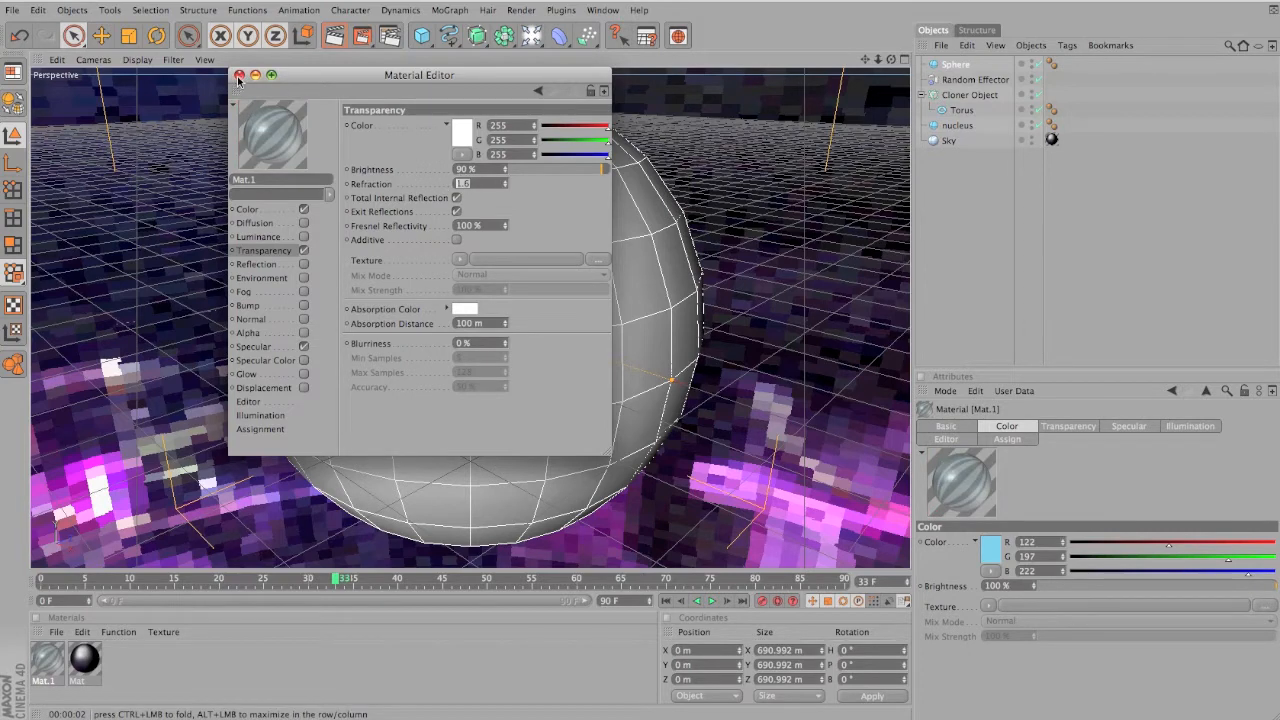
pyautogui.click(240, 76)
pyautogui.write('1.3')
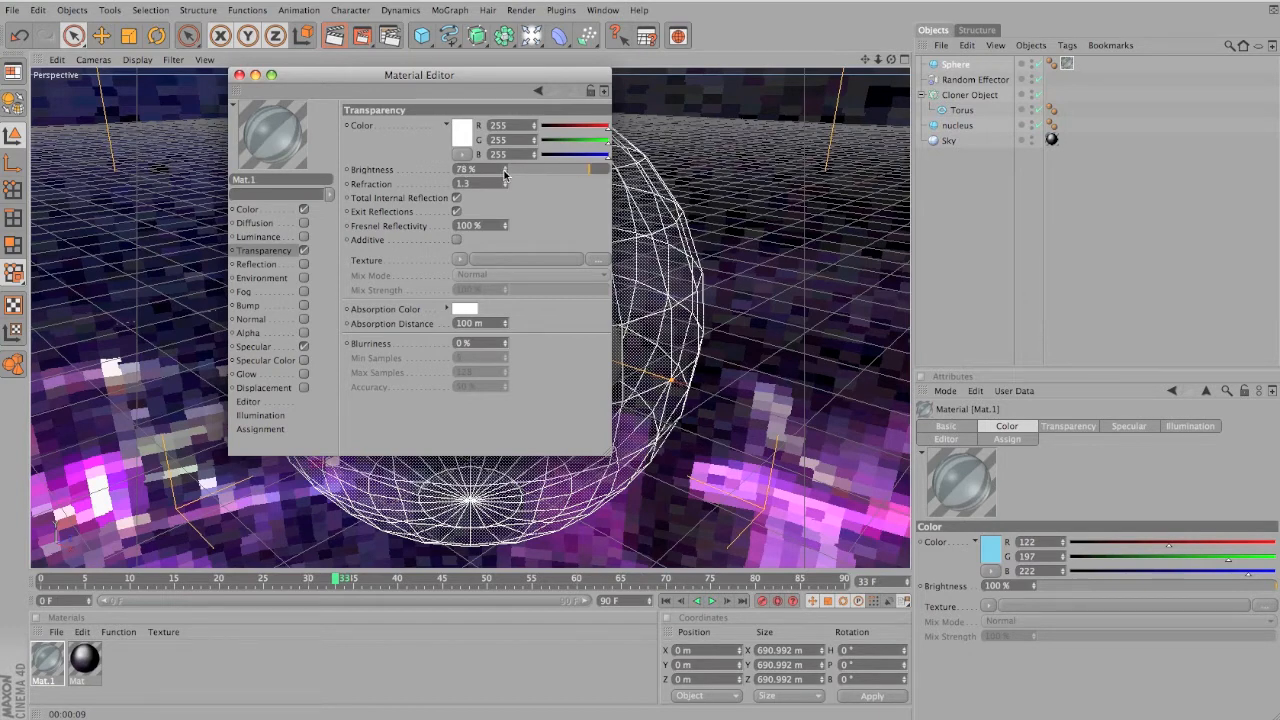
pyautogui.moveTo(240, 84)
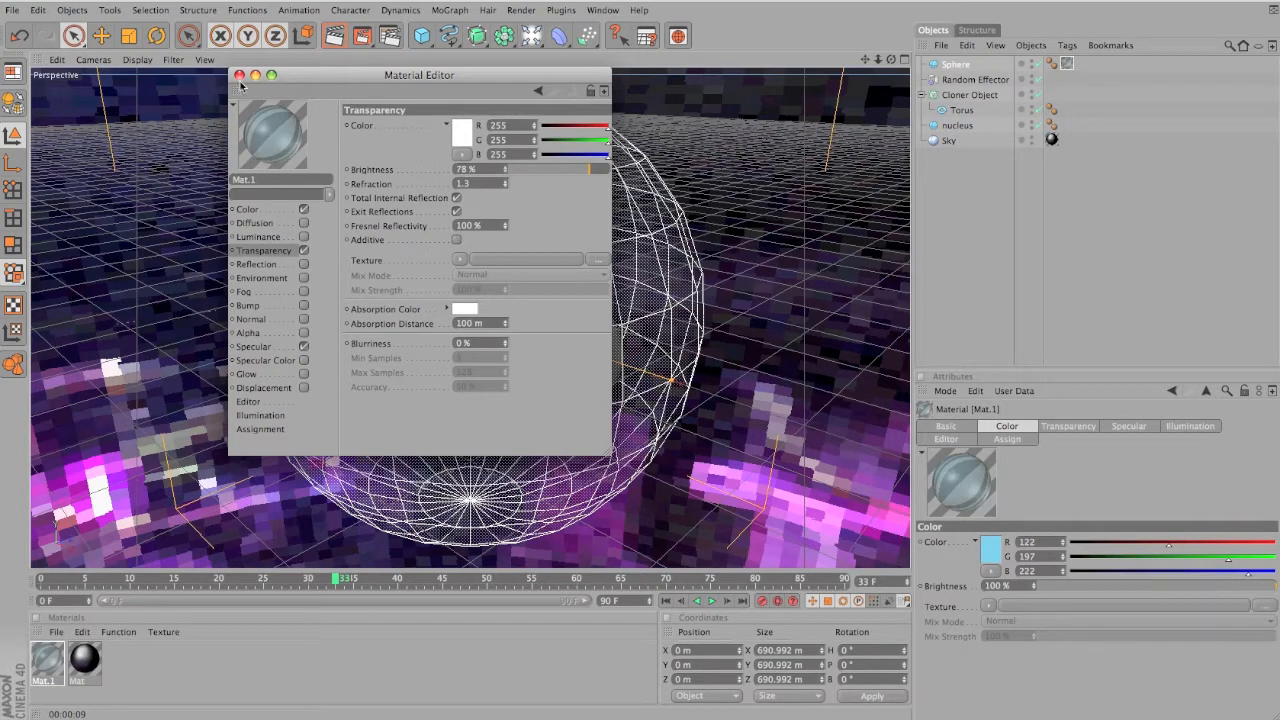
pyautogui.click(240, 76)
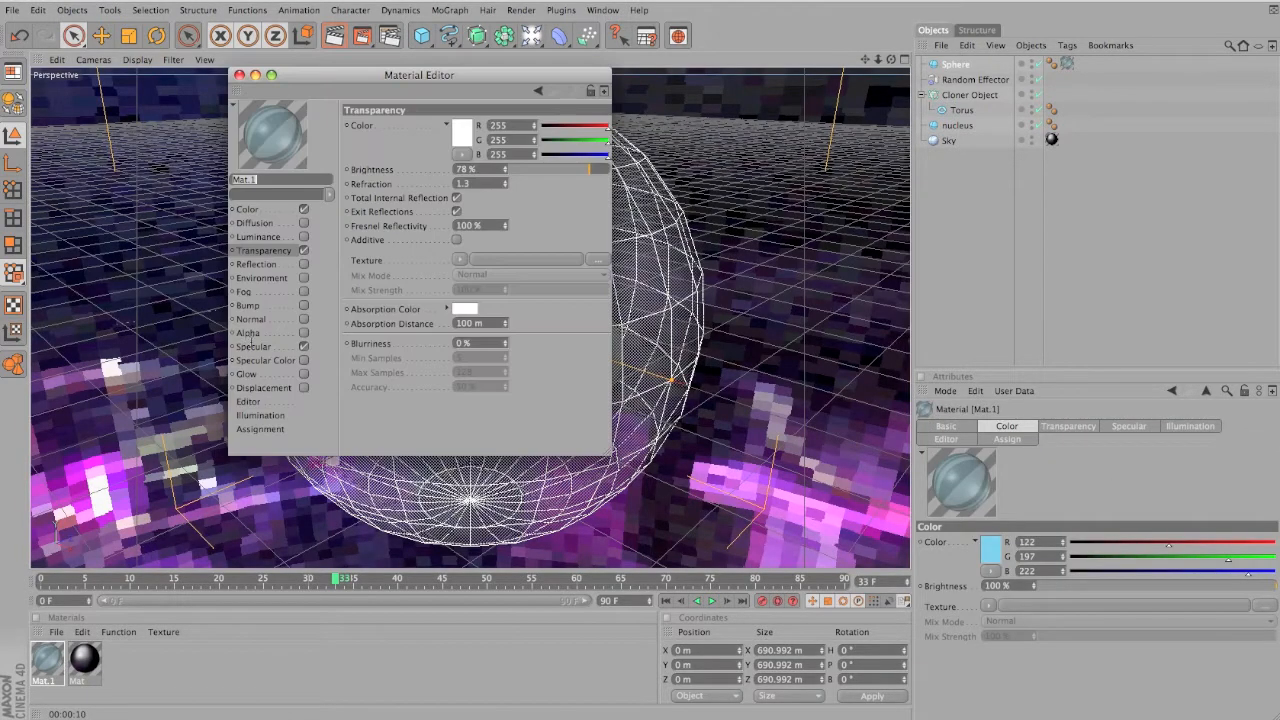
# Enable Glow on the glass material and create a red reflective material
pyautogui.click(246, 374)
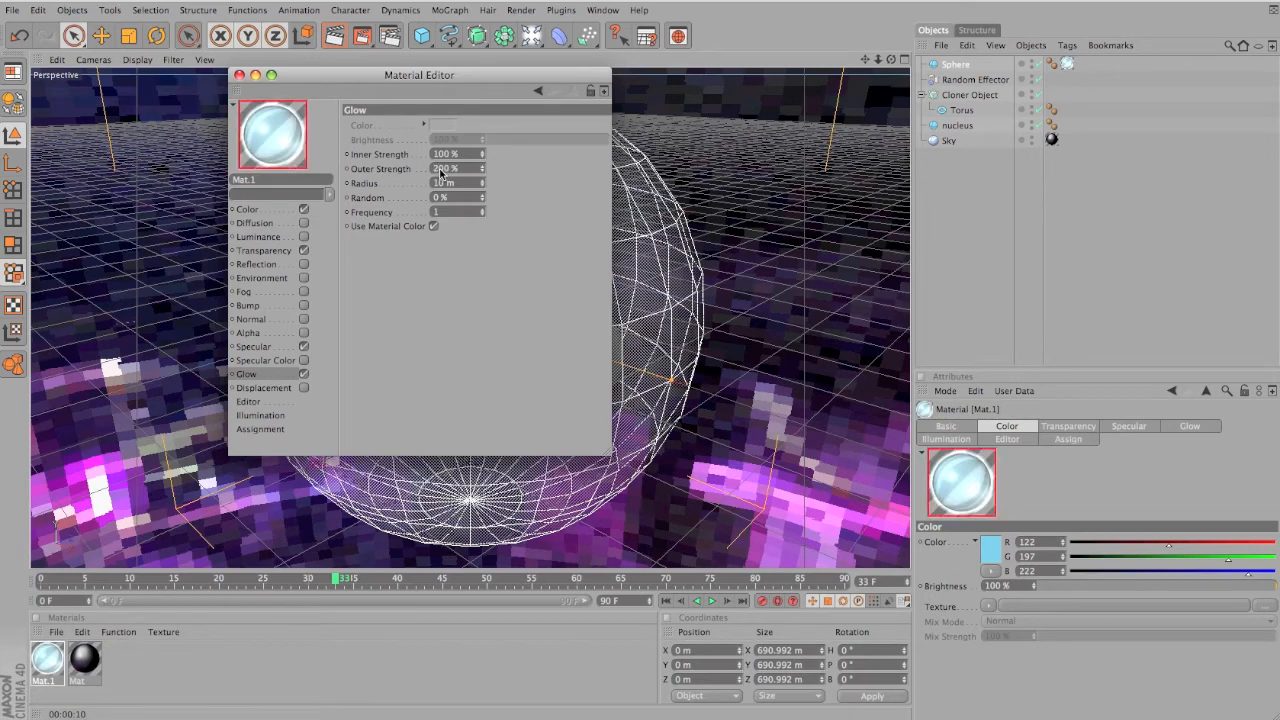
pyautogui.click(240, 74)
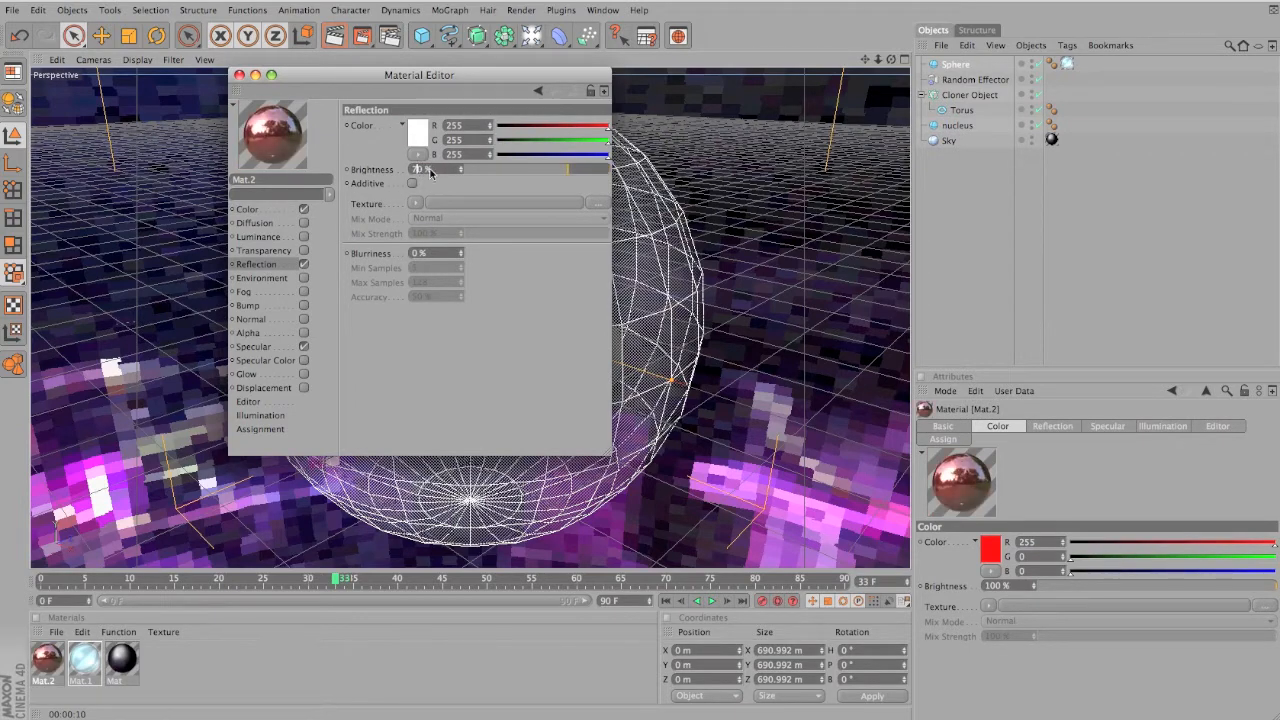
# Close the Material Editor and create a third material for the nucleus
pyautogui.click(240, 76)
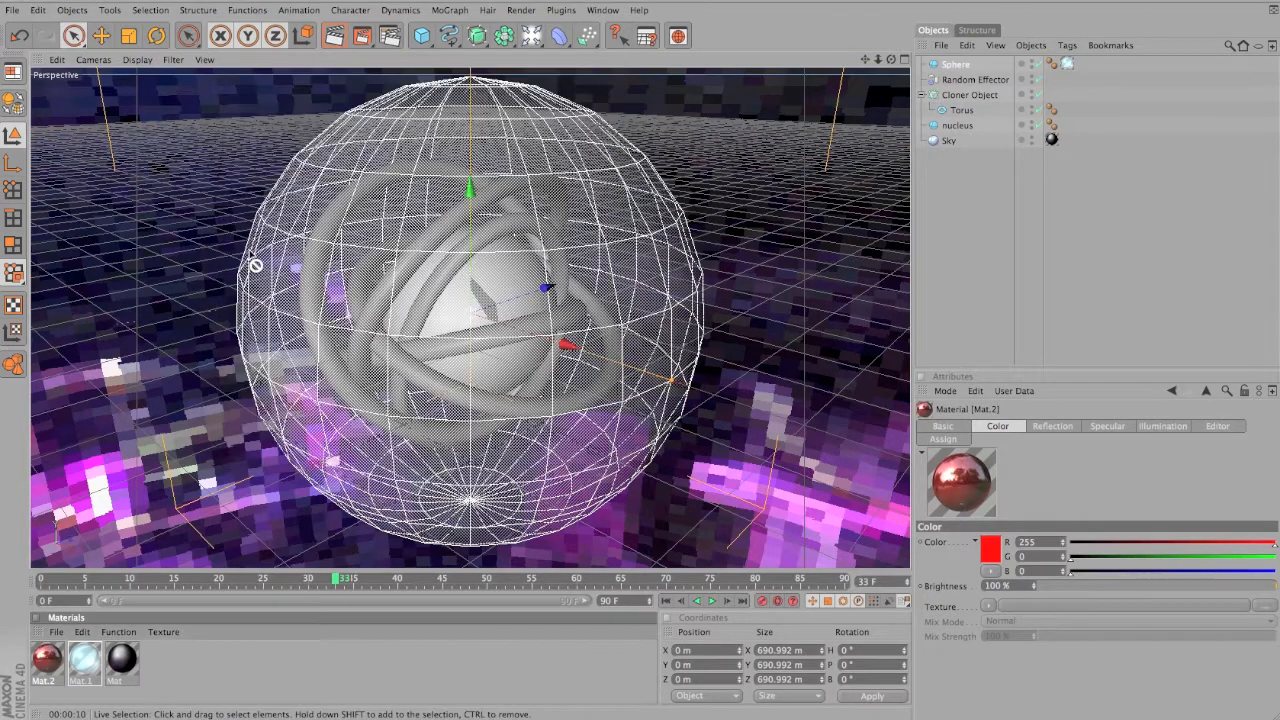
pyautogui.moveTo(1008, 110)
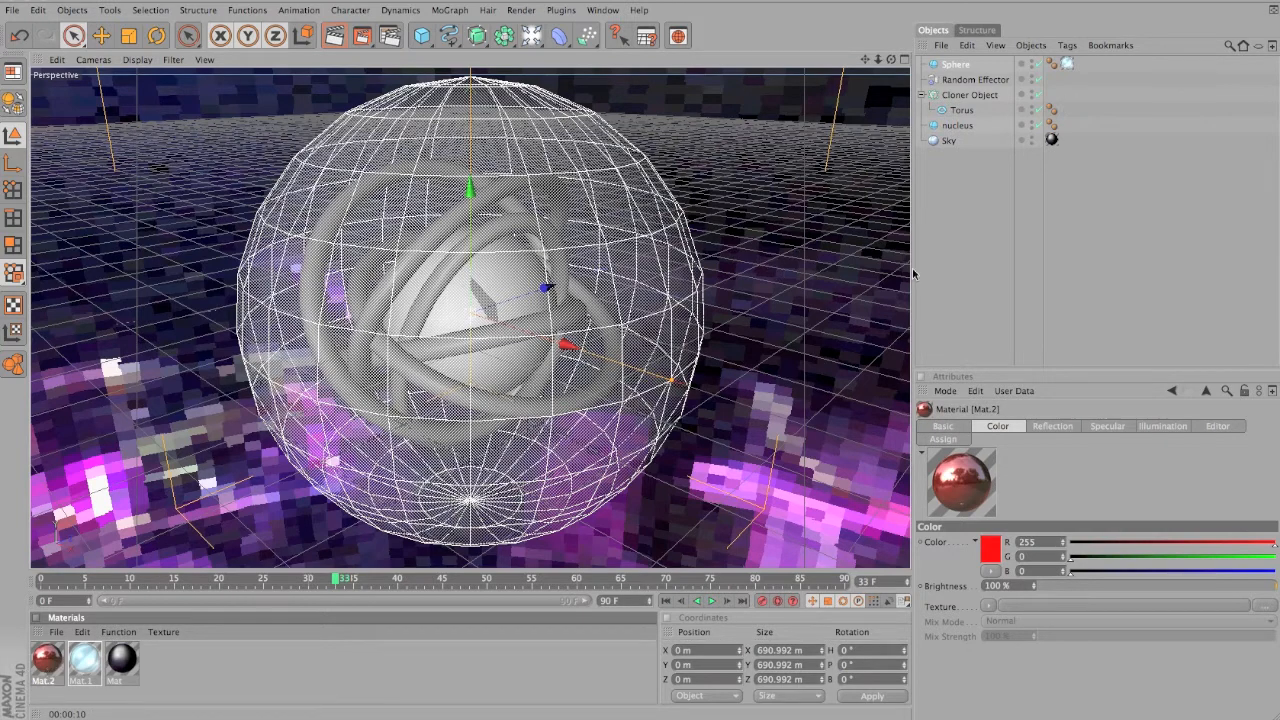
pyautogui.click(1052, 94)
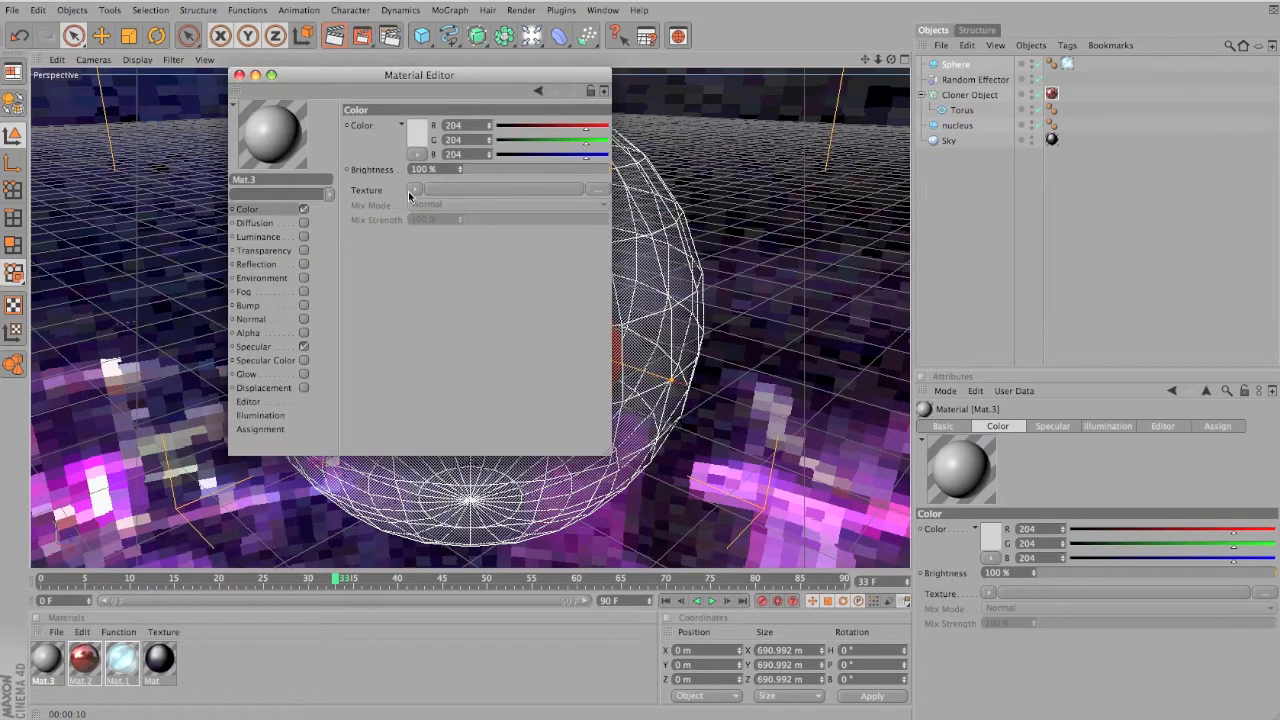
# Give the nucleus material a green rust colour texture and enable Glow
pyautogui.click(416, 190)
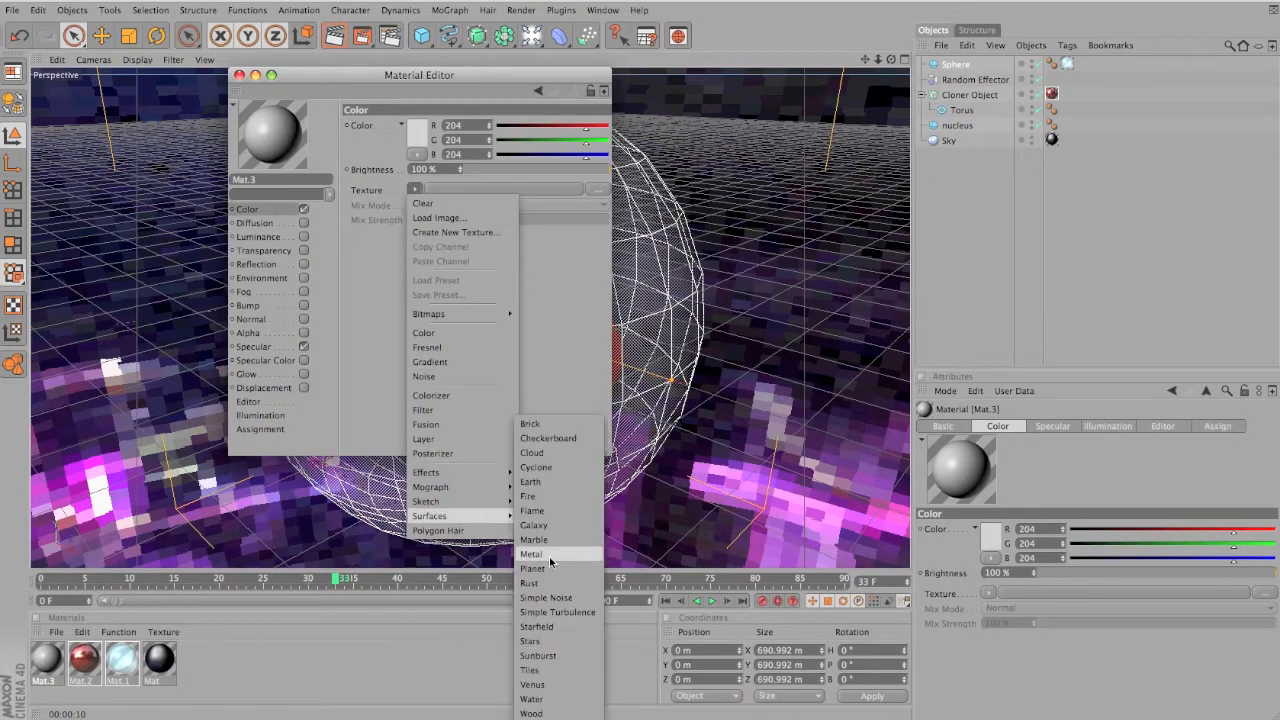
pyautogui.click(528, 584)
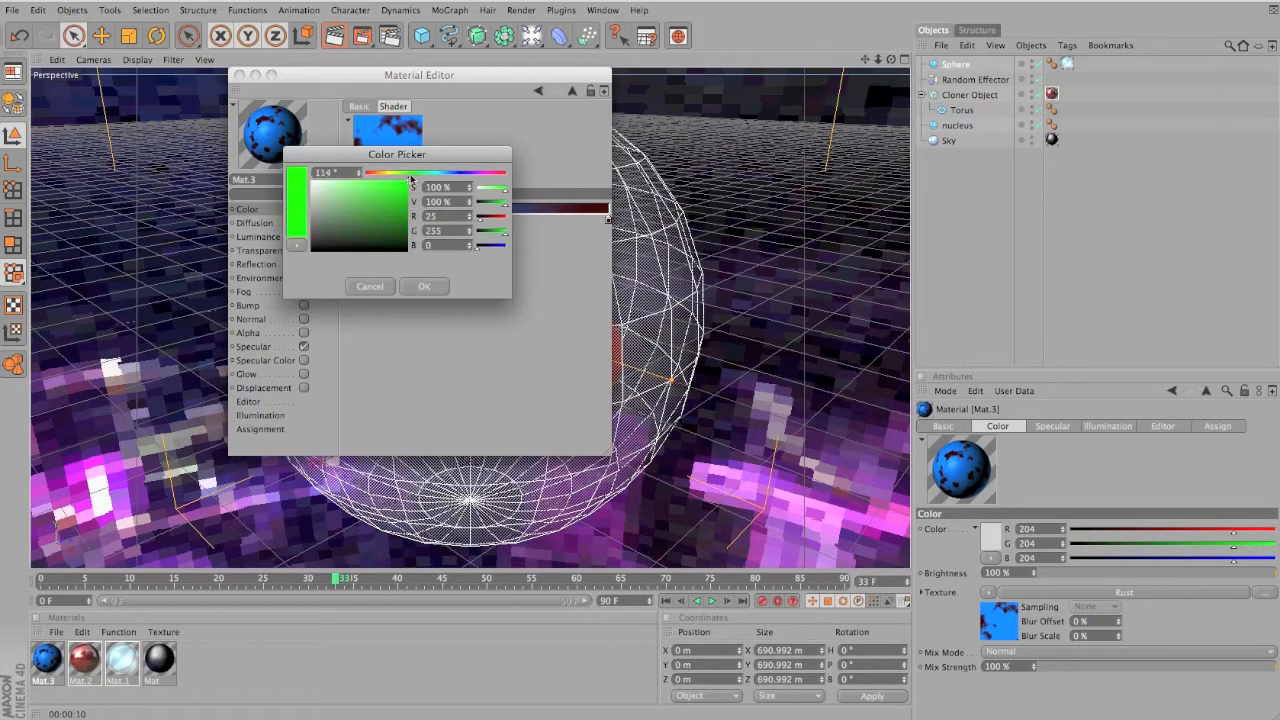
pyautogui.click(424, 286)
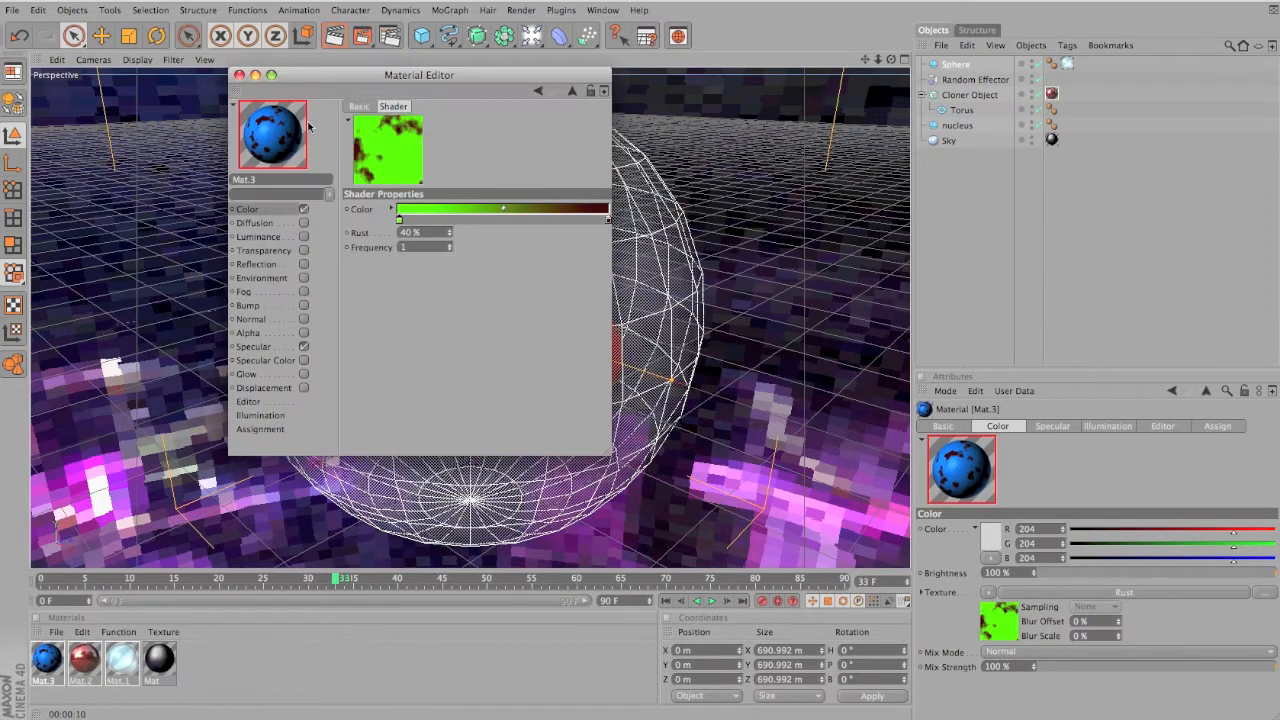
pyautogui.click(246, 374)
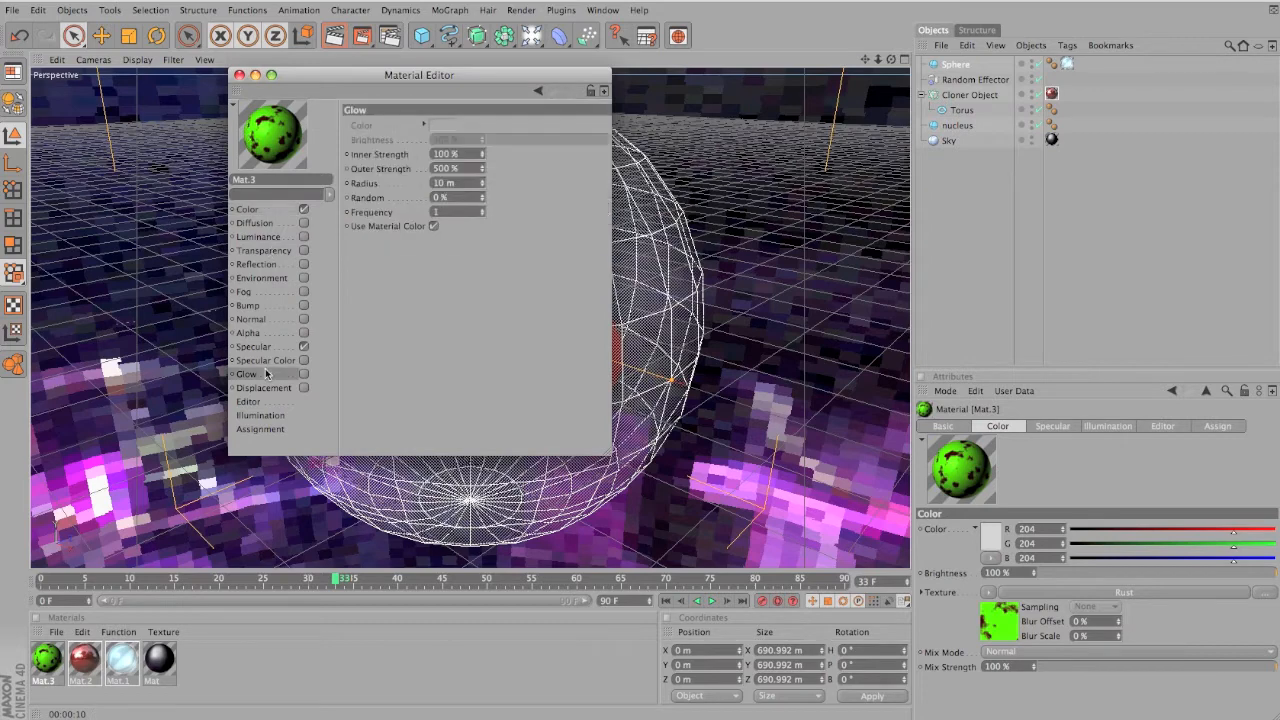
pyautogui.click(304, 374)
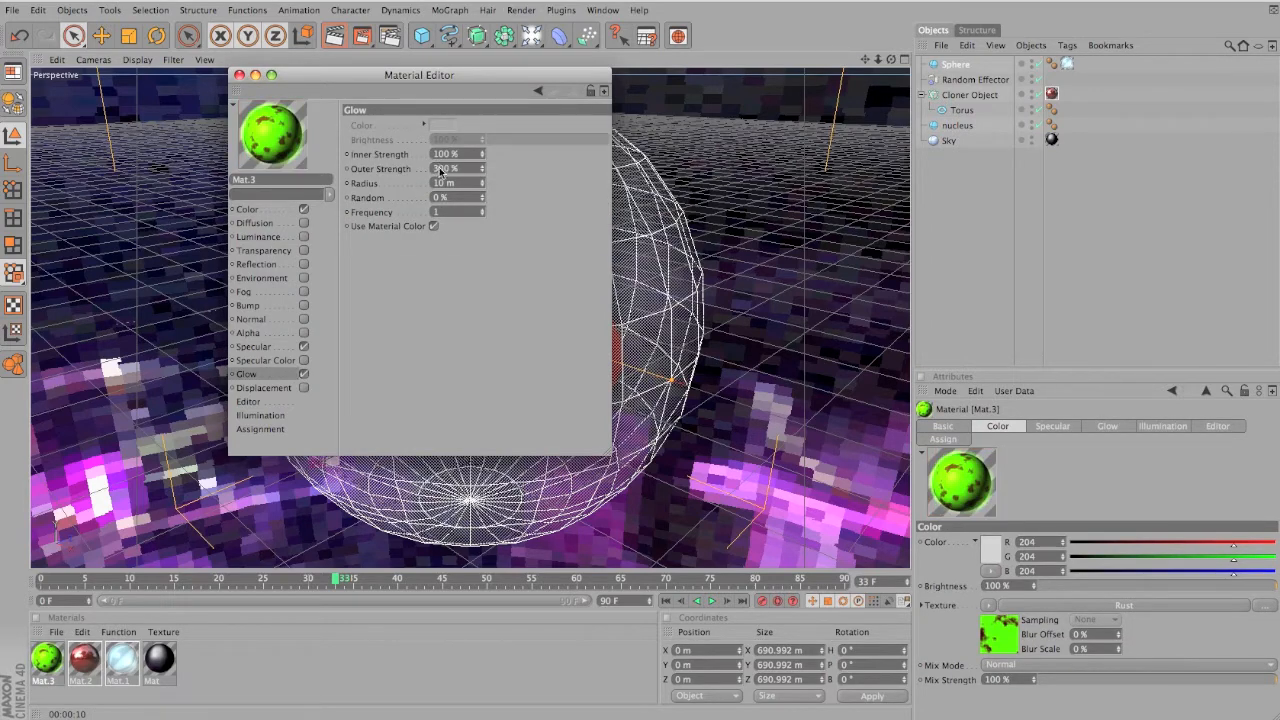
# Review Reflection and Diffusion, and assign a texture to the Diffusion channel
pyautogui.click(256, 264)
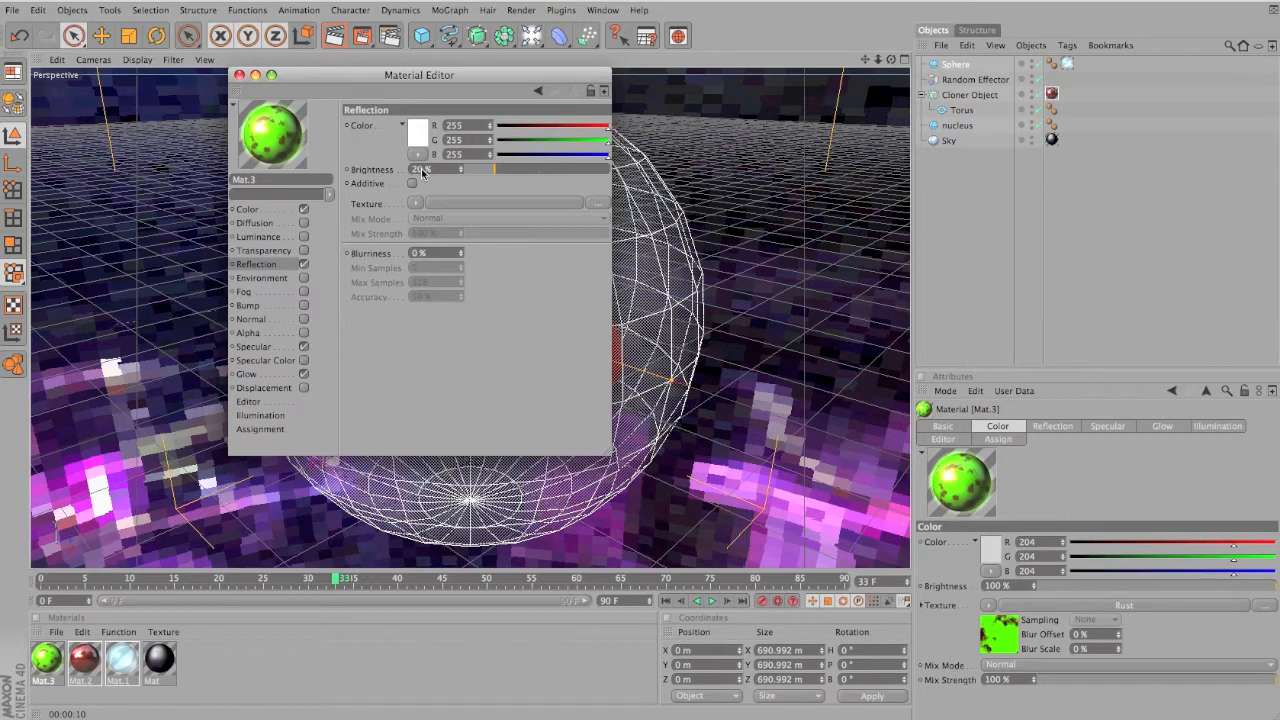
pyautogui.click(256, 222)
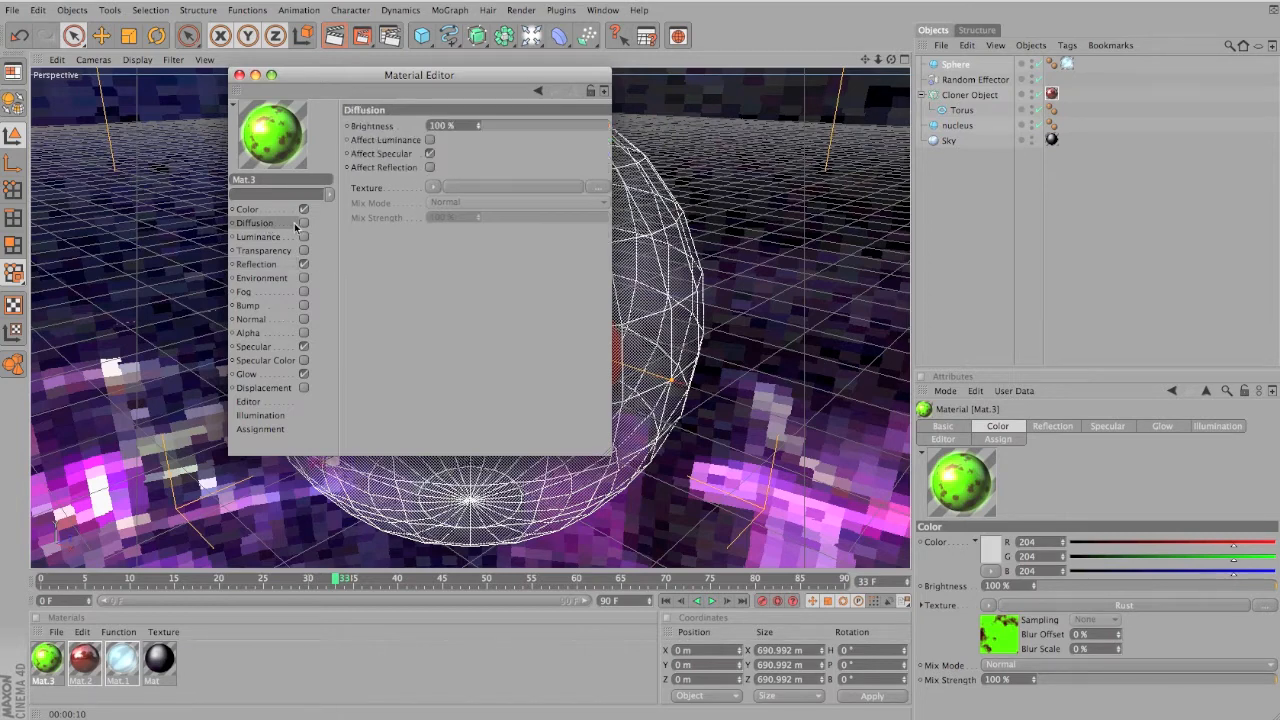
pyautogui.click(432, 188)
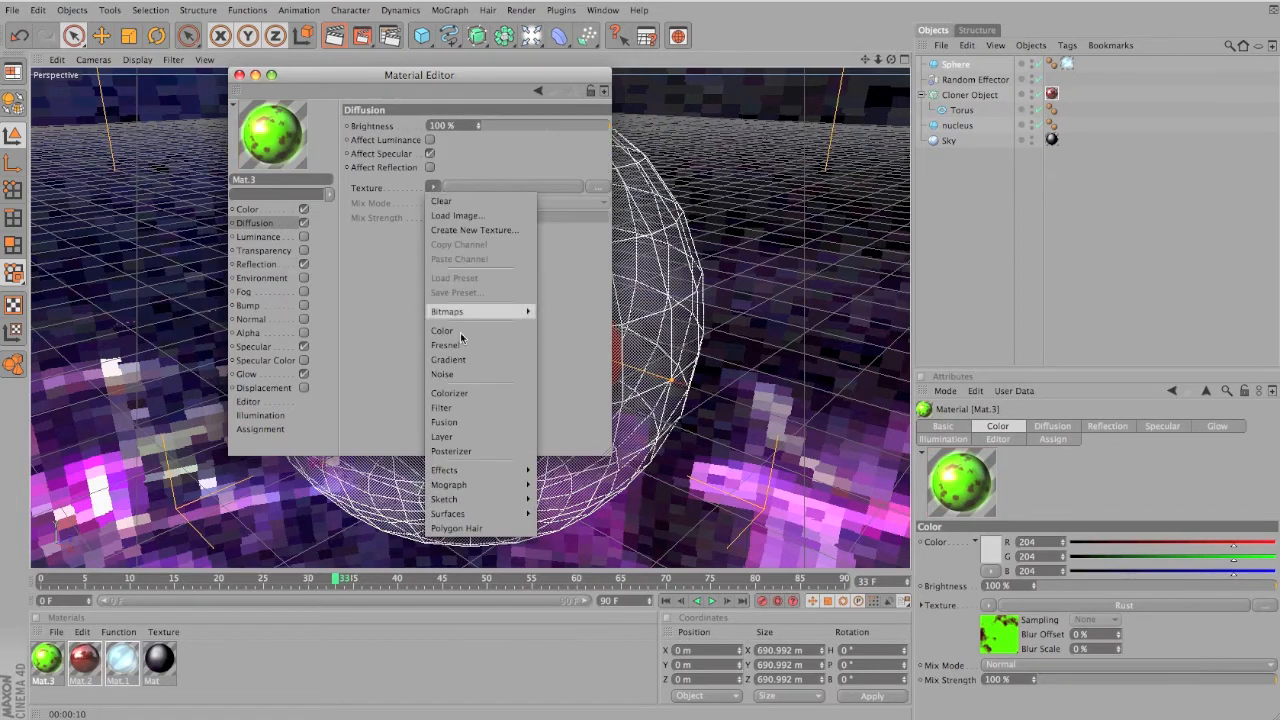
pyautogui.click(442, 374)
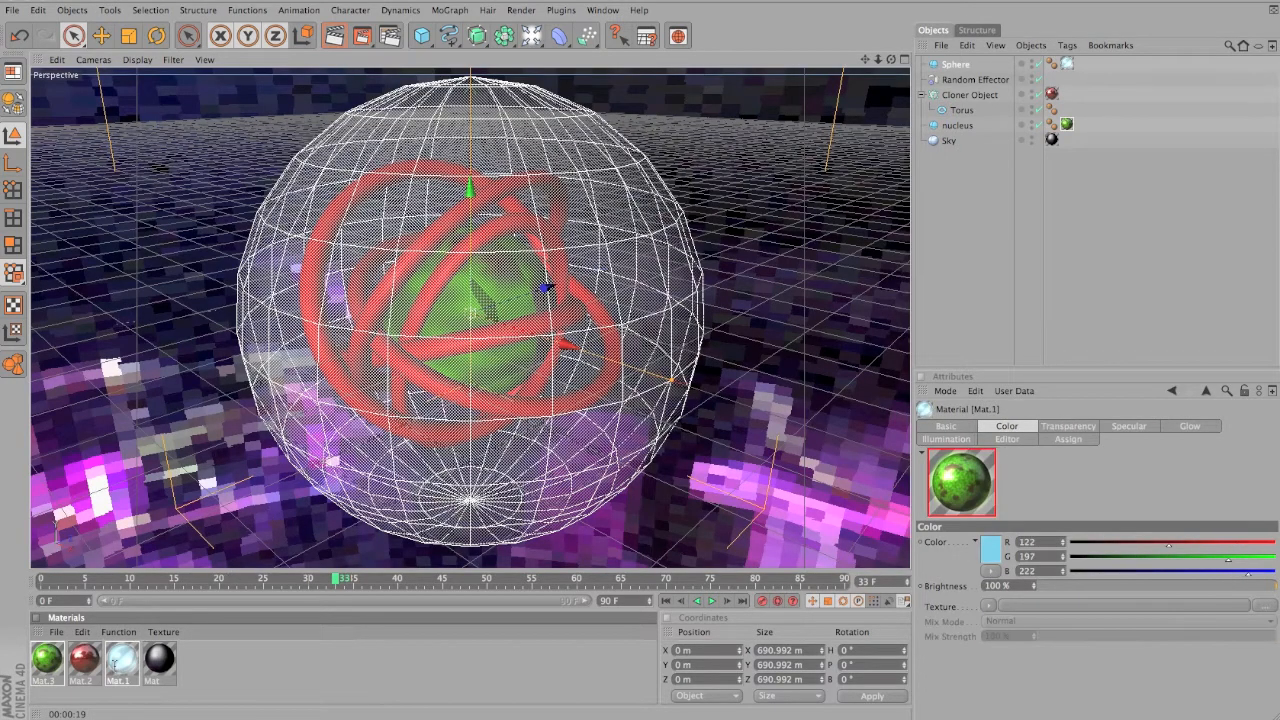
# Bring the light-blue outer sphere material (Mat.1) back into the Material Editor
pyautogui.doubleClick(120, 662)
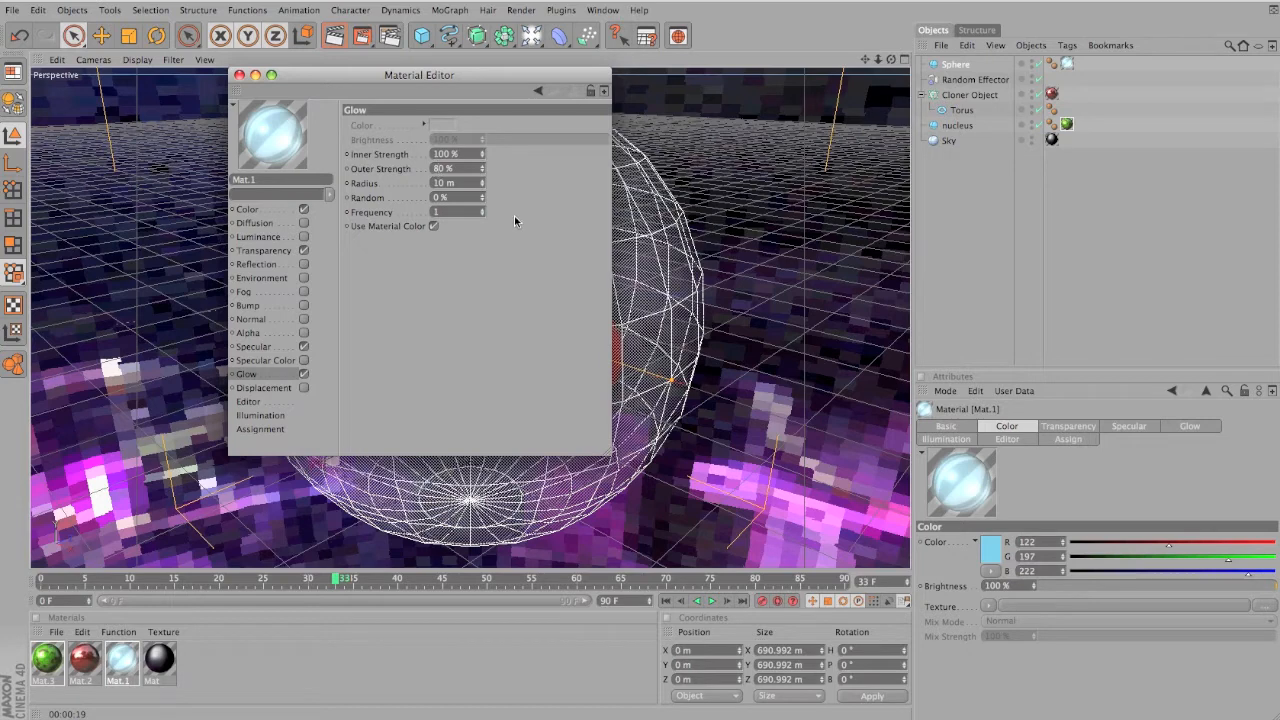
# Give the sphere material a Noise diffusion texture and enable its Reflection channel
pyautogui.click(256, 222)
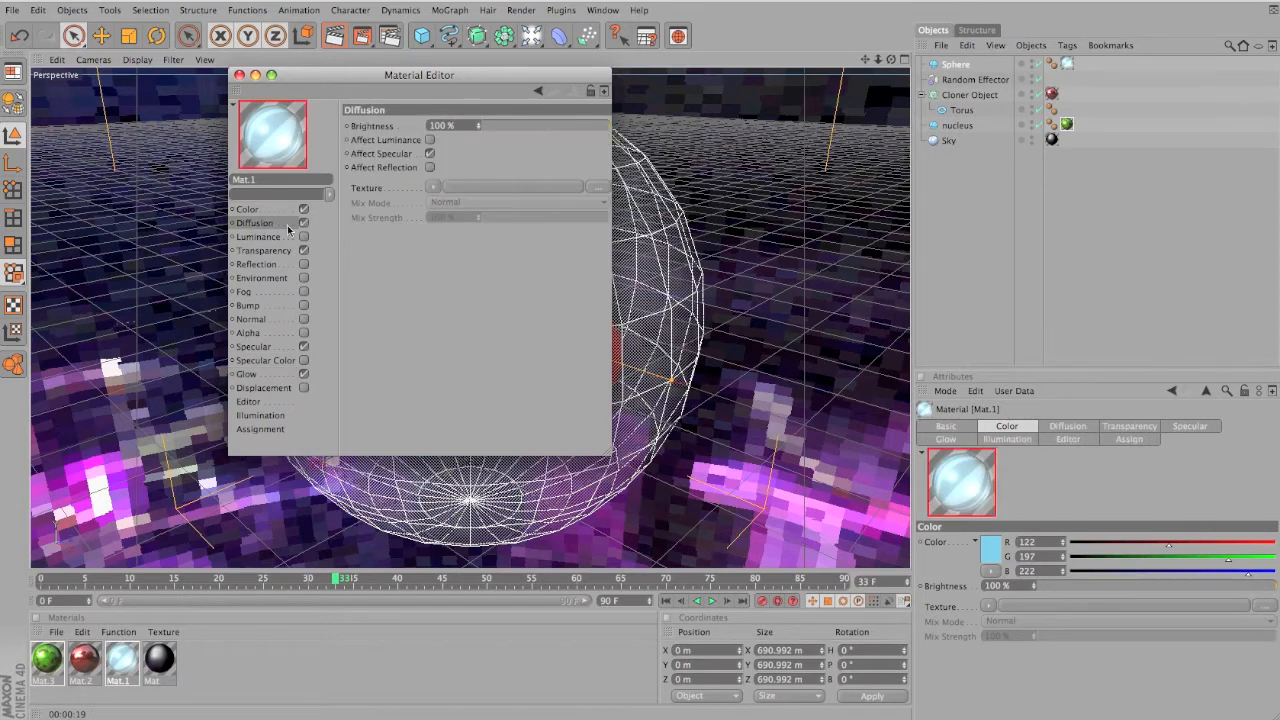
pyautogui.click(432, 188)
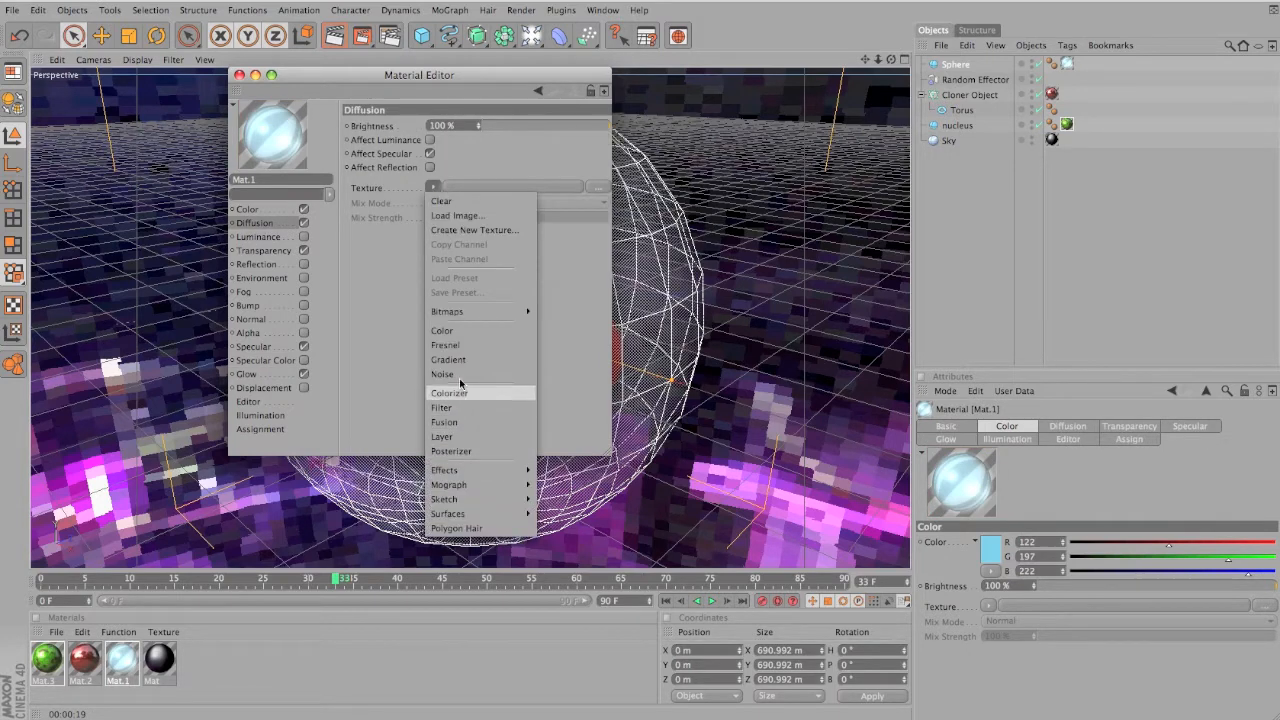
pyautogui.click(442, 374)
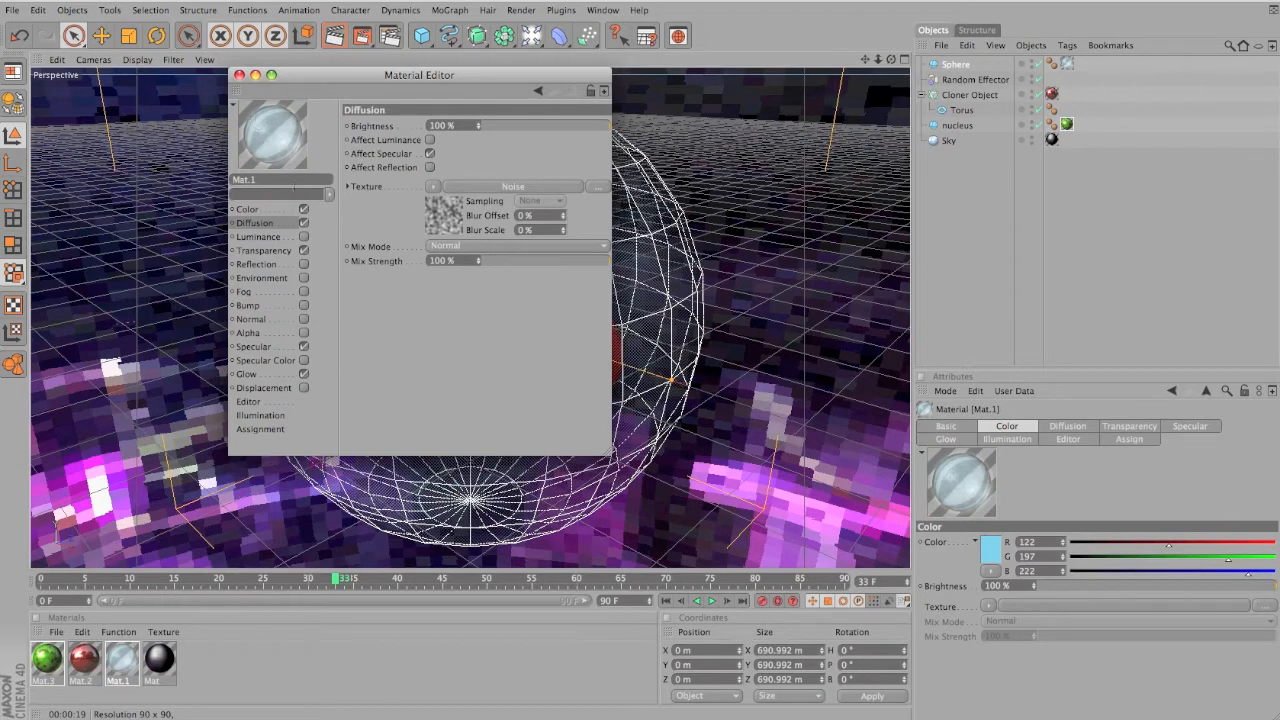
pyautogui.click(256, 264)
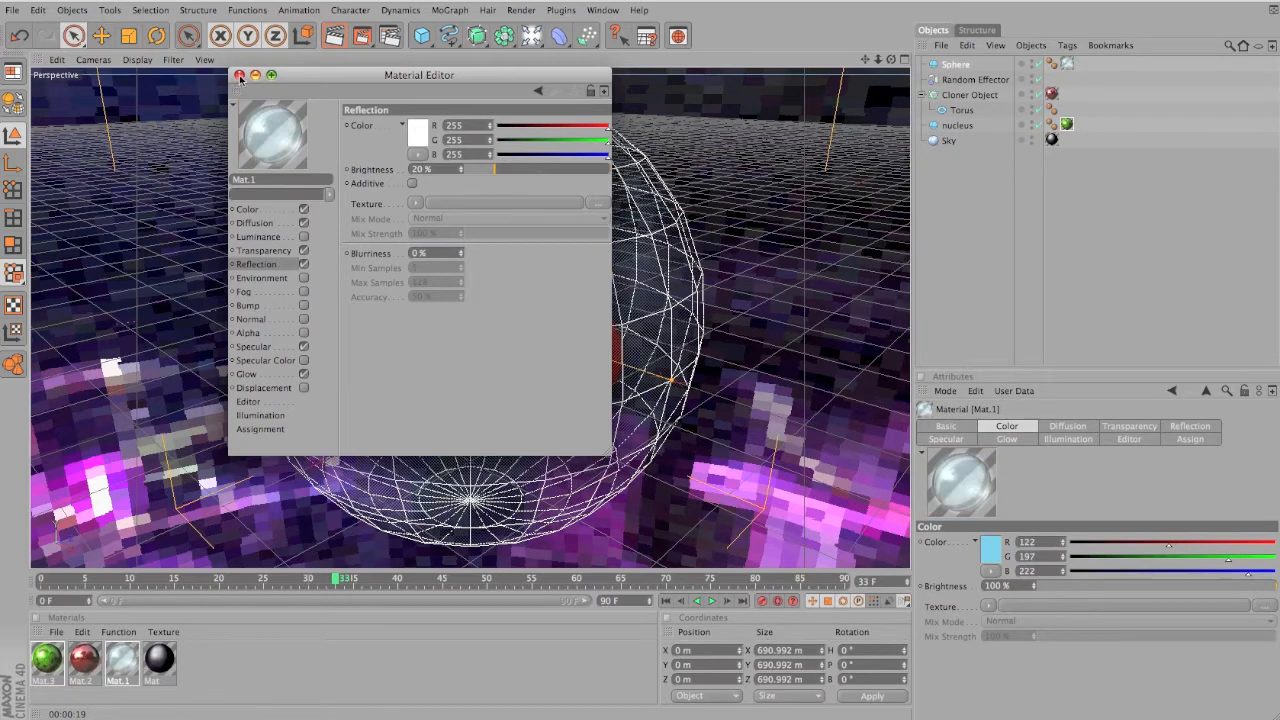
# Switch to the green nucleus material and raise its reflection brightness
pyautogui.click(240, 76)
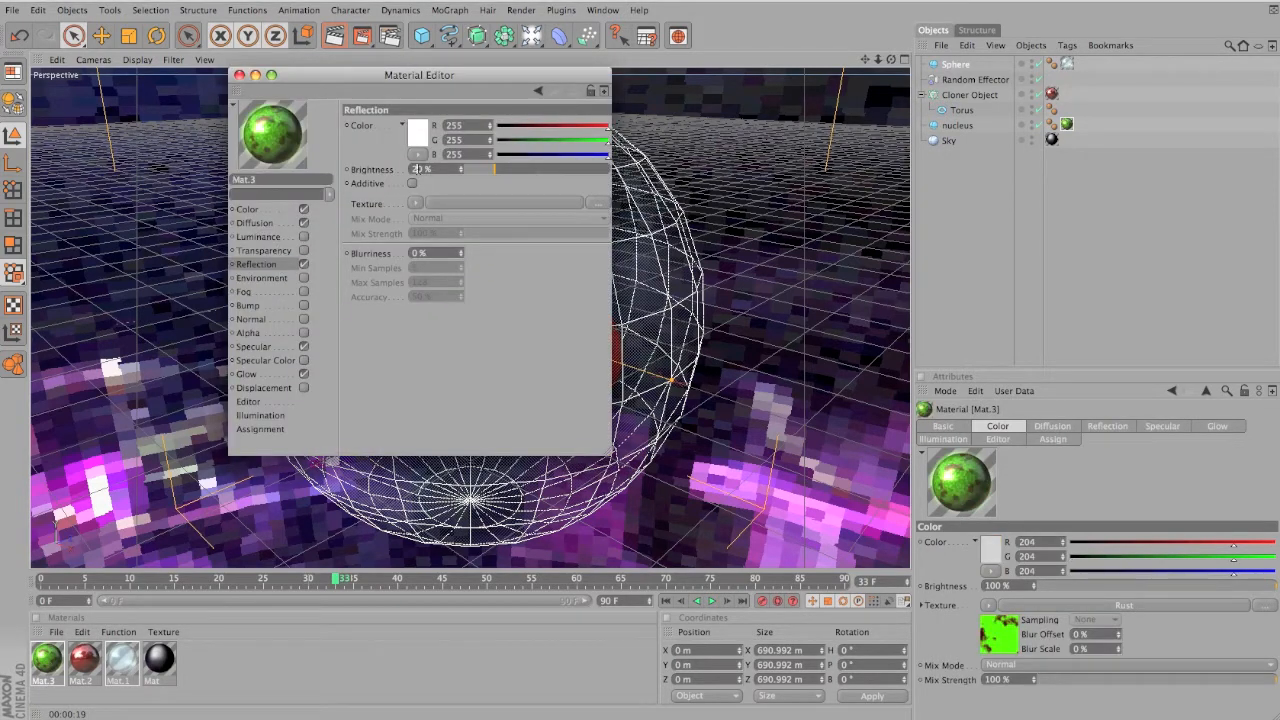
pyautogui.moveTo(410, 168); pyautogui.dragTo(490, 168)
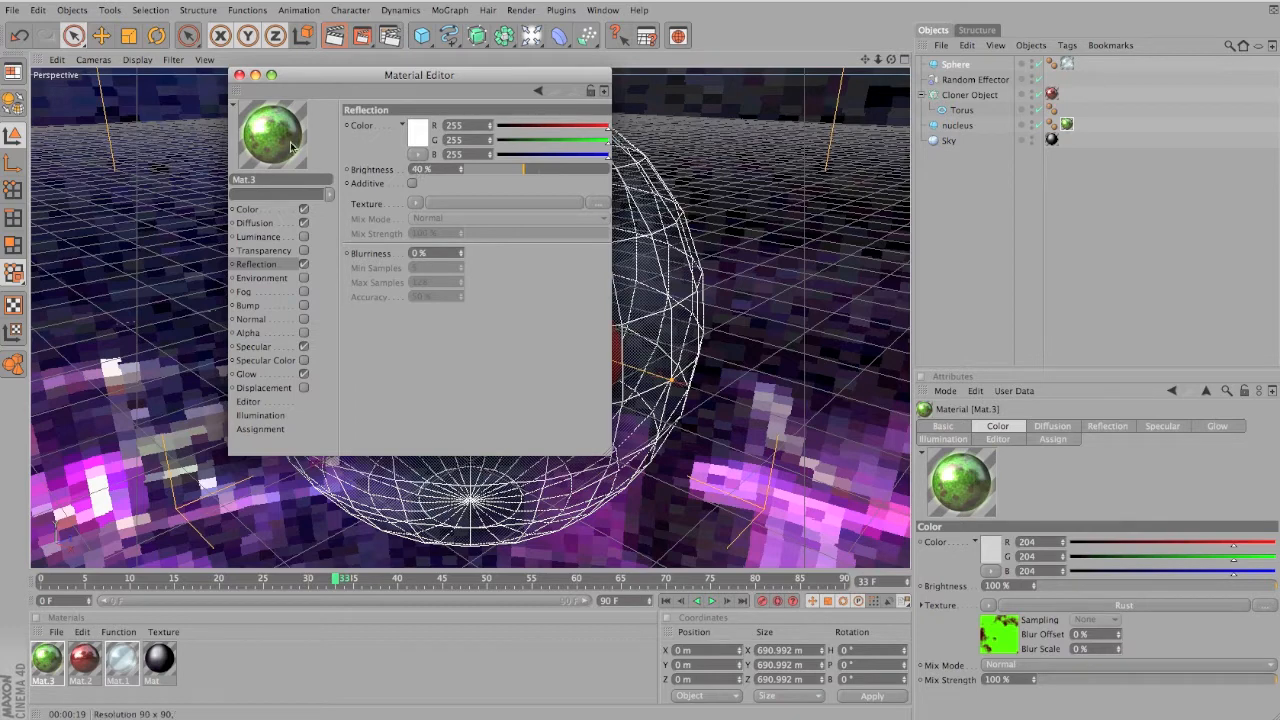
pyautogui.moveTo(280, 156)
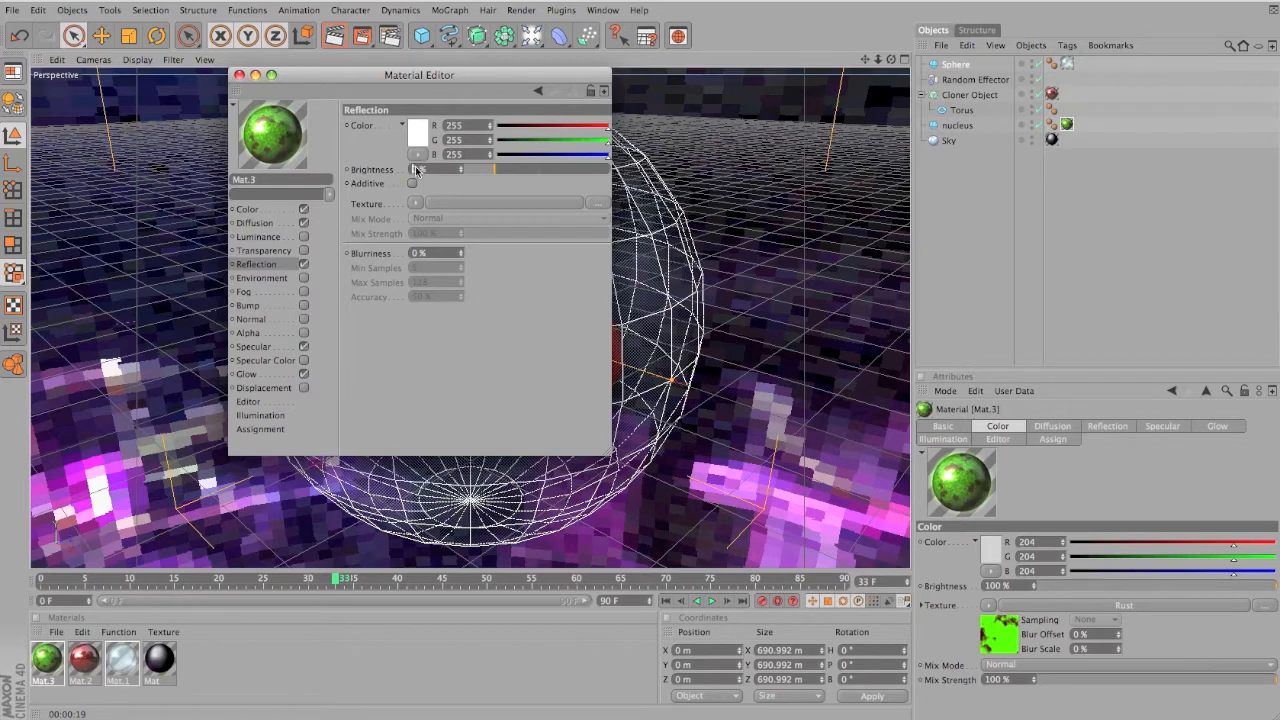
pyautogui.click(264, 250)
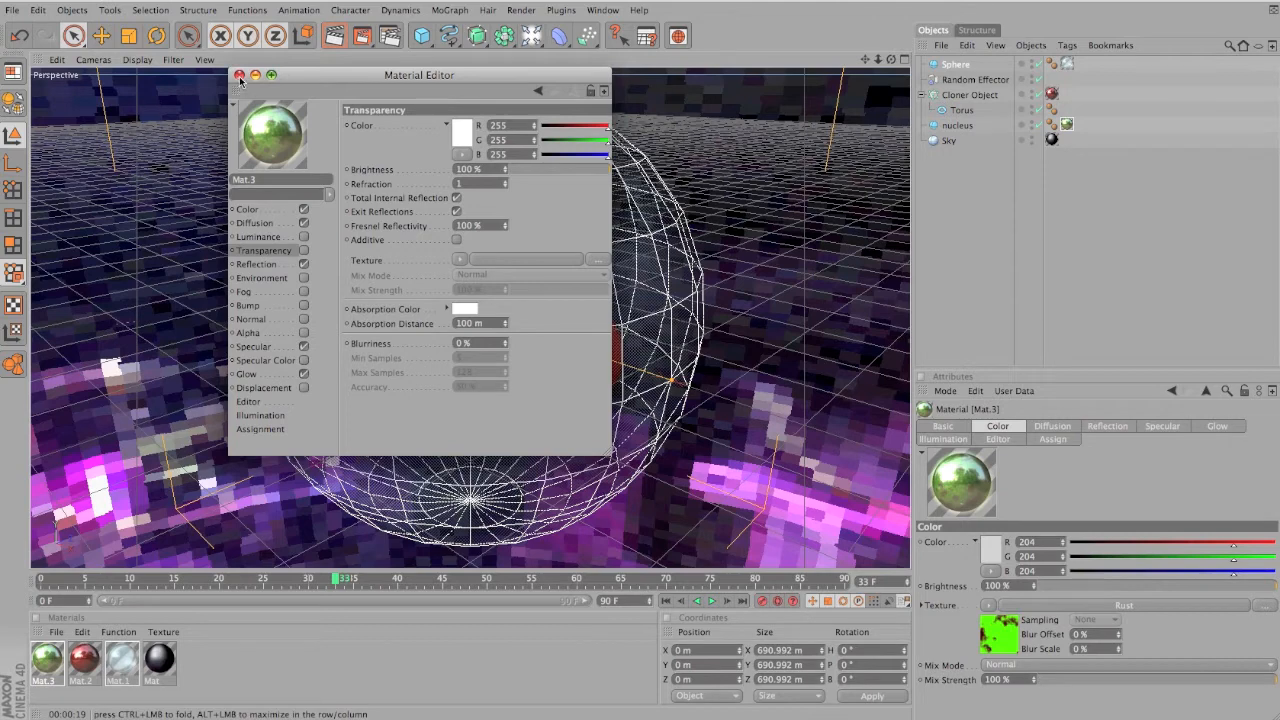
pyautogui.click(240, 76)
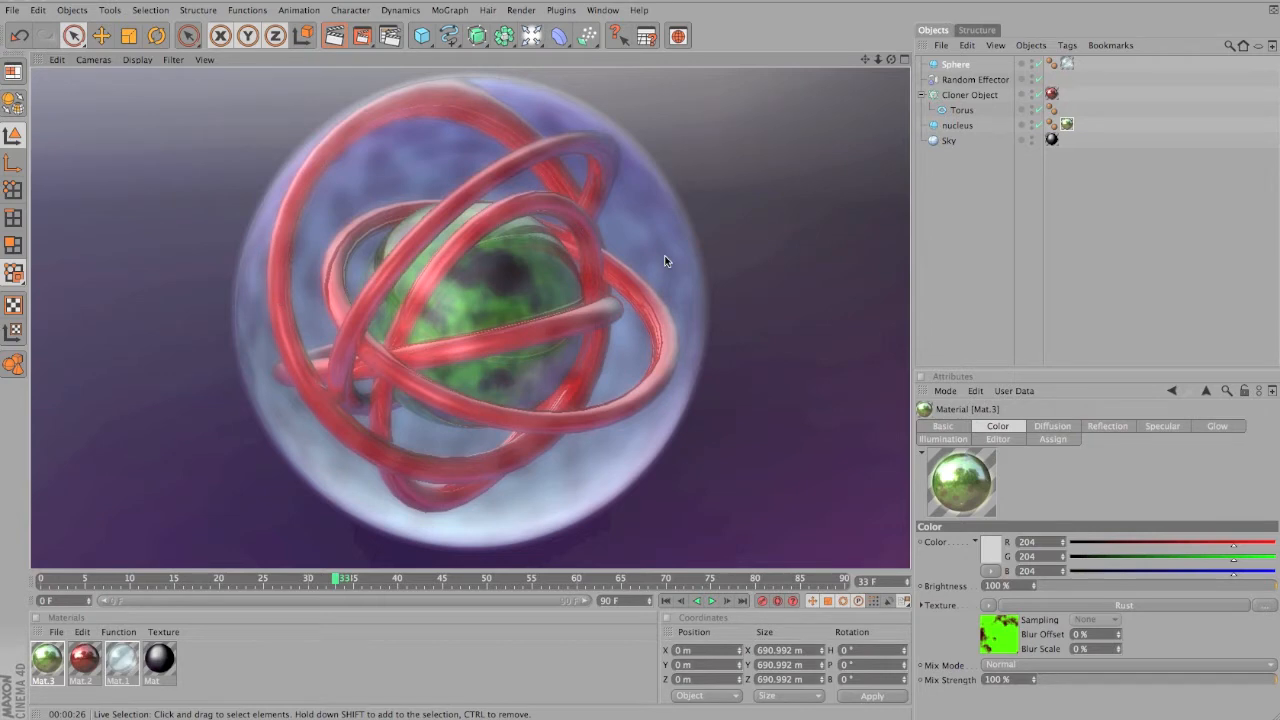
pyautogui.moveTo(588, 400)
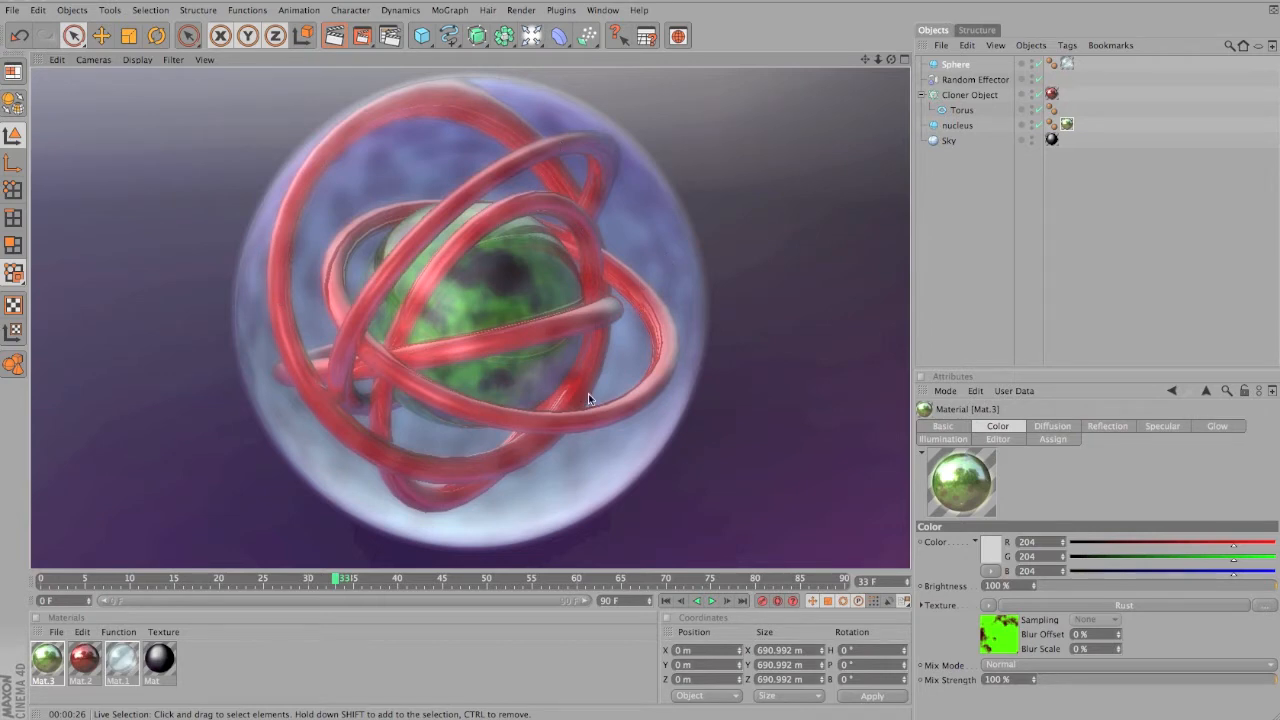
pyautogui.moveTo(588, 260)
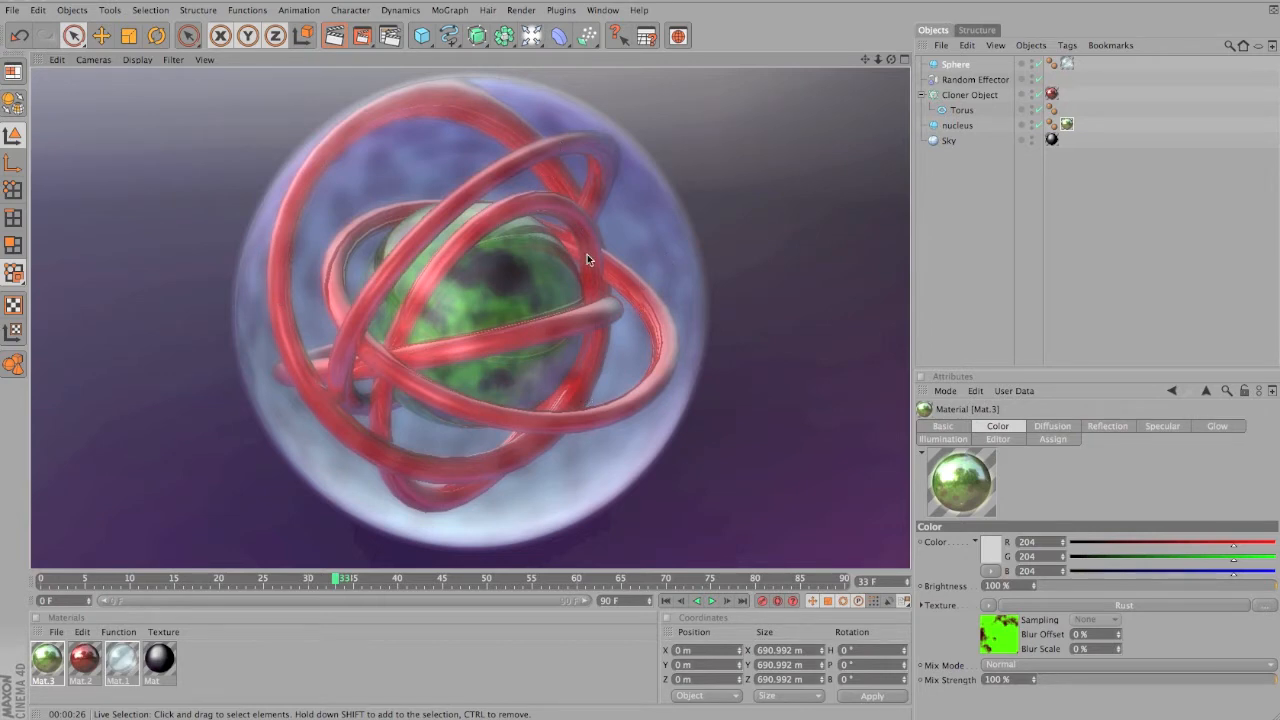
# Select all the atom's objects in the Object Manager after the render preview
pyautogui.click(956, 64)
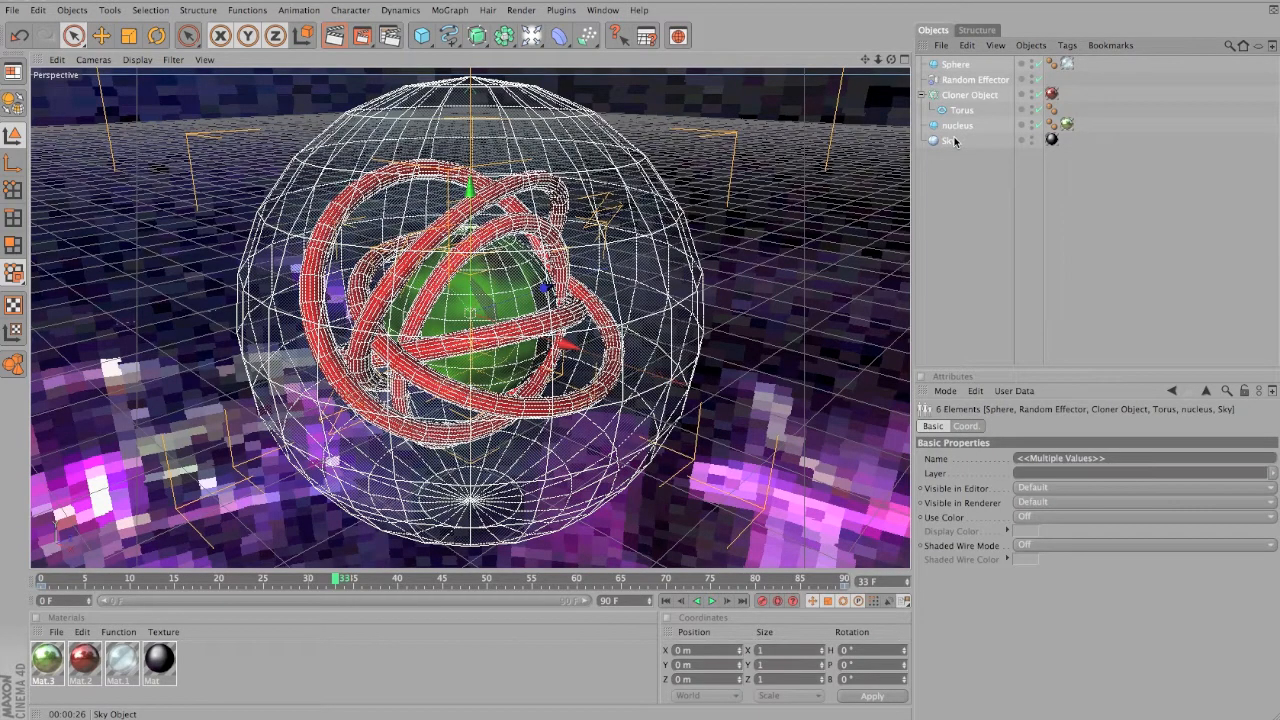
# Bring up the context actions on the selected objects to group them
pyautogui.rightClick(956, 104)
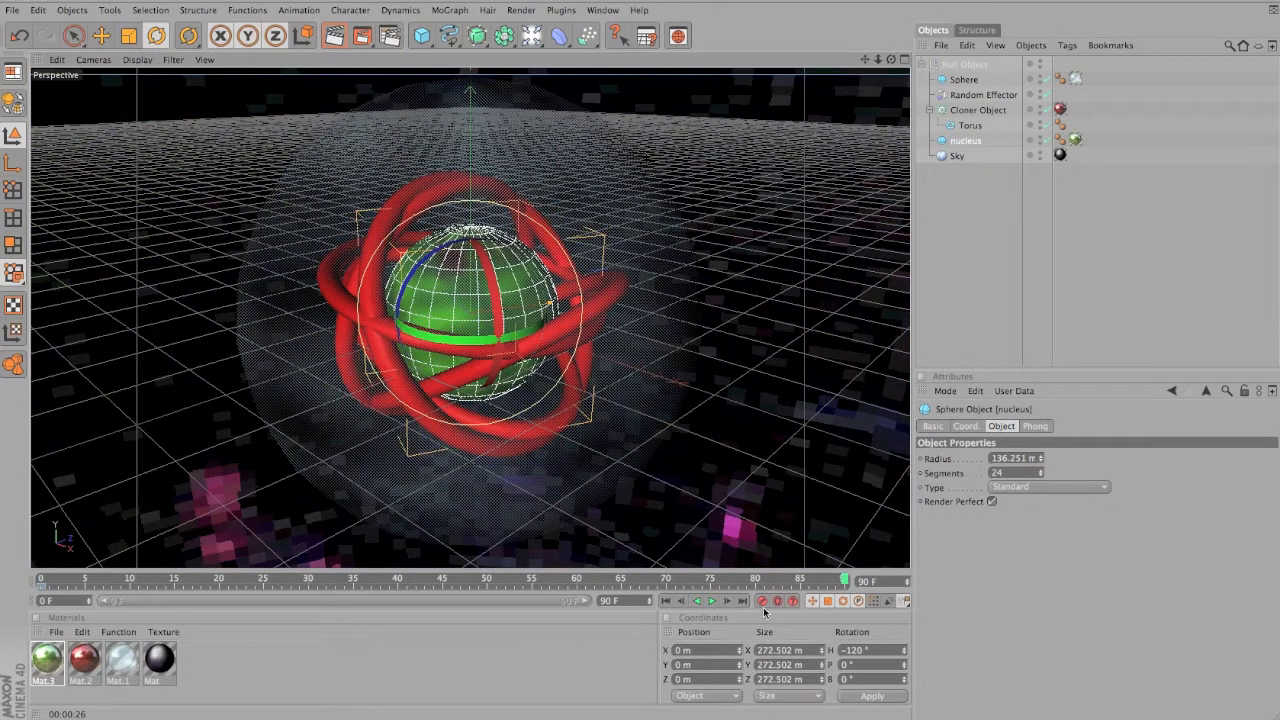
pyautogui.click(712, 600)
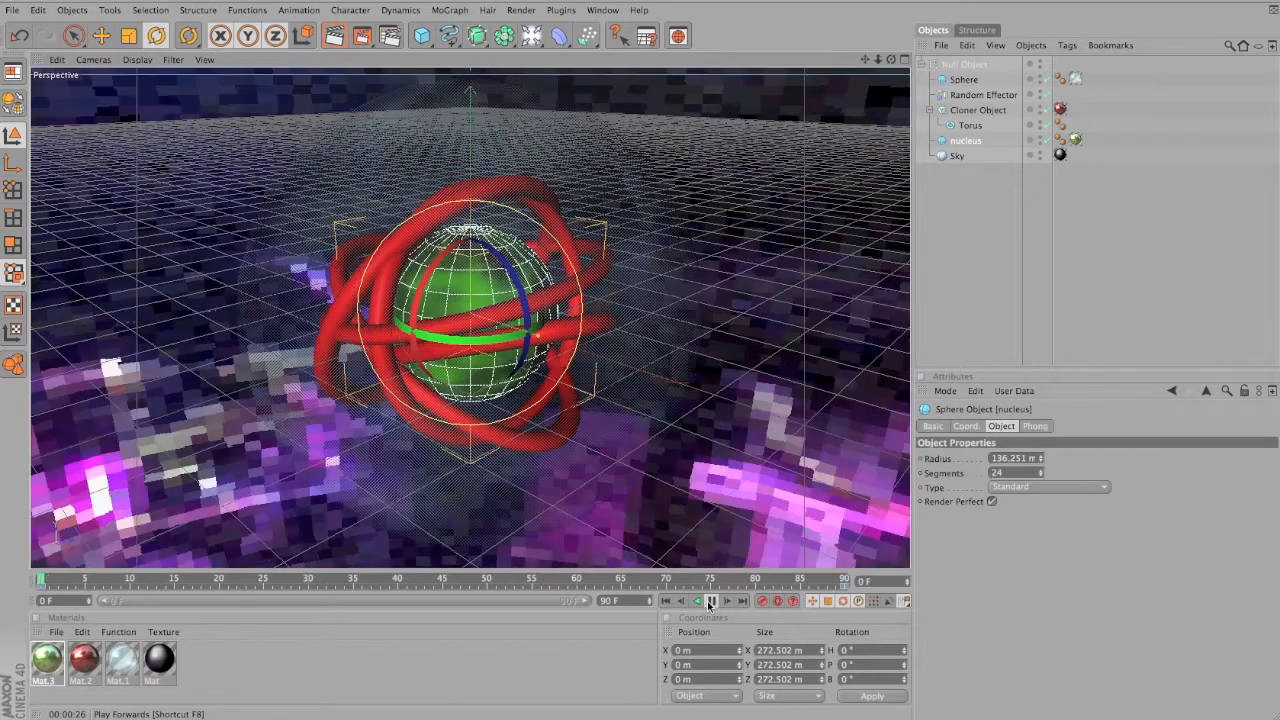
pyautogui.click(712, 600)
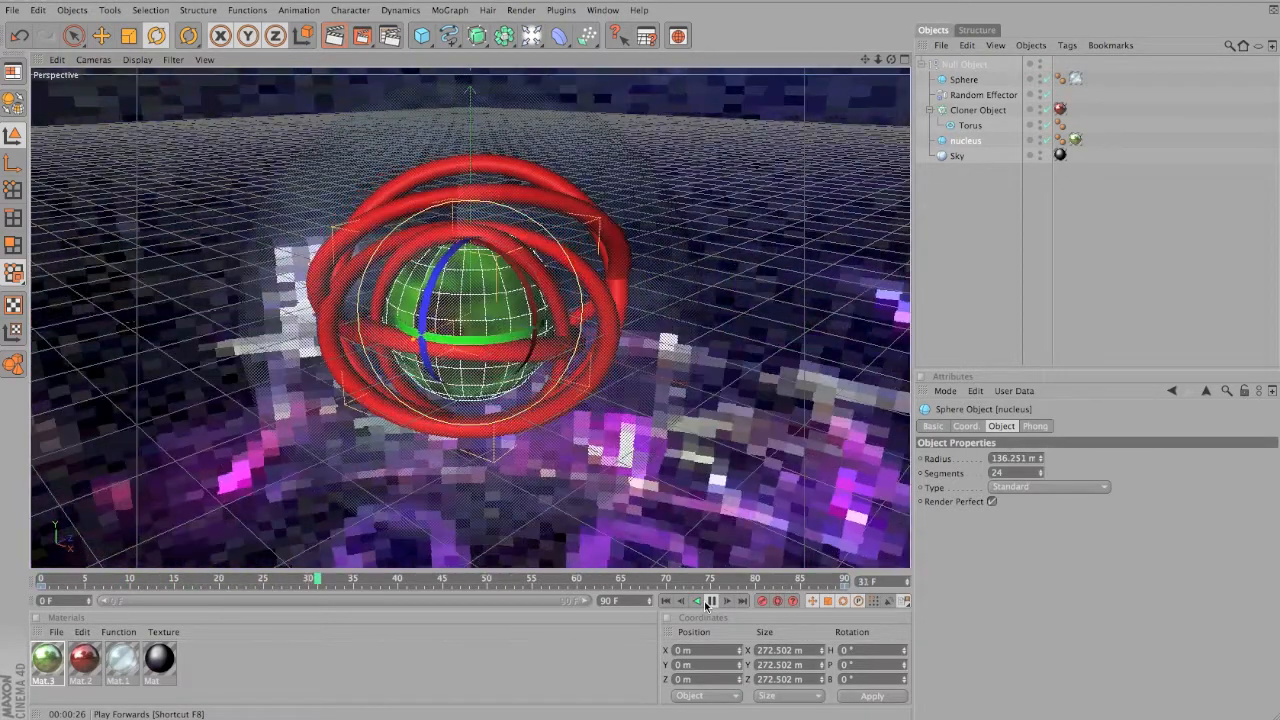
pyautogui.click(710, 600)
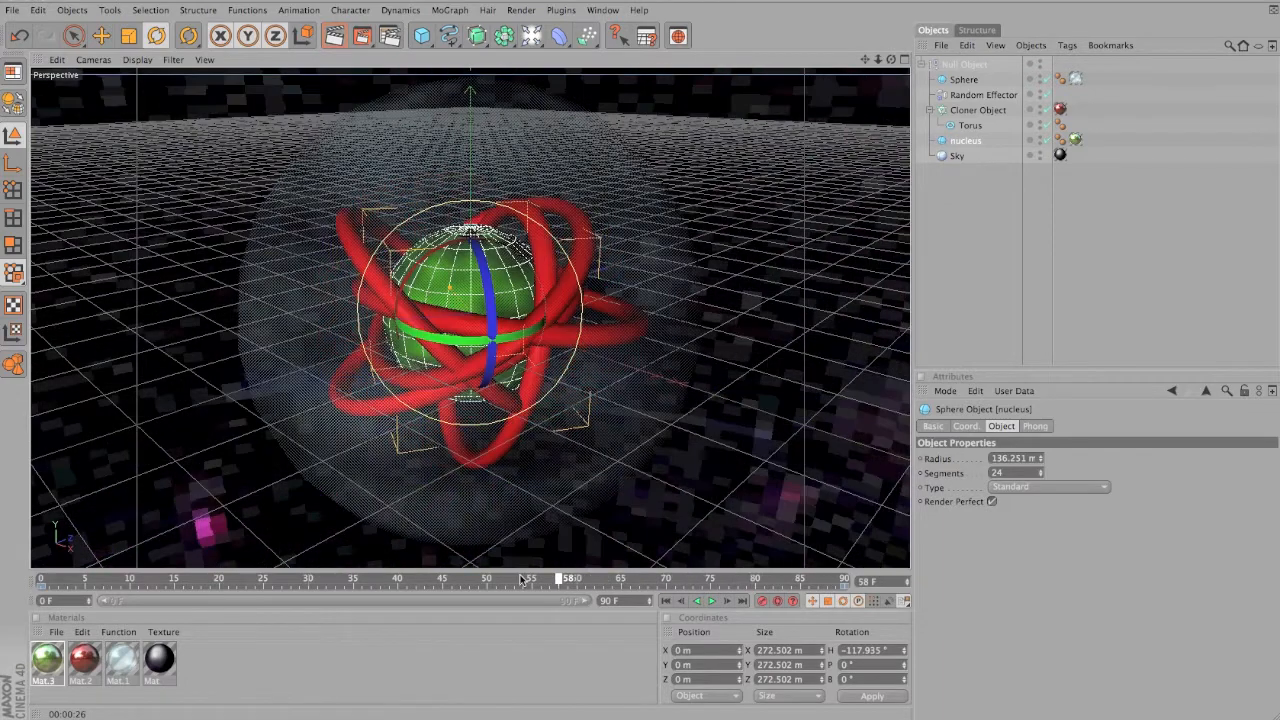
pyautogui.moveTo(528, 578); pyautogui.dragTo(432, 578)
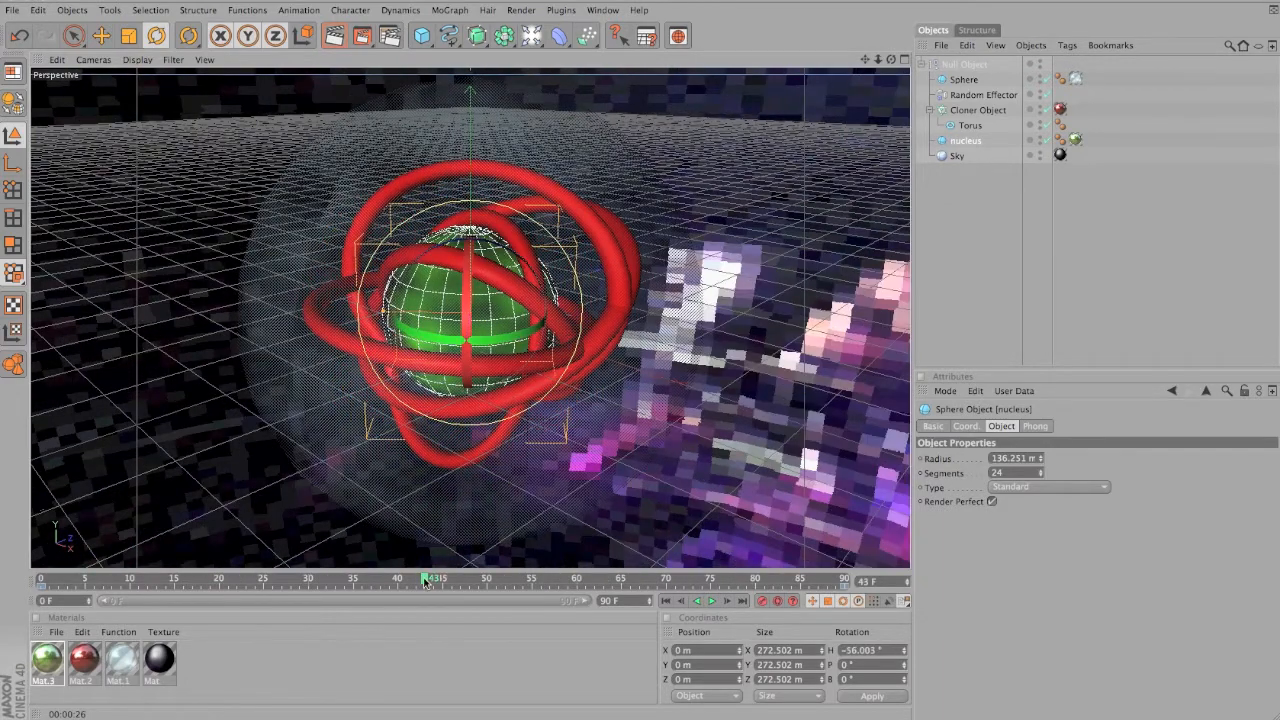
pyautogui.moveTo(424, 578); pyautogui.dragTo(308, 578)
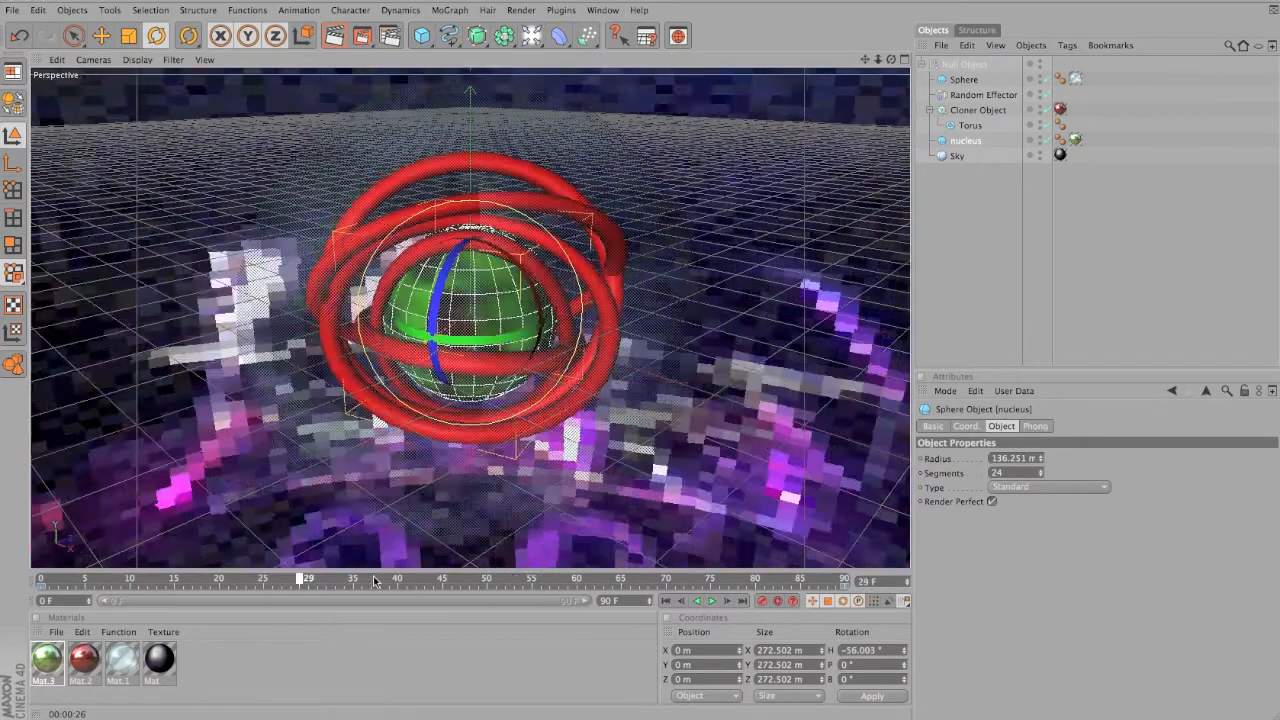
pyautogui.moveTo(308, 578); pyautogui.dragTo(756, 578)
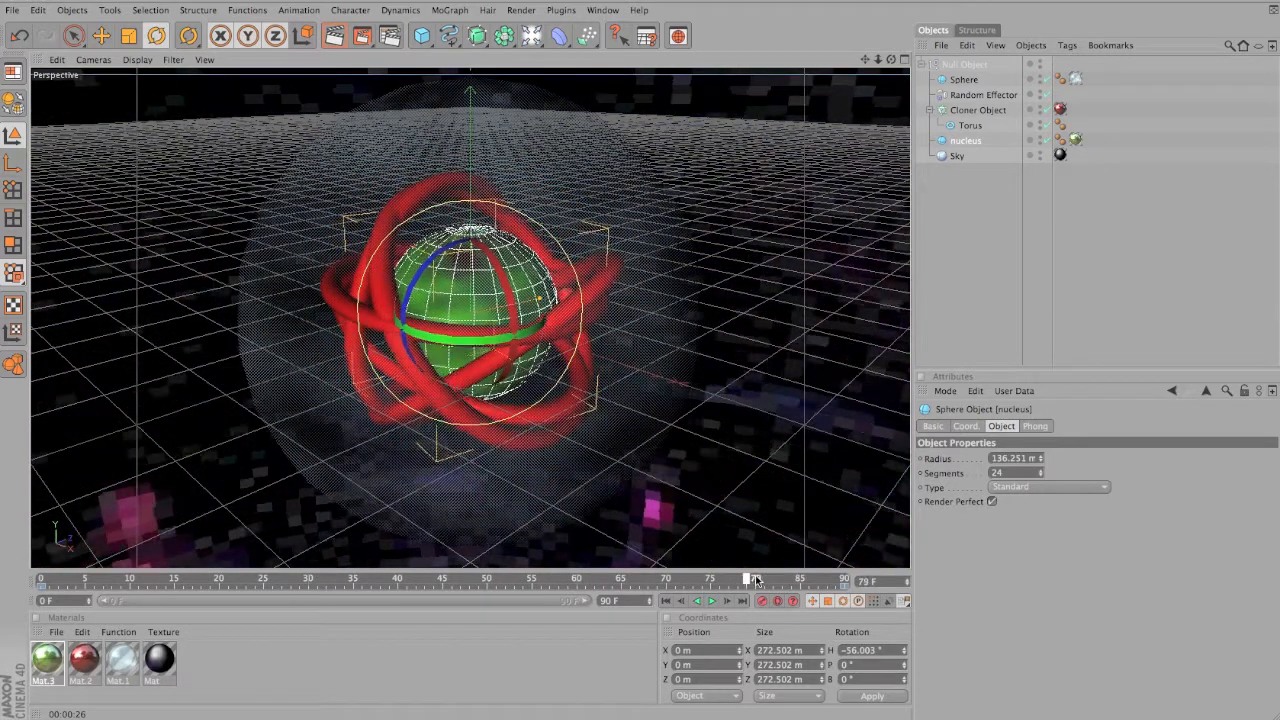
pyautogui.moveTo(750, 580); pyautogui.dragTo(836, 580)
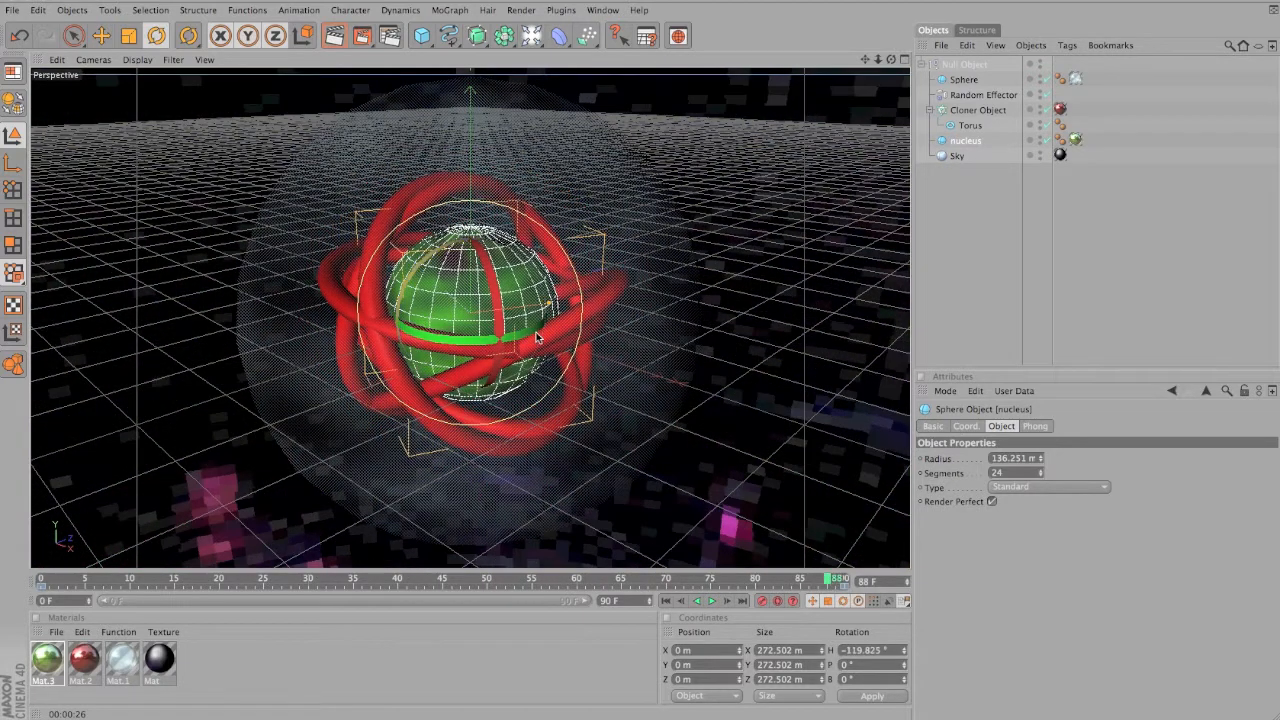